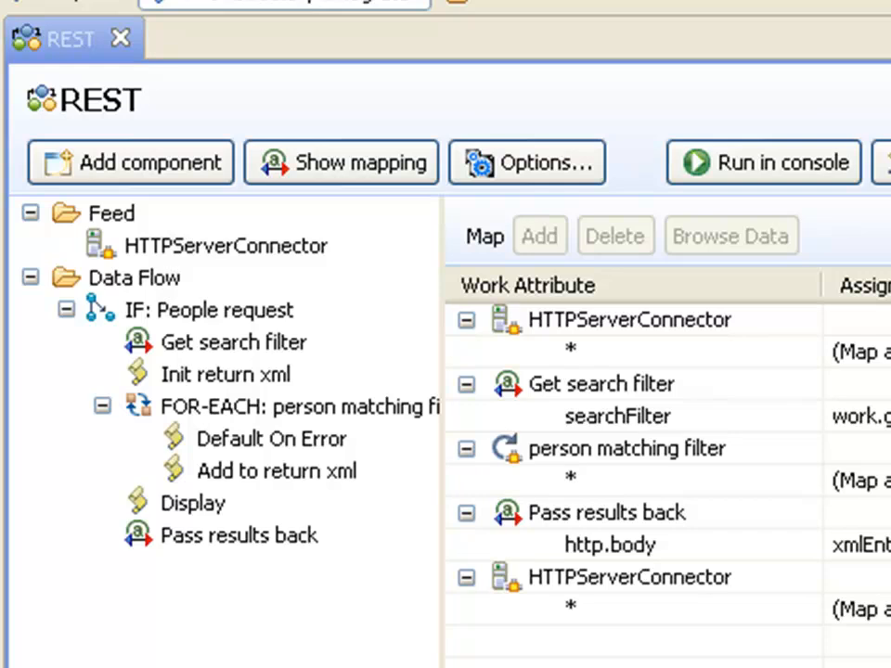
# Start the REST AssemblyLine running in the console.
pyautogui.click(763, 162)
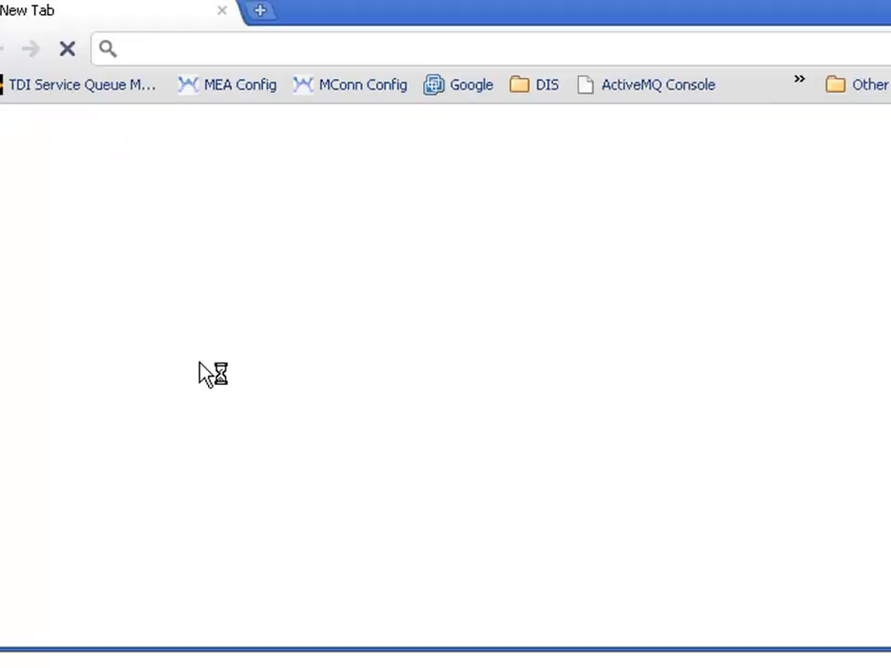
# Load localhost:8080/People in Chrome and view the page's raw XML source.
pyautogui.write('http://localh')
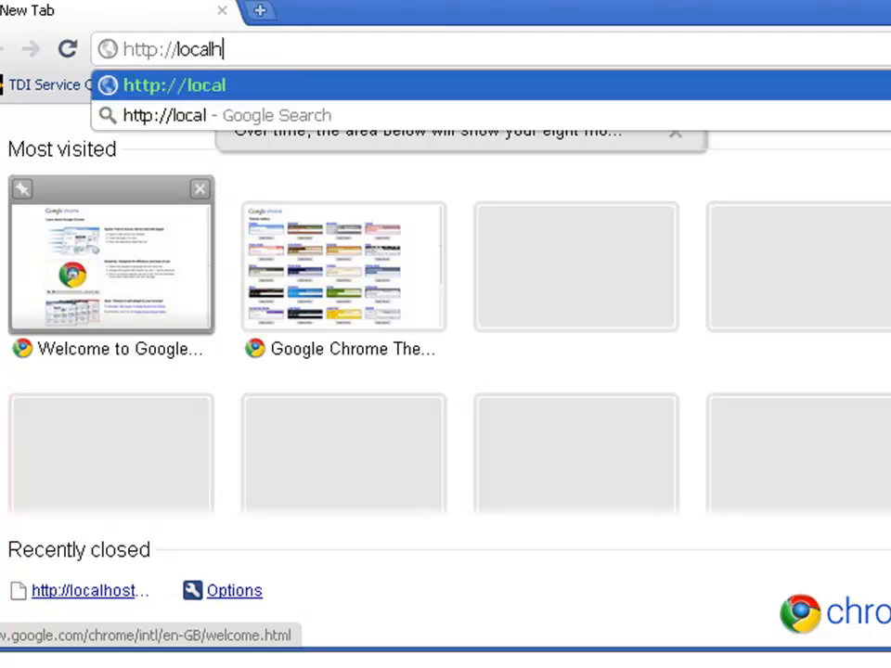
pyautogui.write('ost:')
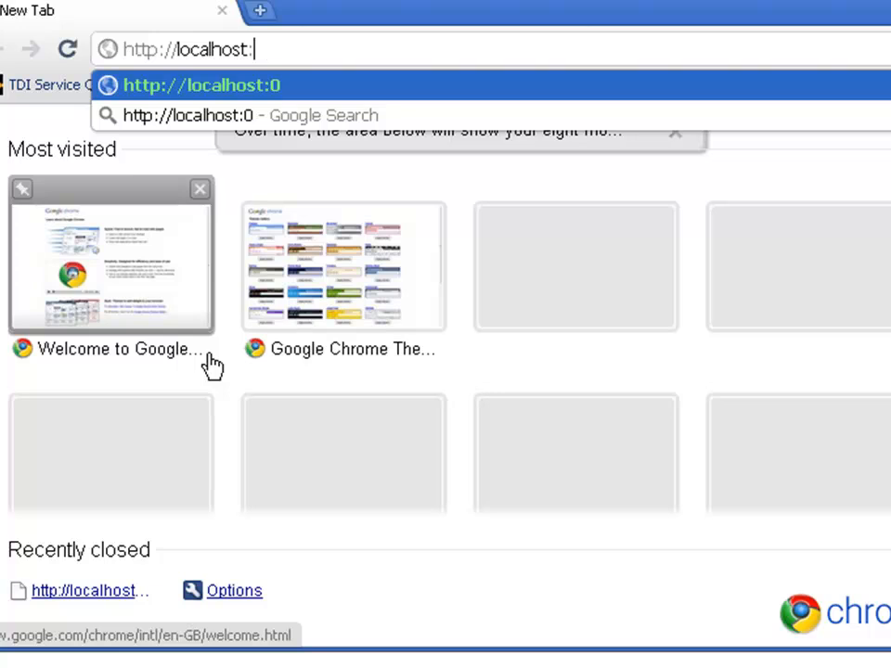
pyautogui.write('8080/People')
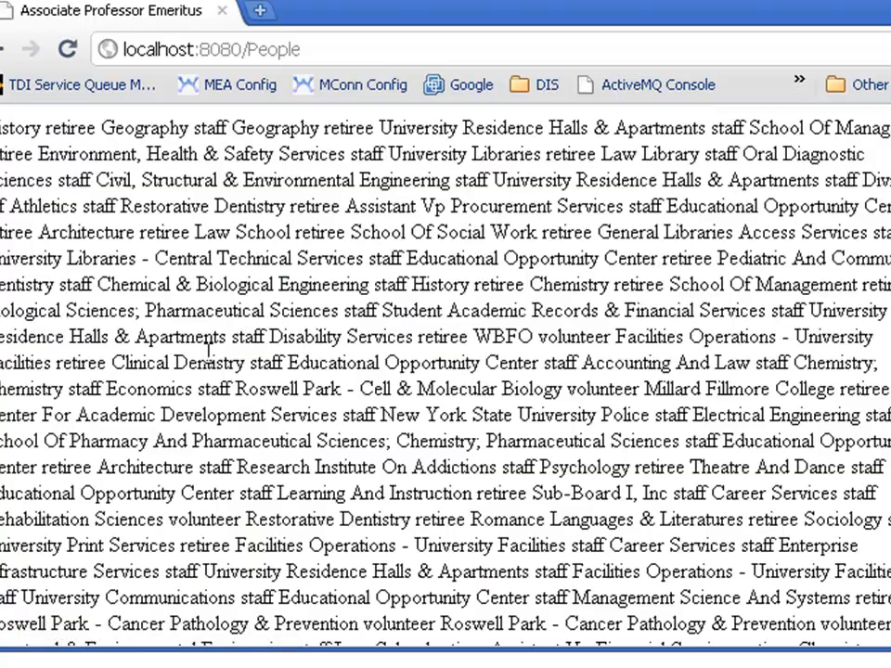
pyautogui.rightClick(274, 191)
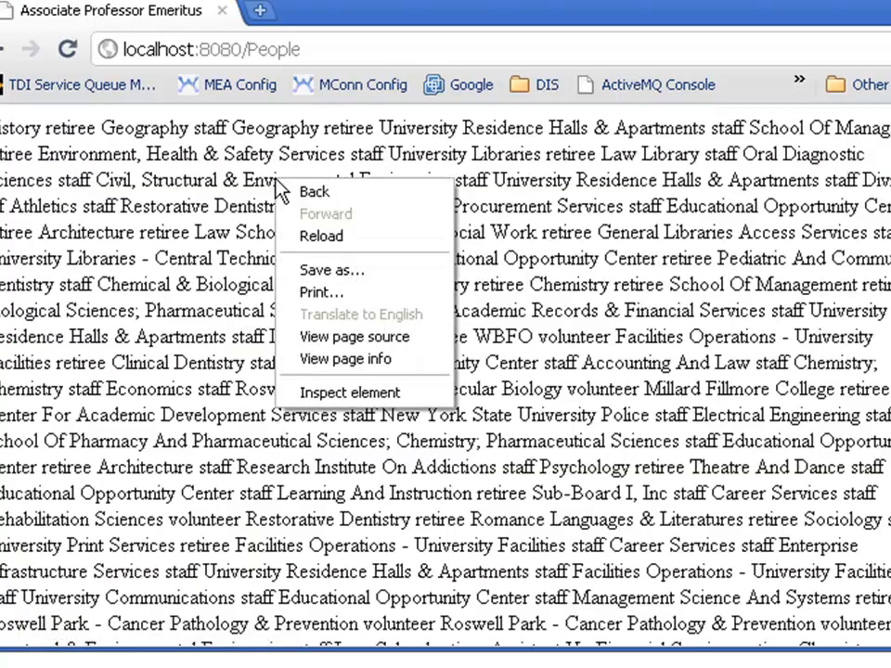
pyautogui.moveTo(355, 337)
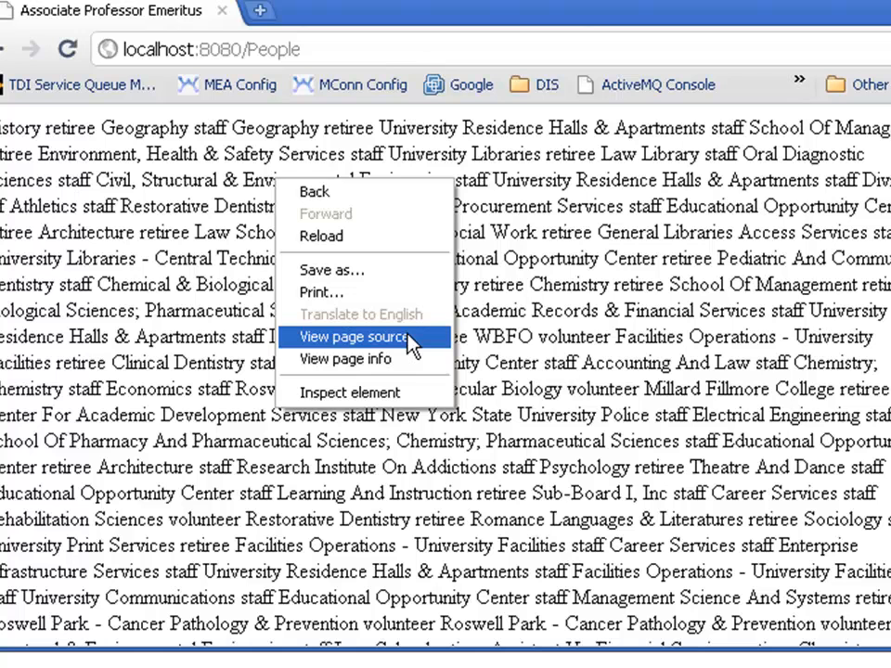
pyautogui.click(349, 336)
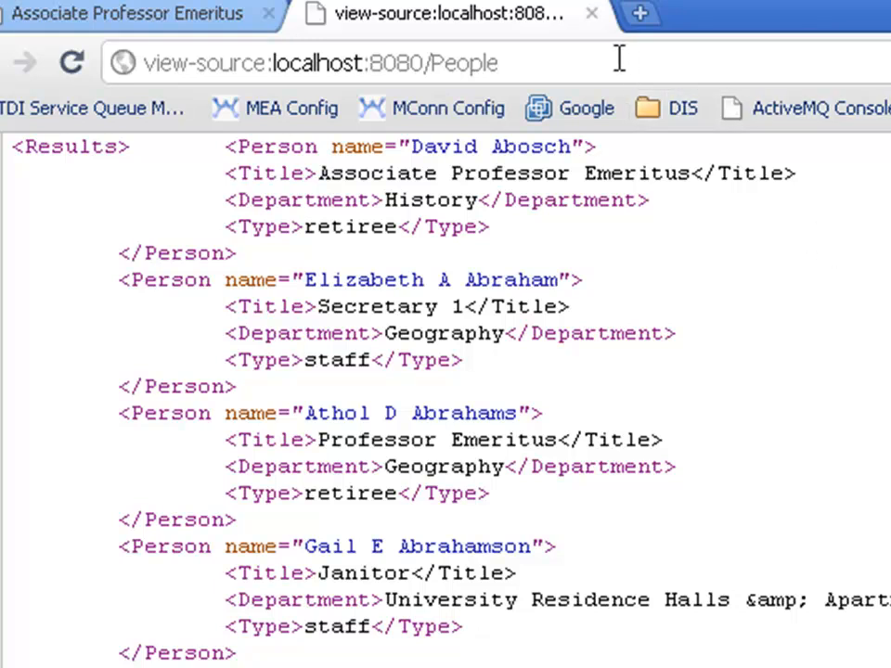
# Query the People service for names matching ba* by appending ?name=ba*.
pyautogui.write('?')
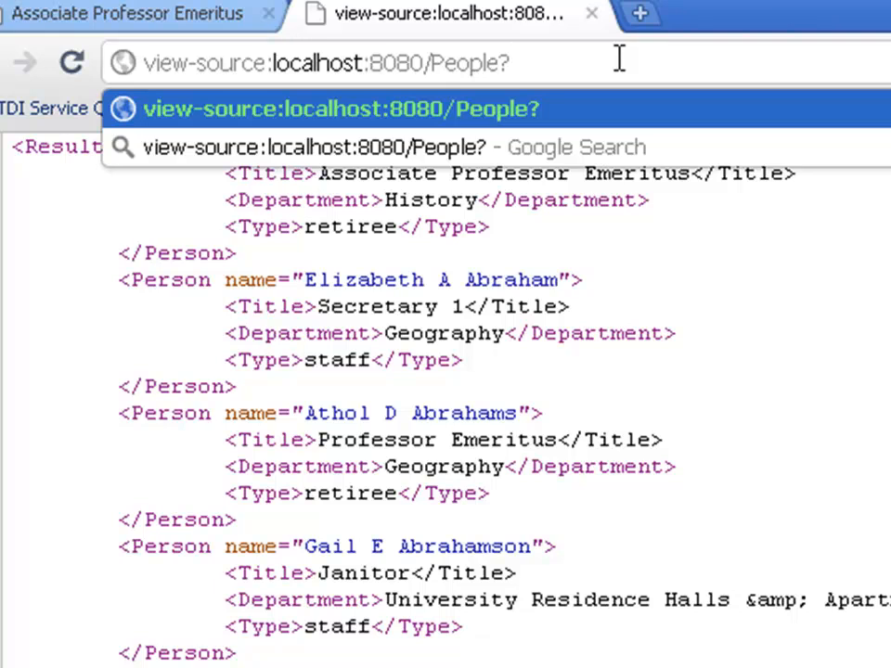
pyautogui.write('name=b')
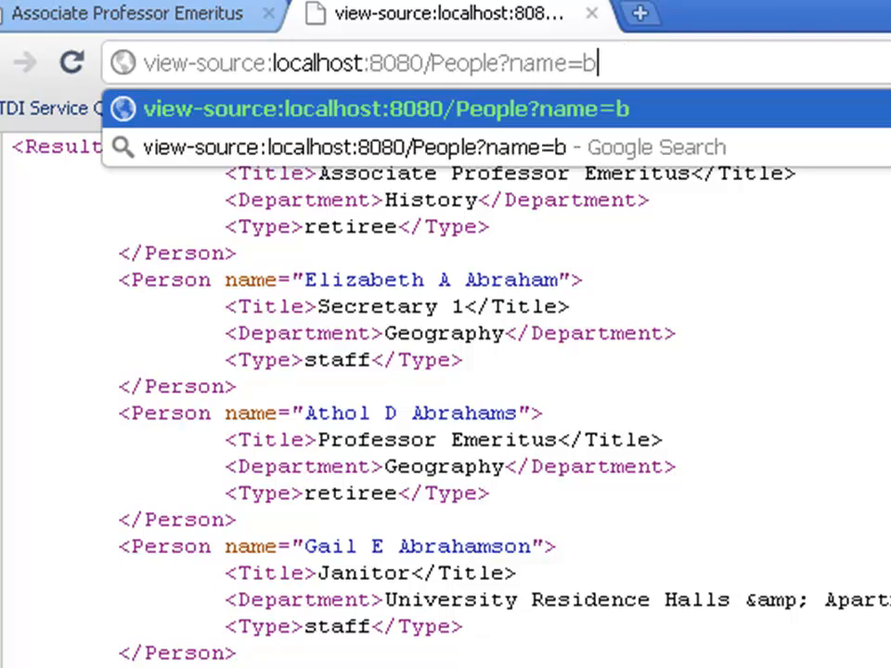
pyautogui.write('a*')
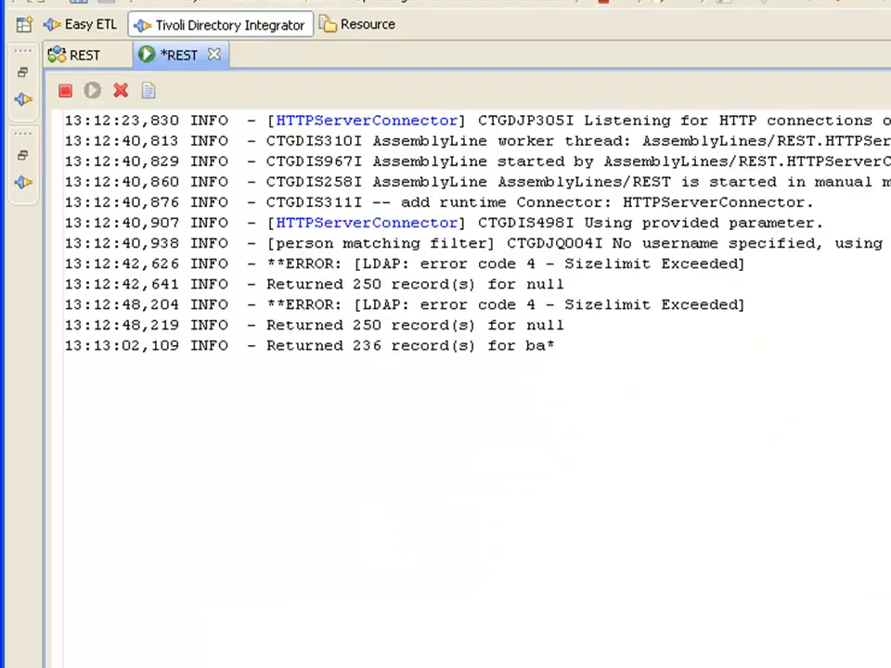
# Close the REST console, stopping the running AssemblyLine, and restore the Navigator.
pyautogui.click(215, 54)
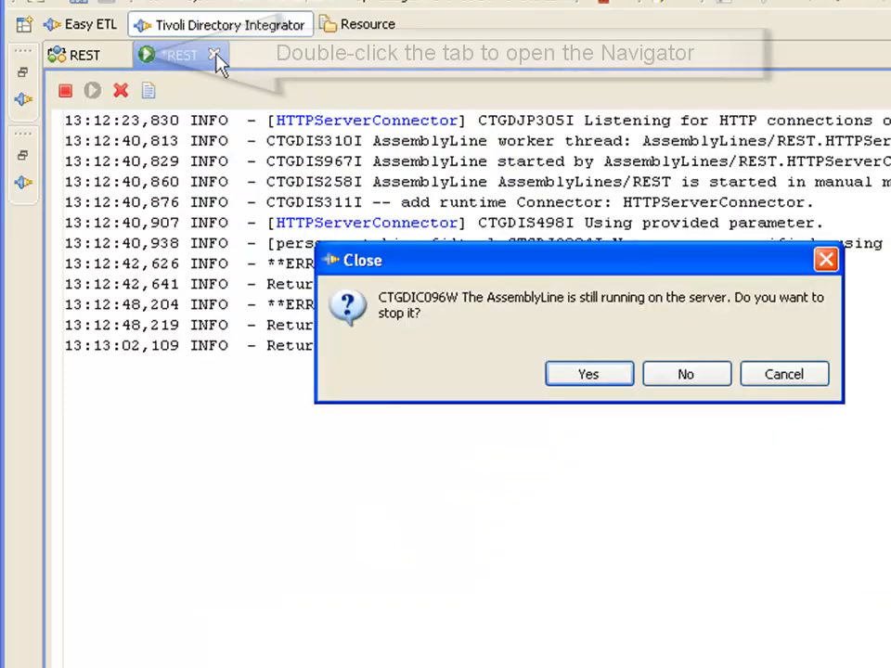
pyautogui.click(588, 374)
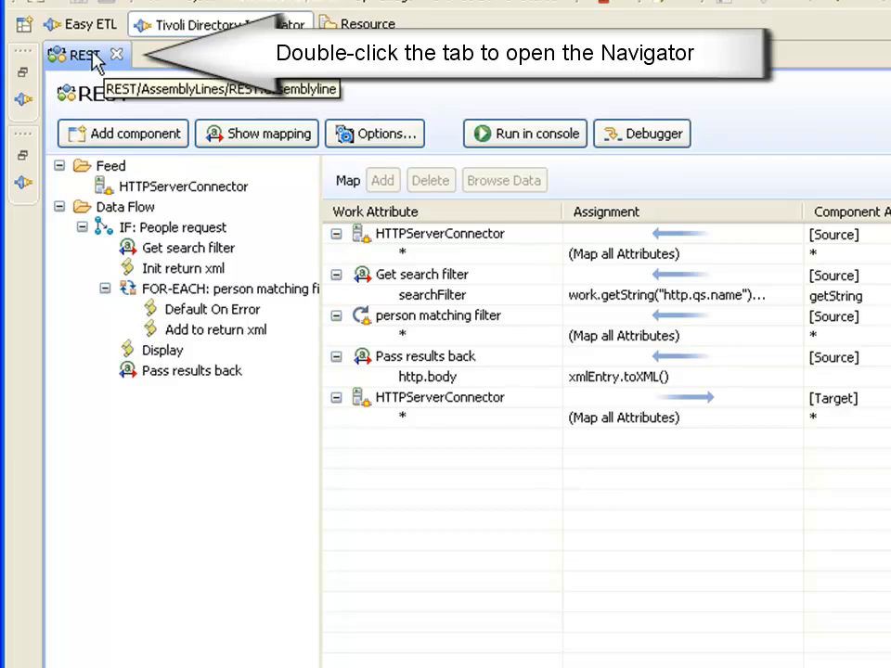
pyautogui.doubleClick(83, 54)
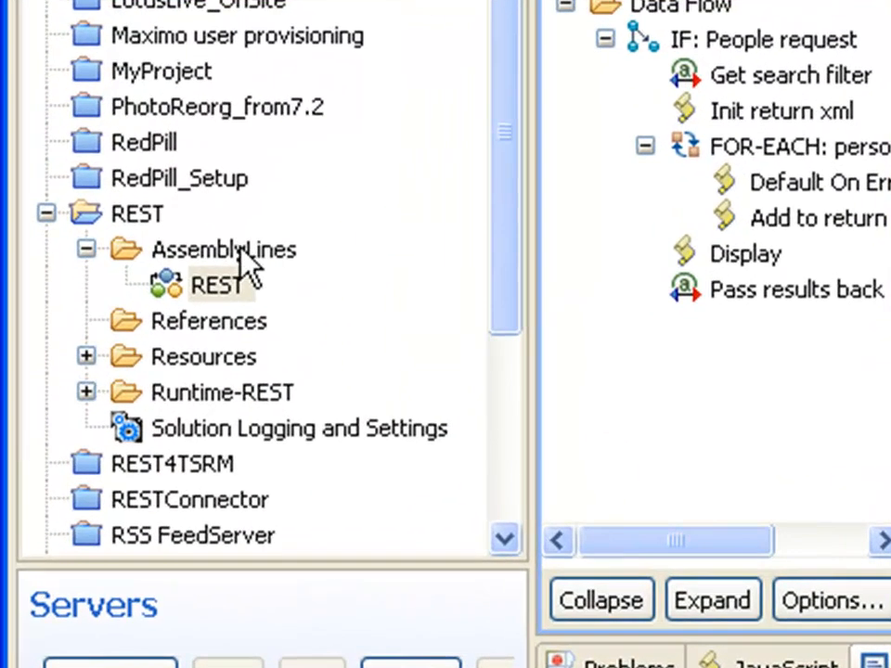
# Create a new AssemblyLine named REST2 under the AssemblyLines folder.
pyautogui.rightClick(222, 249)
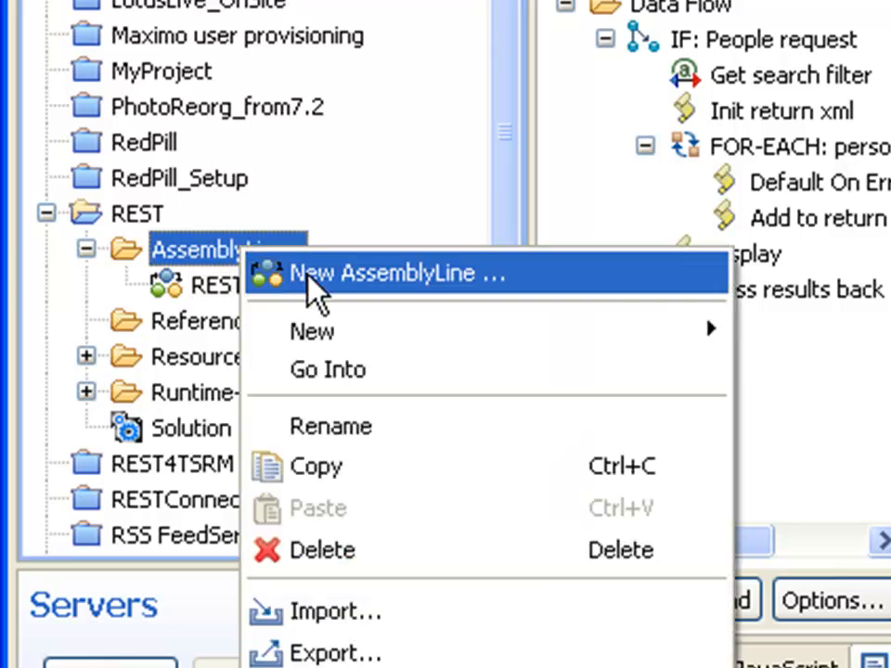
pyautogui.click(399, 273)
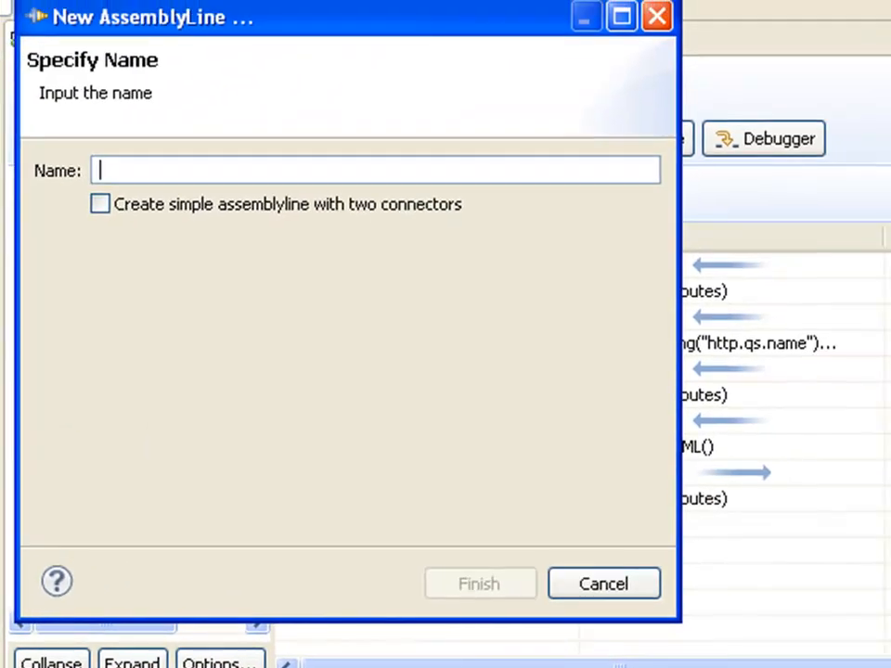
pyautogui.write('Rest2')
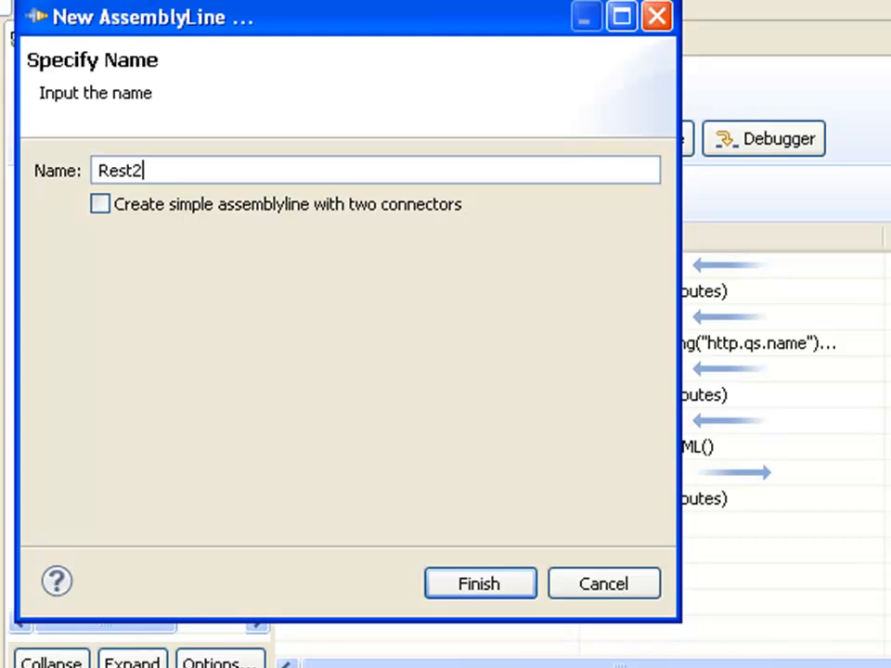
pyautogui.write('REST2')
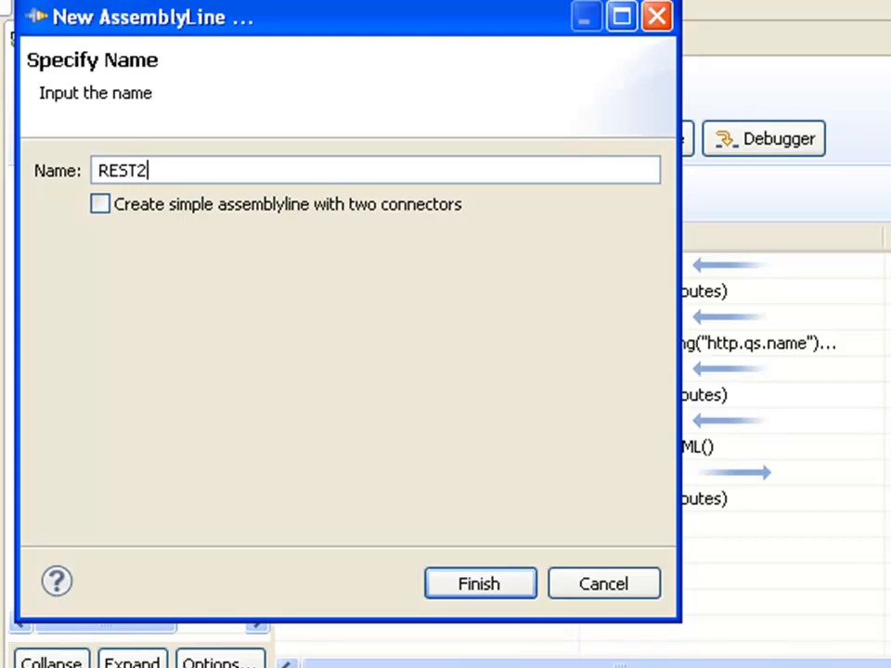
pyautogui.click(479, 584)
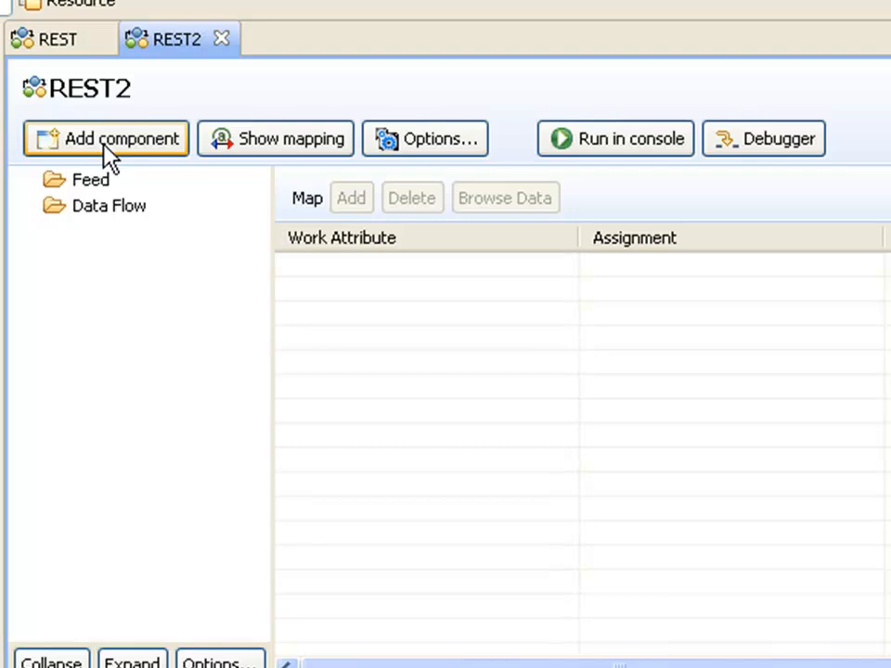
# Add an HTTP Server Connector on port 8081 that maps all attributes.
pyautogui.click(106, 139)
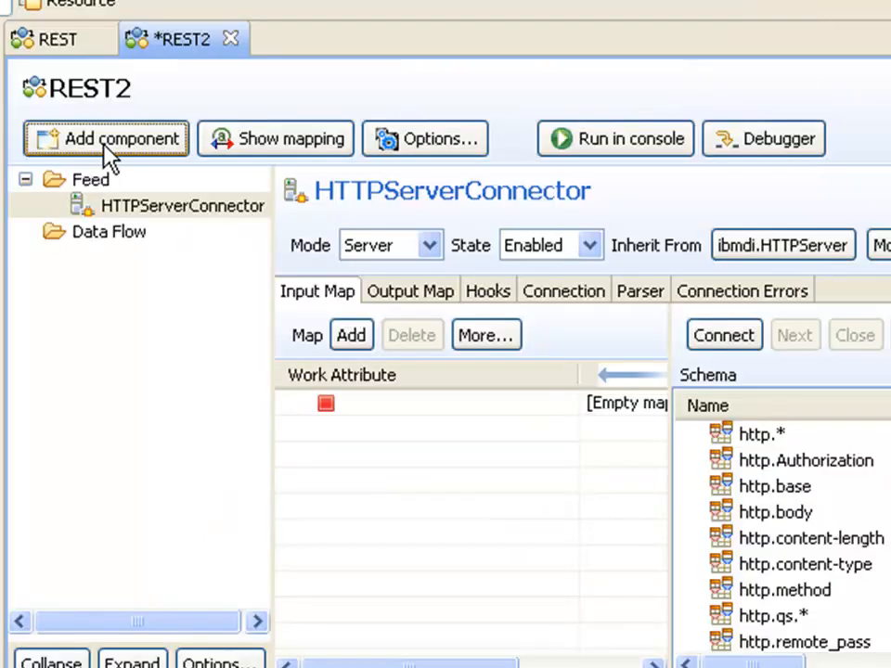
pyautogui.moveTo(355, 409)
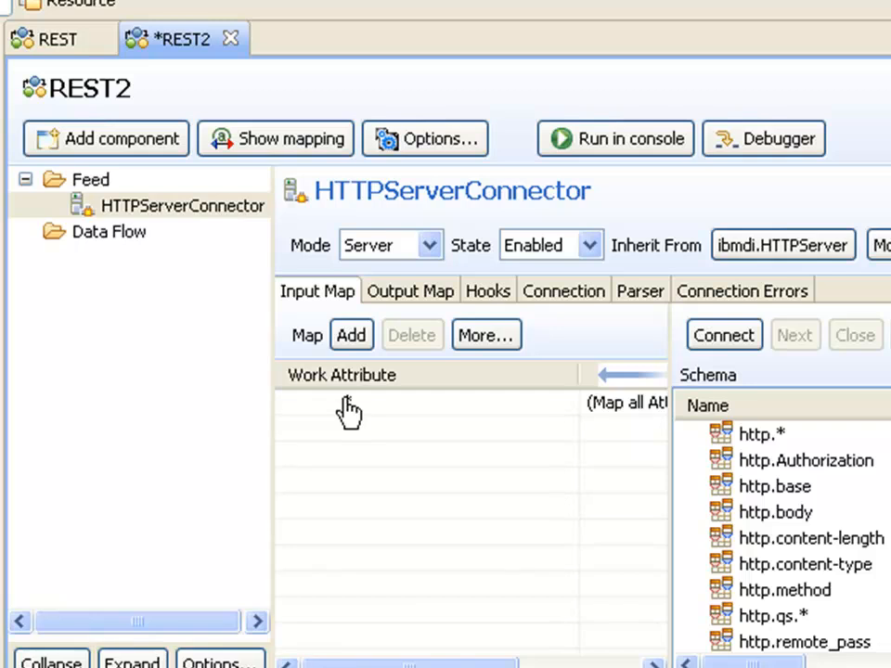
pyautogui.click(410, 291)
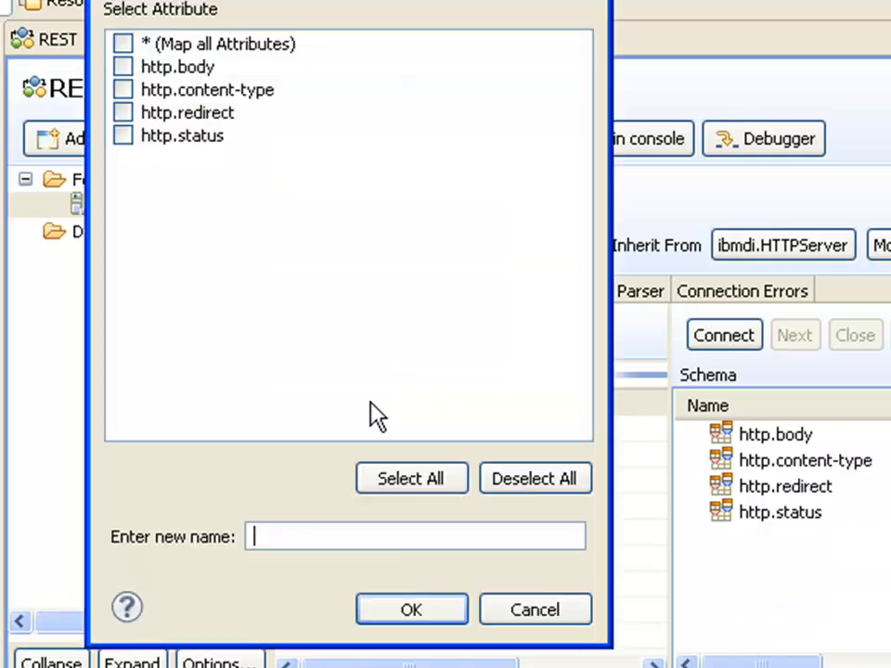
pyautogui.click(412, 609)
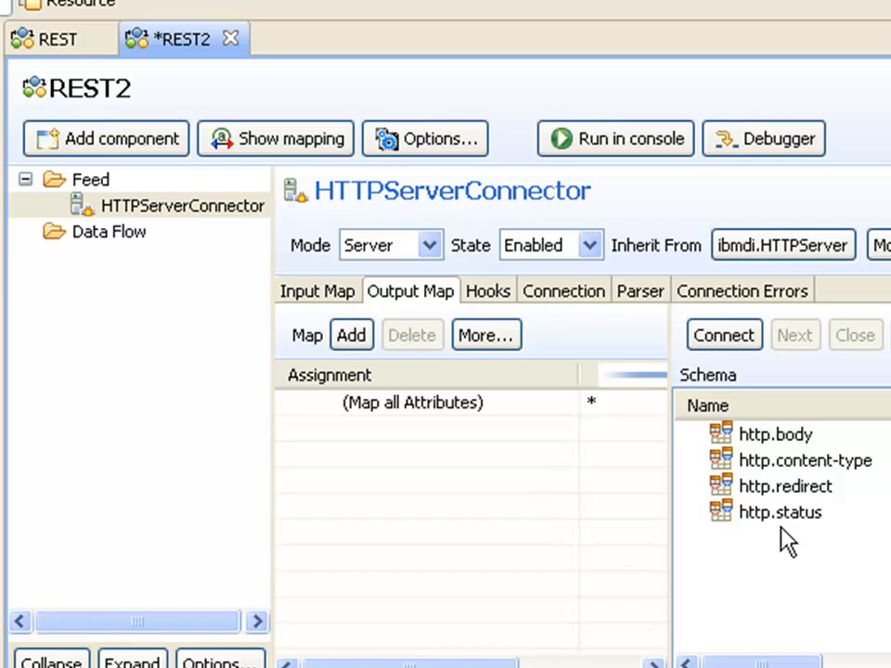
pyautogui.moveTo(787, 576)
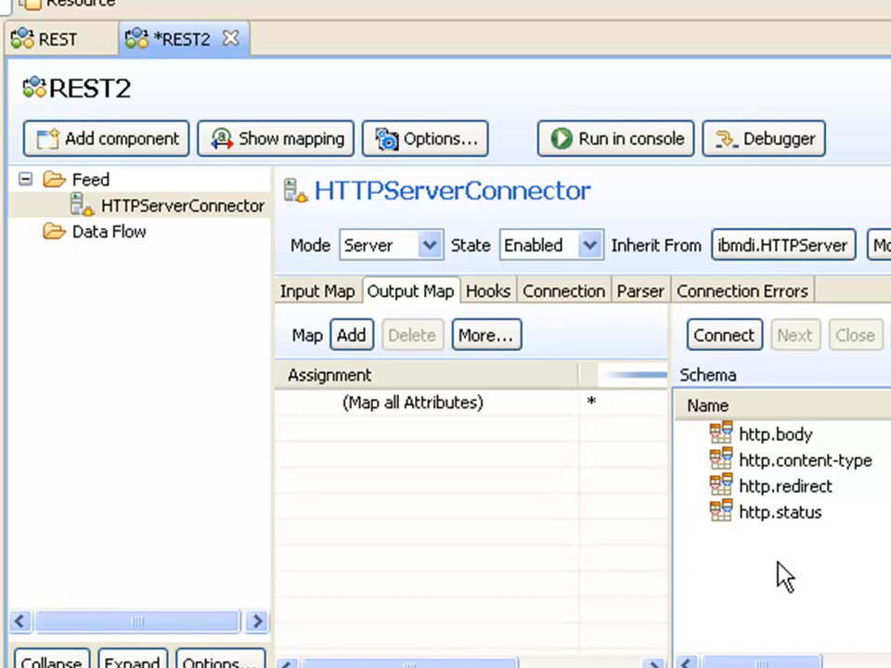
pyautogui.moveTo(567, 311)
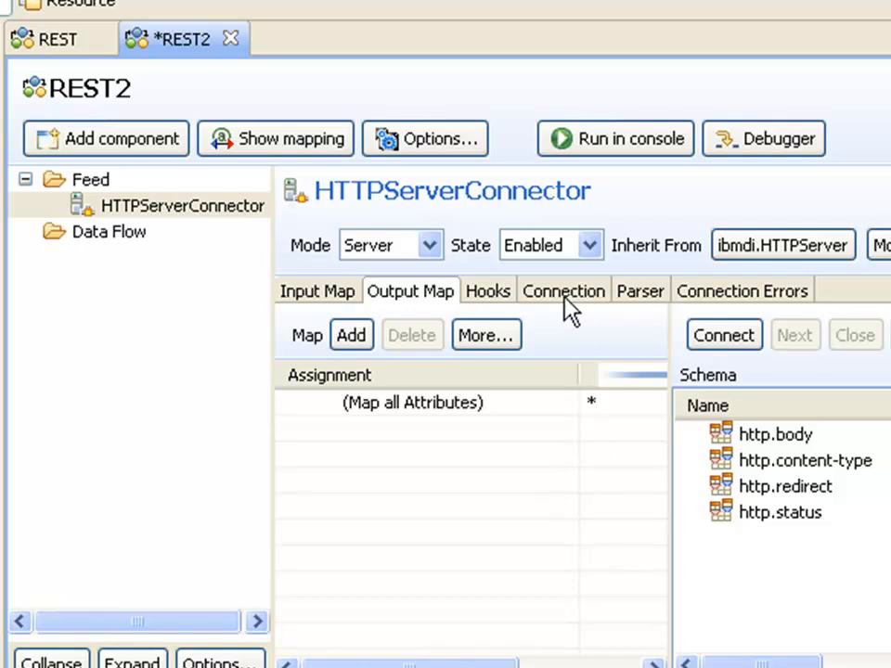
pyautogui.click(563, 290)
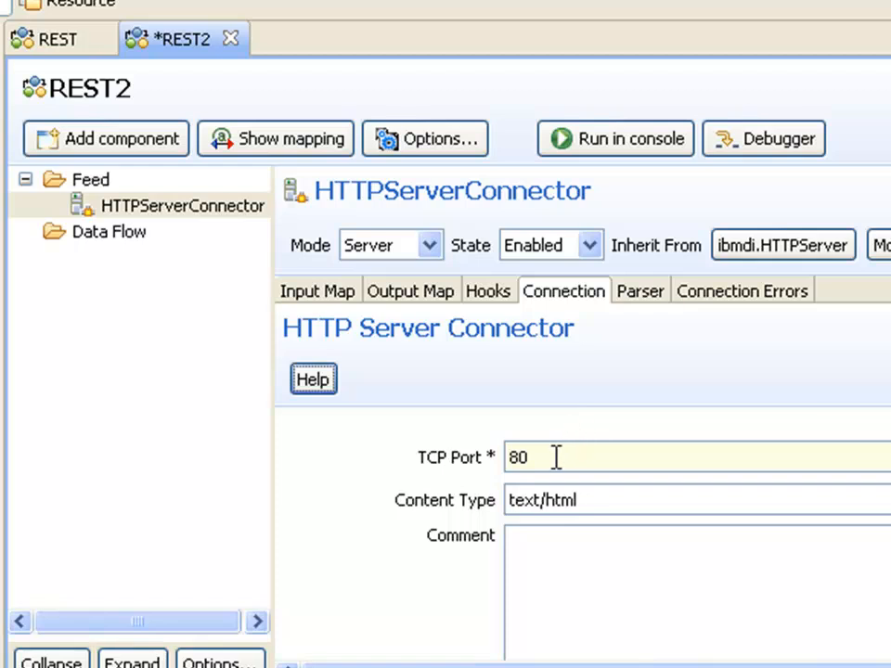
pyautogui.moveTo(683, 395)
pyautogui.write('81')
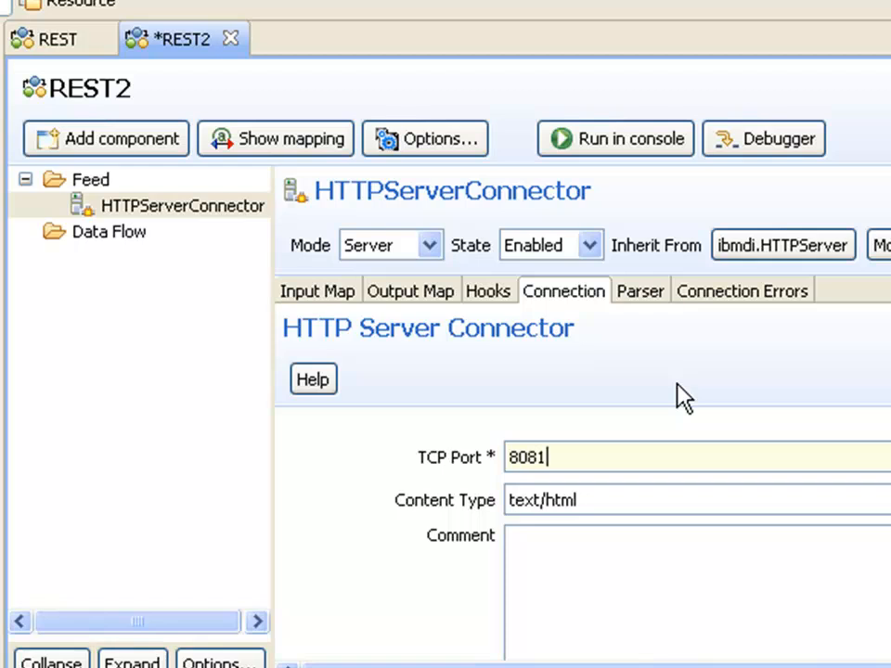
pyautogui.moveTo(336, 235)
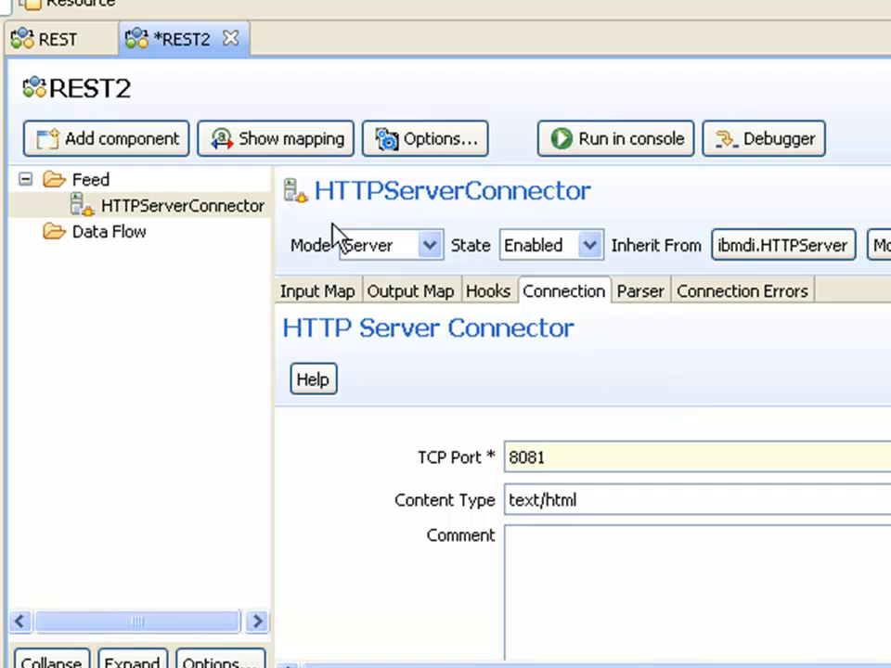
# Add the DumpWorkEntry script to the flow and run REST2.
pyautogui.click(120, 138)
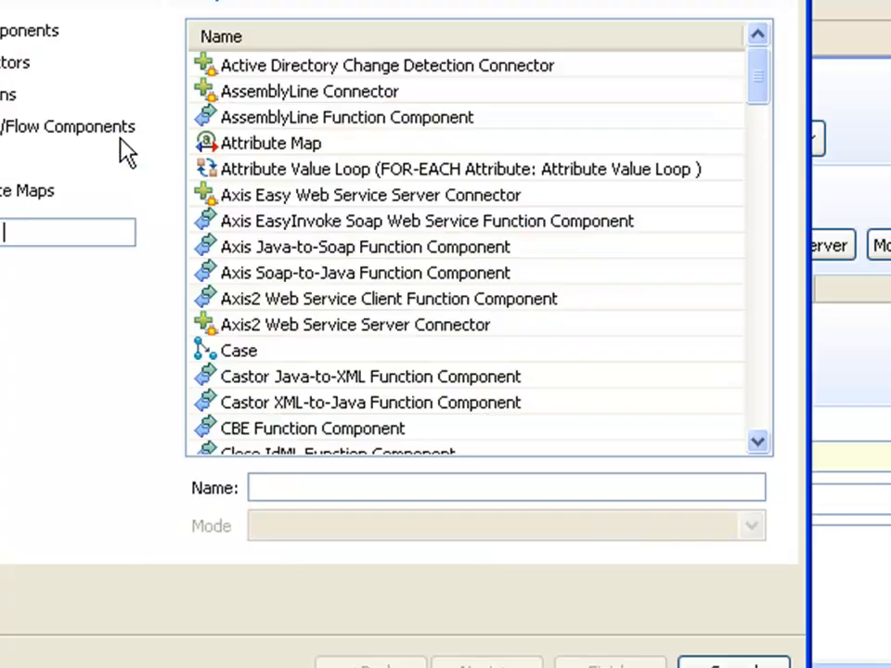
pyautogui.write('dump')
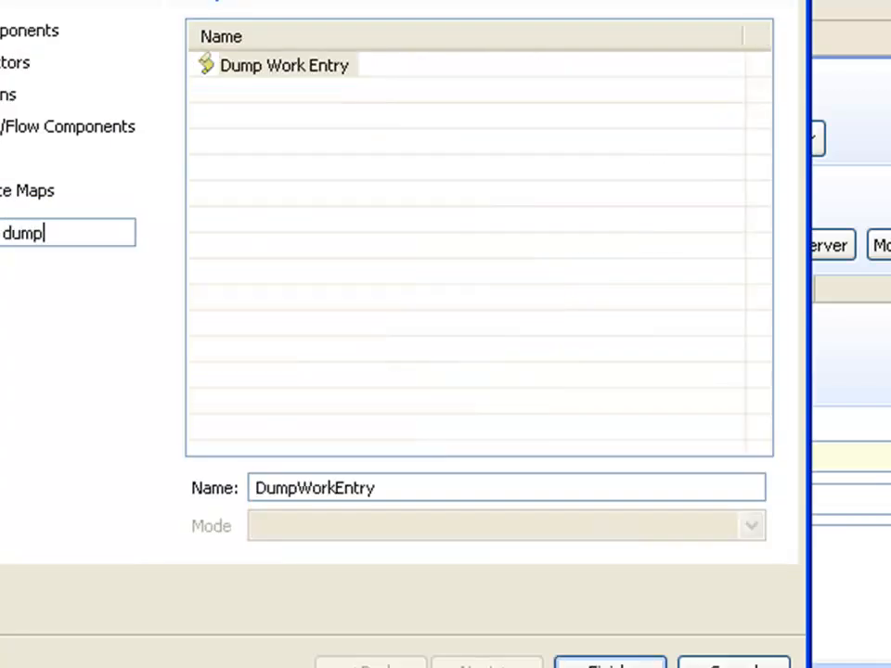
pyautogui.click(610, 666)
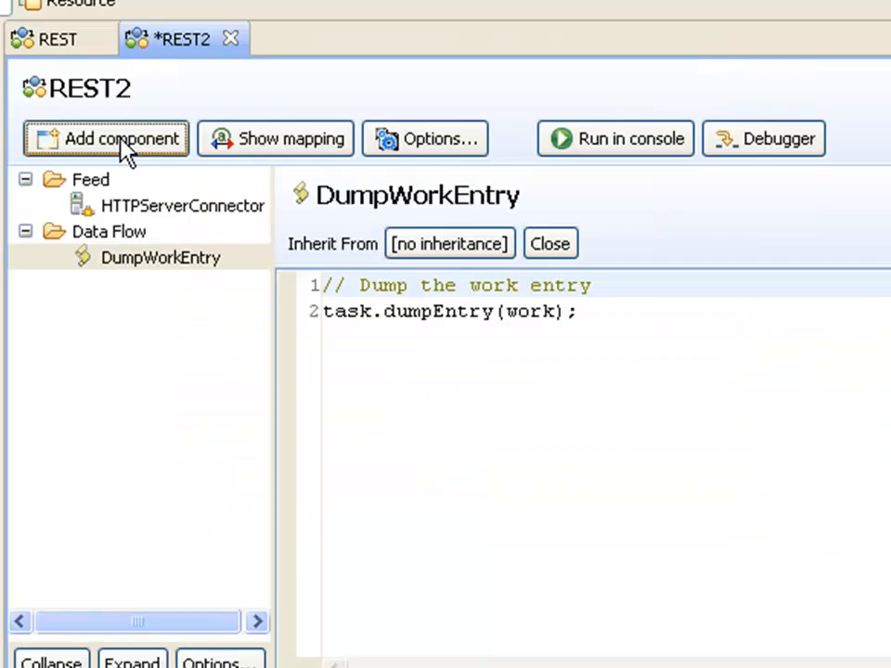
pyautogui.moveTo(614, 139)
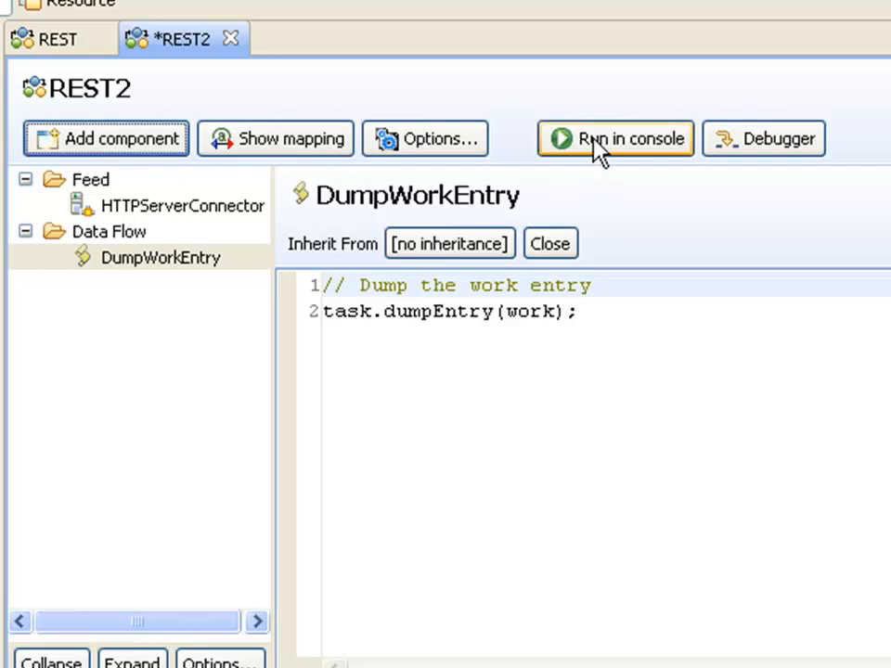
pyautogui.click(615, 138)
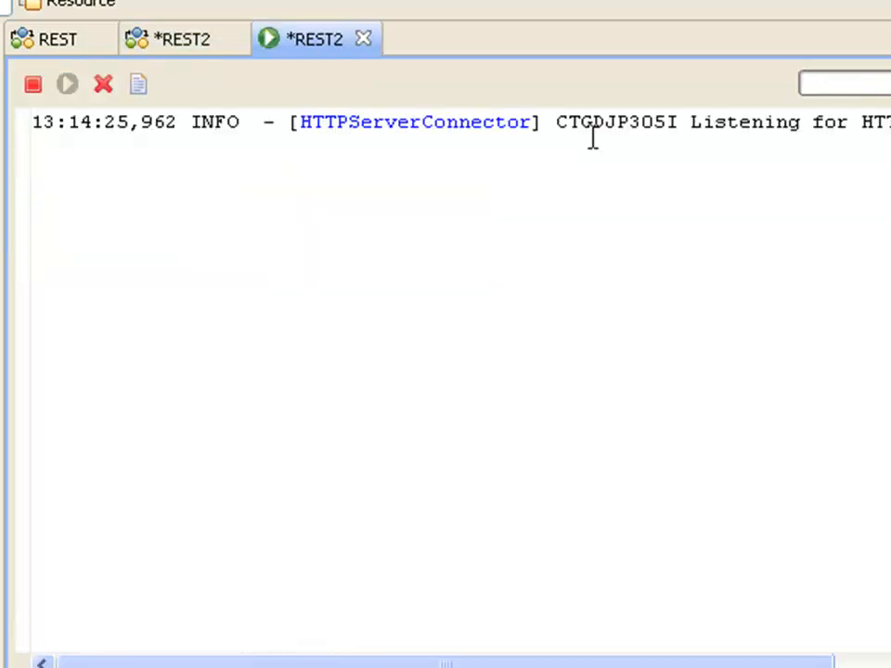
pyautogui.moveTo(477, 186)
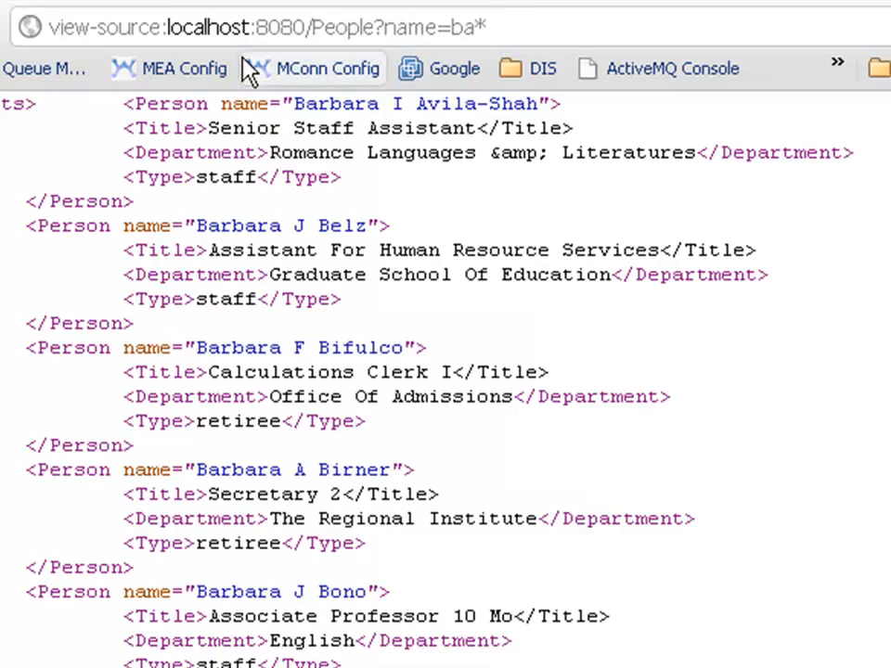
# Load view-source:localhost:8080/People?name=ba* in Chrome to inspect the XML.
pyautogui.click(260, 27)
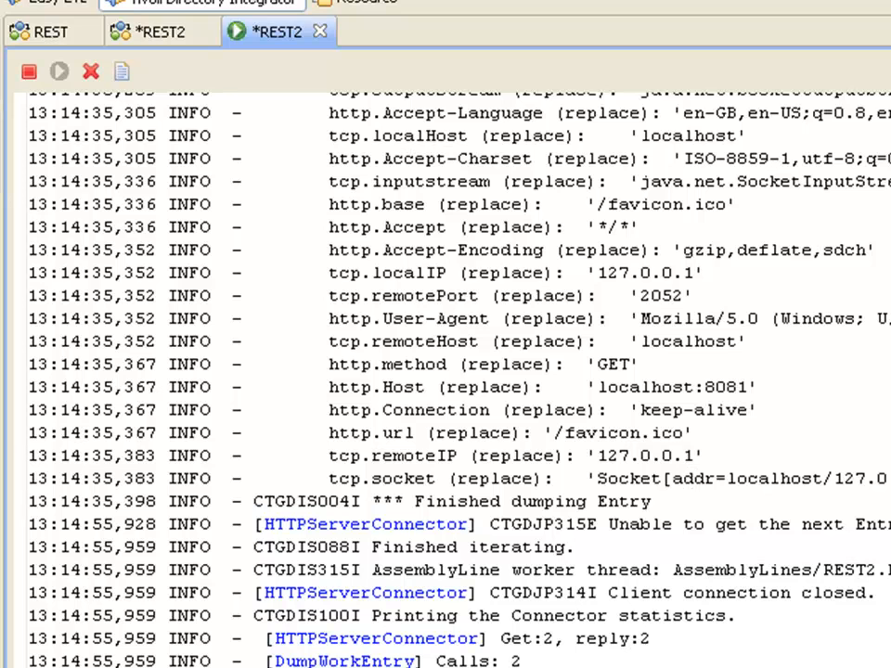
# Scroll up through the REST2 console log.
pyautogui.scroll(3)
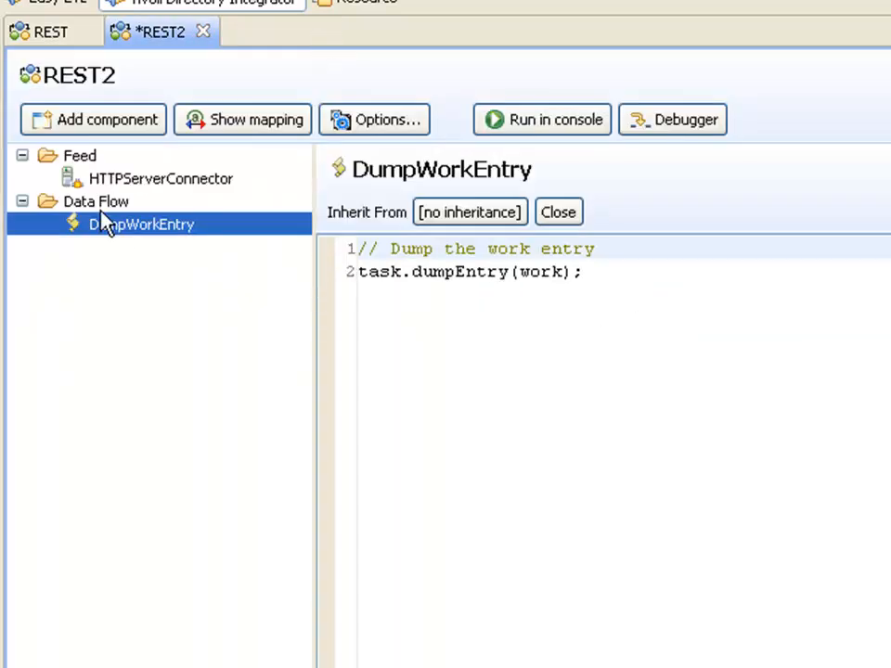
pyautogui.moveTo(73, 212)
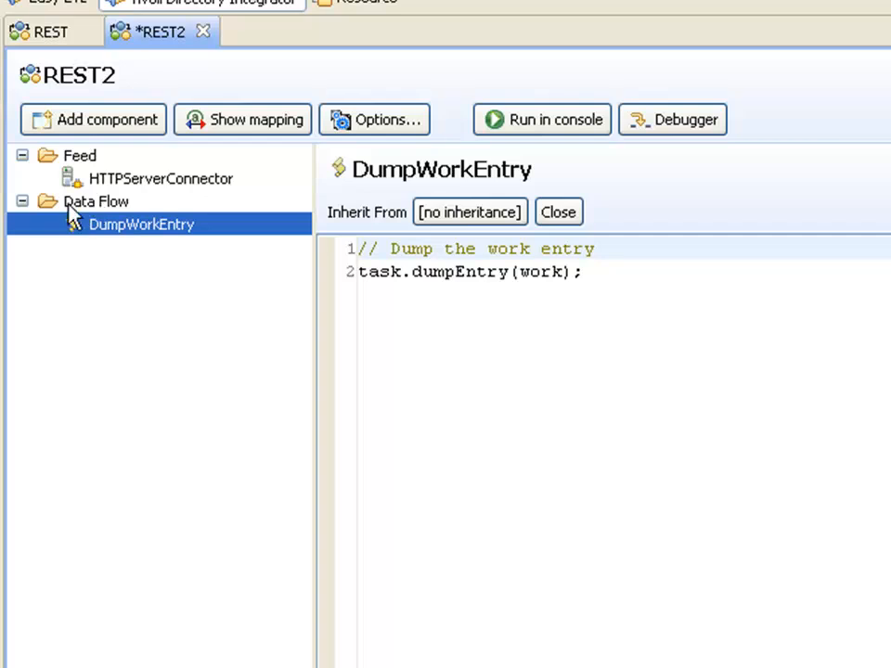
# Add an empty IF component named 'People request' to REST2's Data Flow.
pyautogui.rightClick(96, 202)
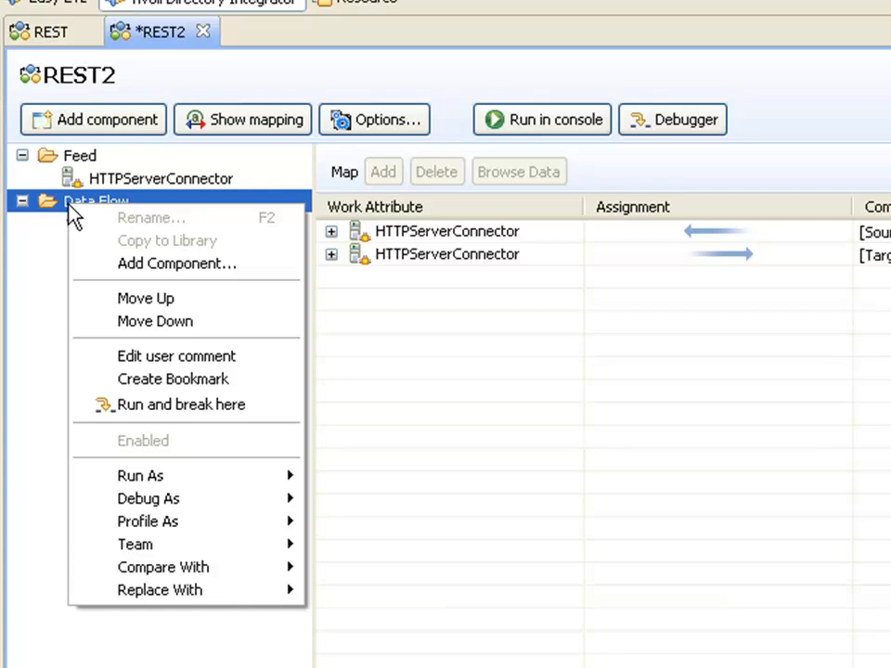
pyautogui.moveTo(149, 217)
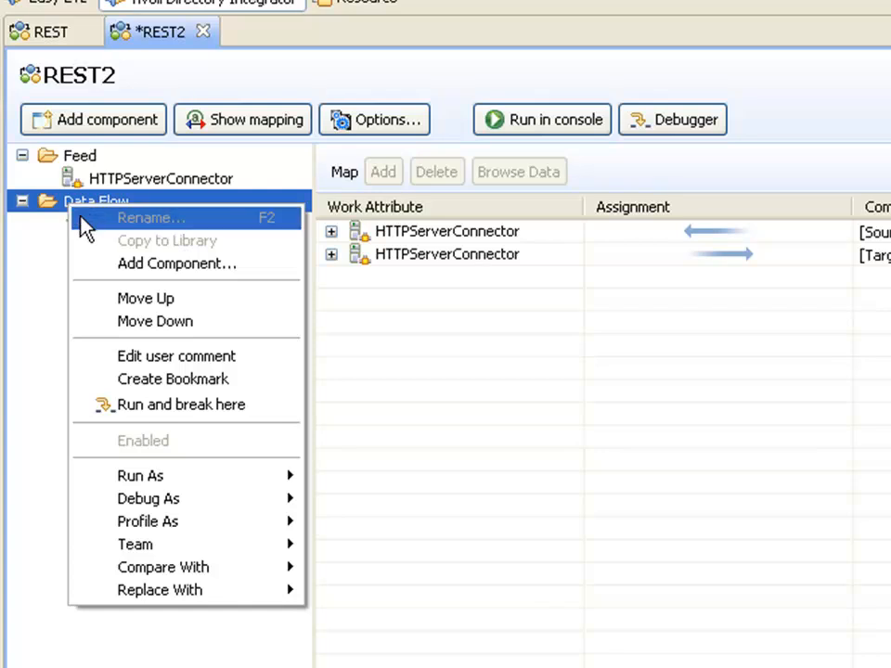
pyautogui.click(177, 263)
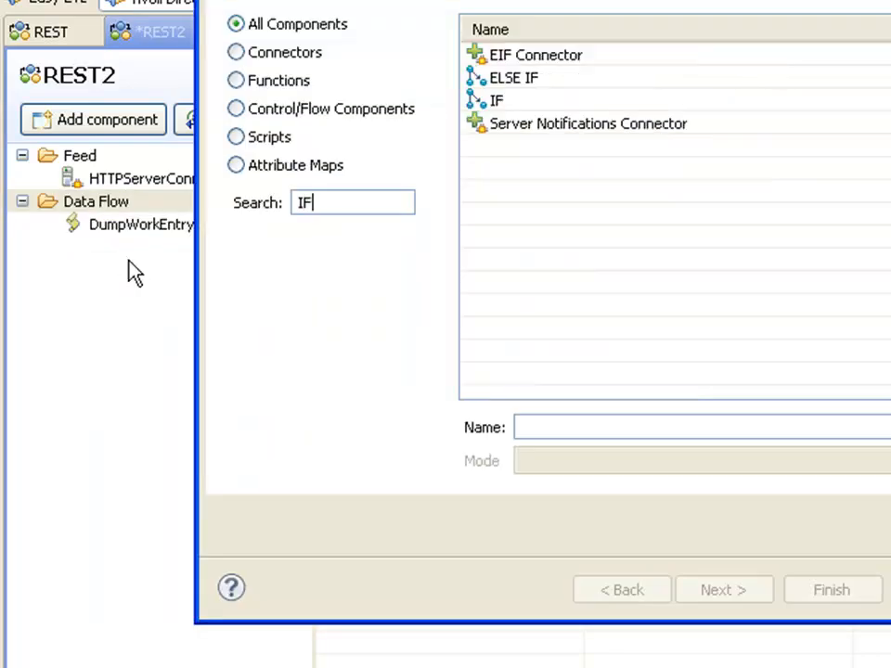
pyautogui.click(498, 100)
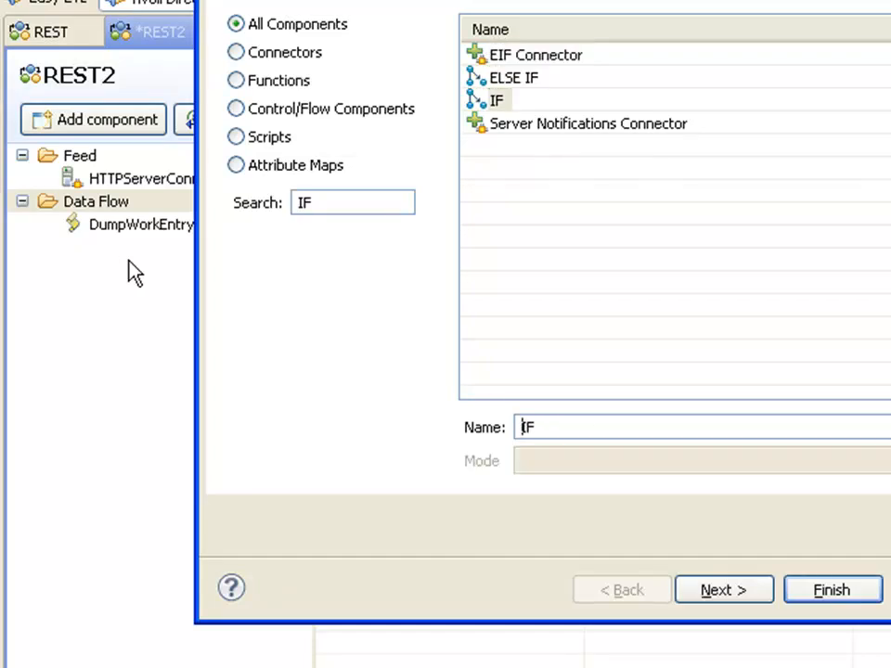
pyautogui.write('P')
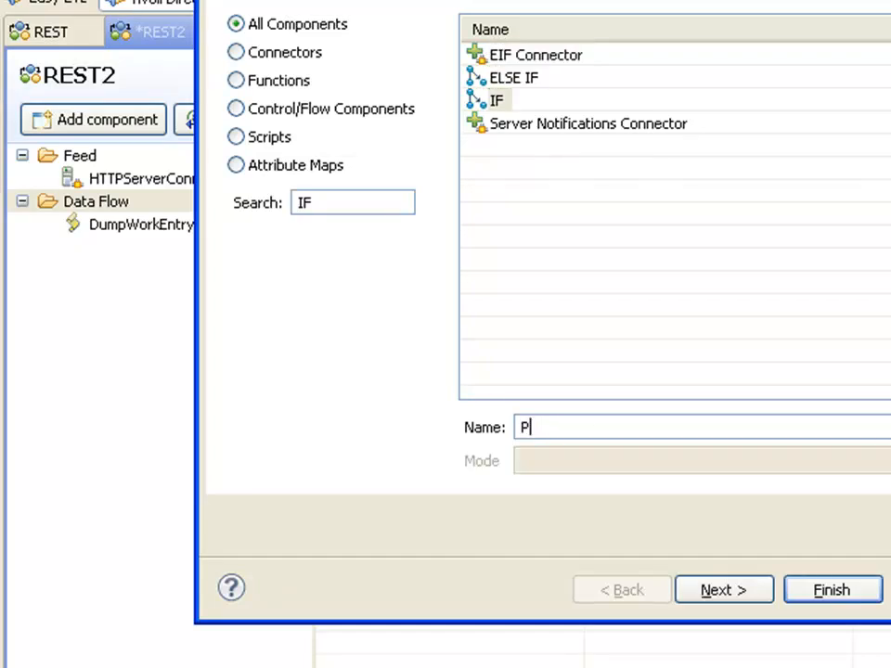
pyautogui.click(832, 589)
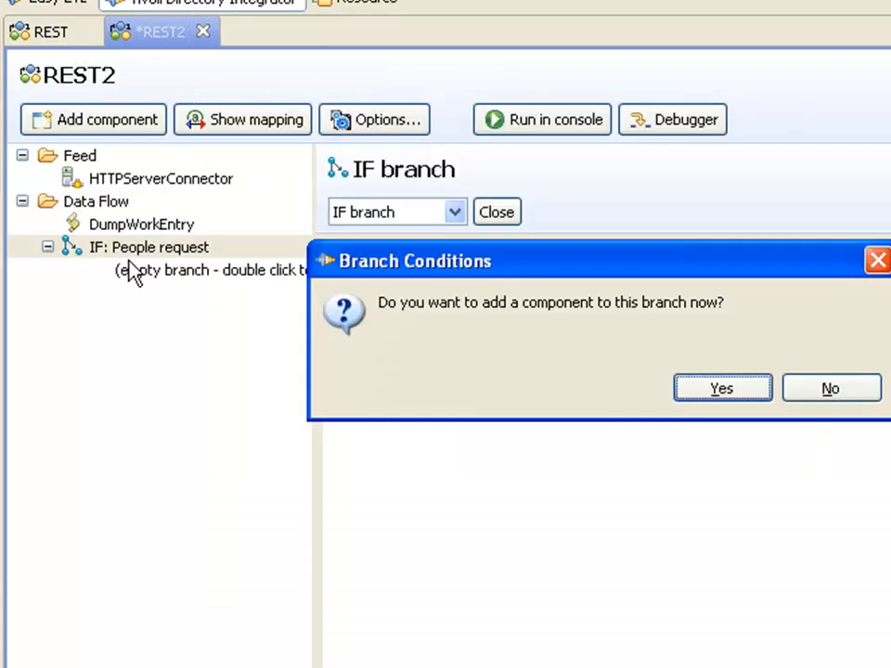
pyautogui.click(828, 388)
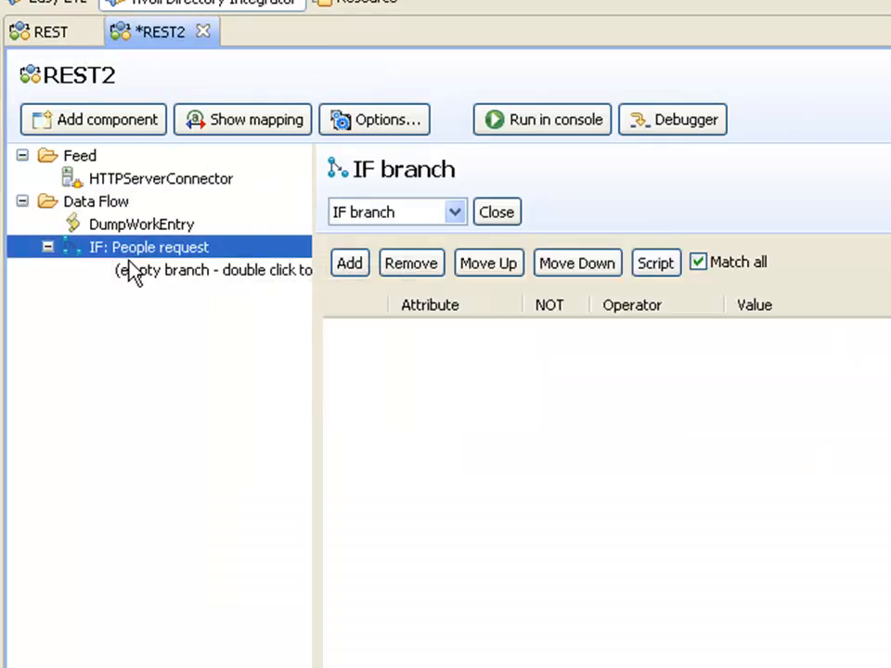
pyautogui.moveTo(431, 393)
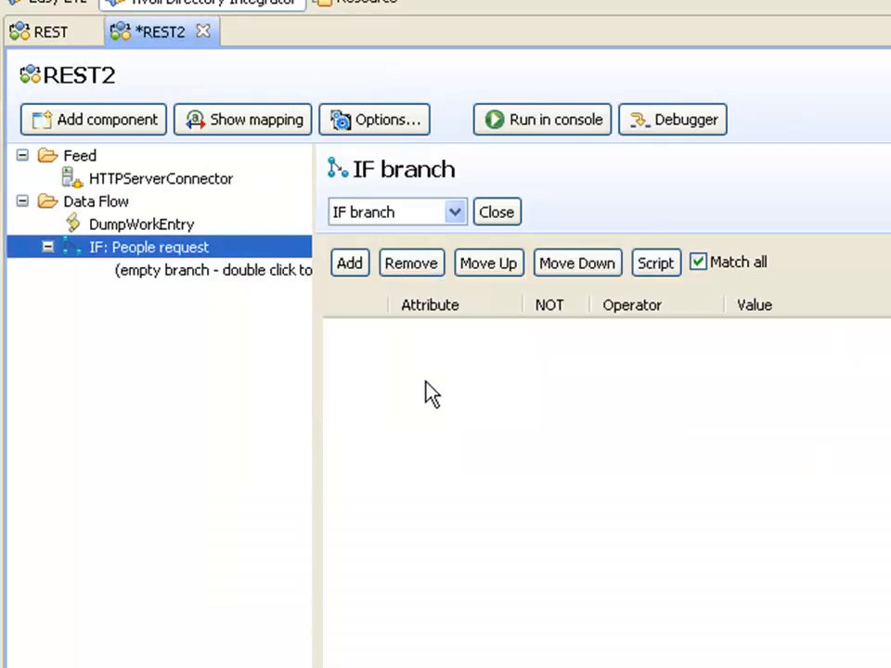
pyautogui.moveTo(350, 263)
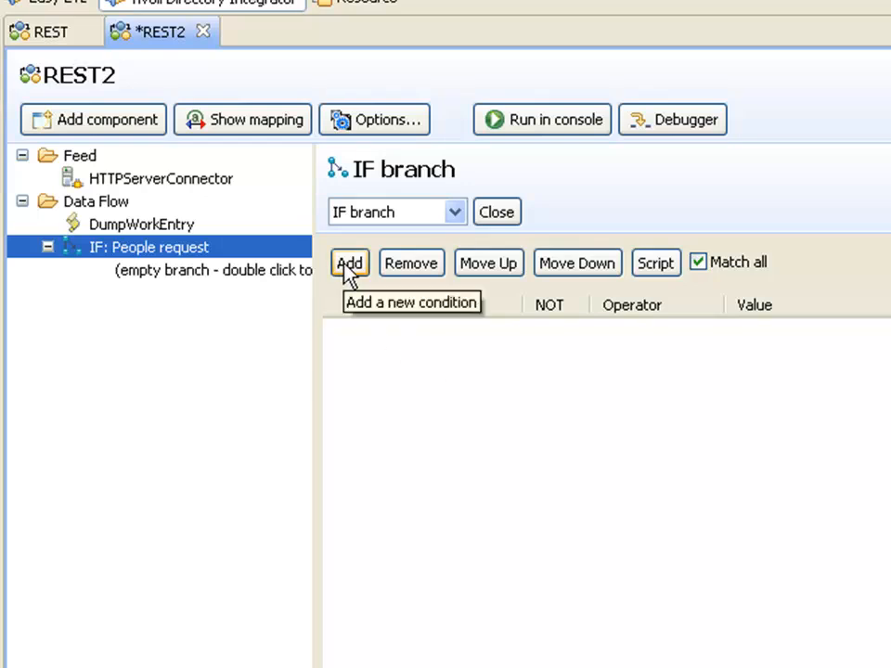
# Add the branch condition: http.base starts with /People.
pyautogui.click(349, 263)
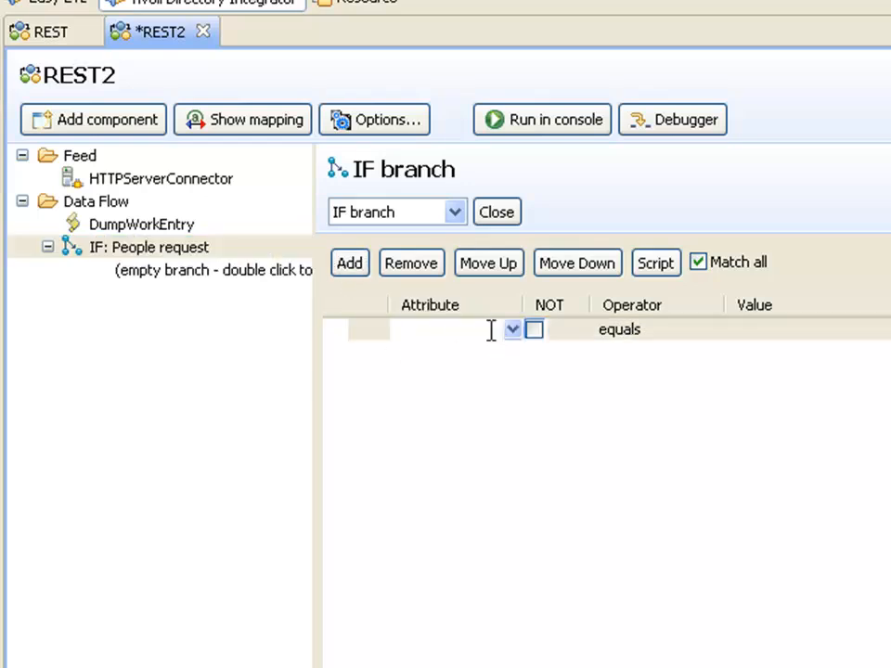
pyautogui.click(512, 329)
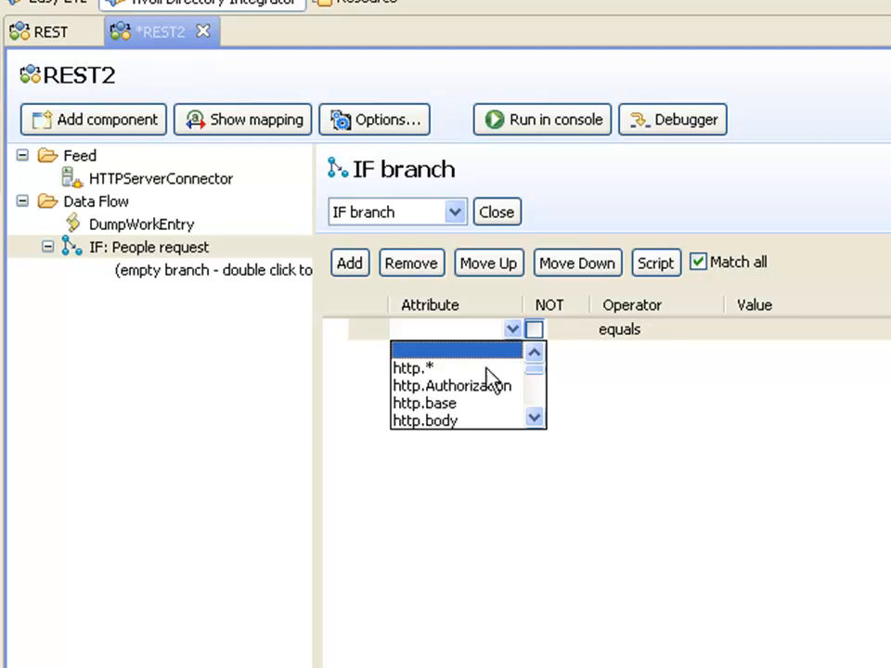
pyautogui.click(423, 403)
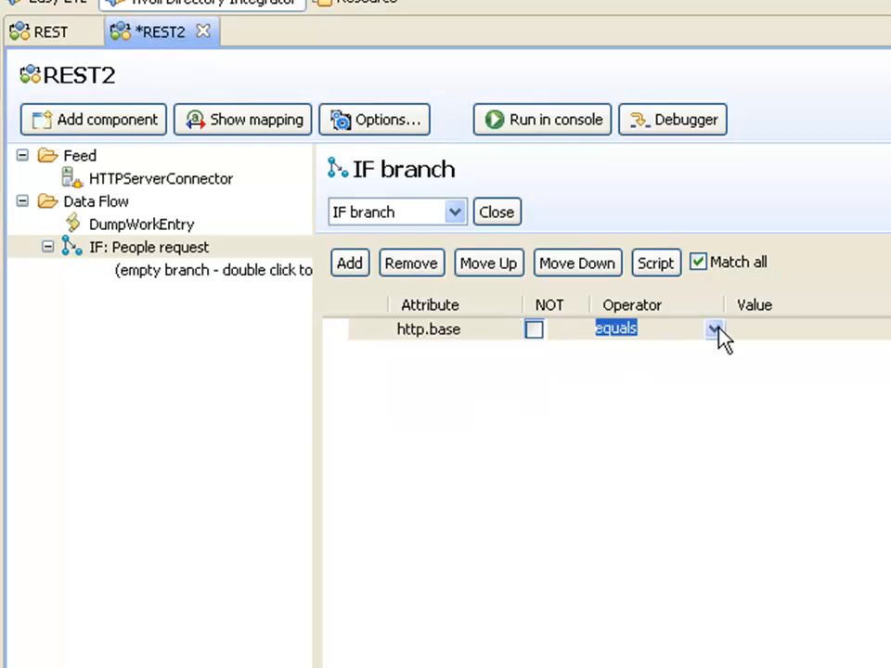
pyautogui.click(714, 328)
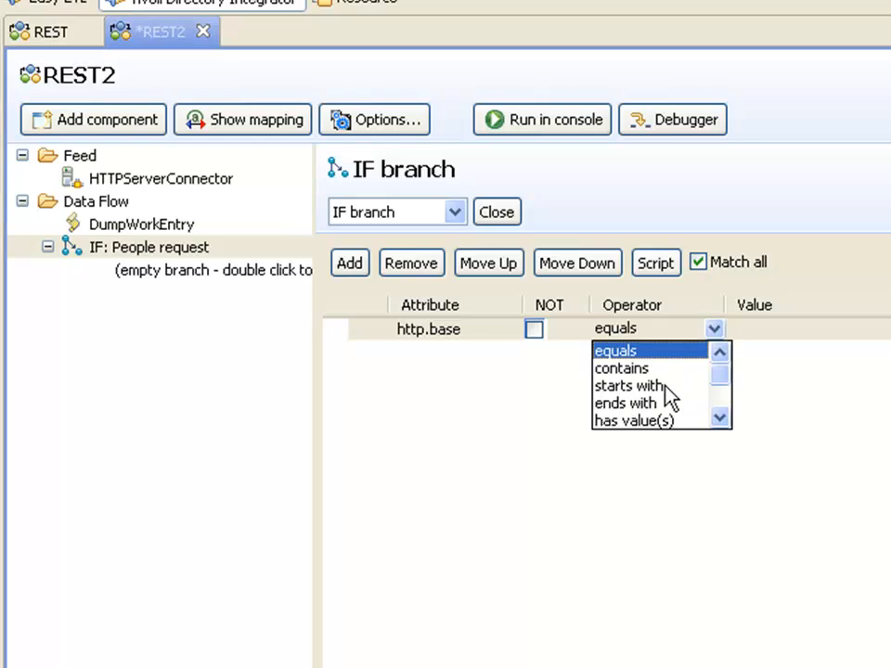
pyautogui.click(629, 385)
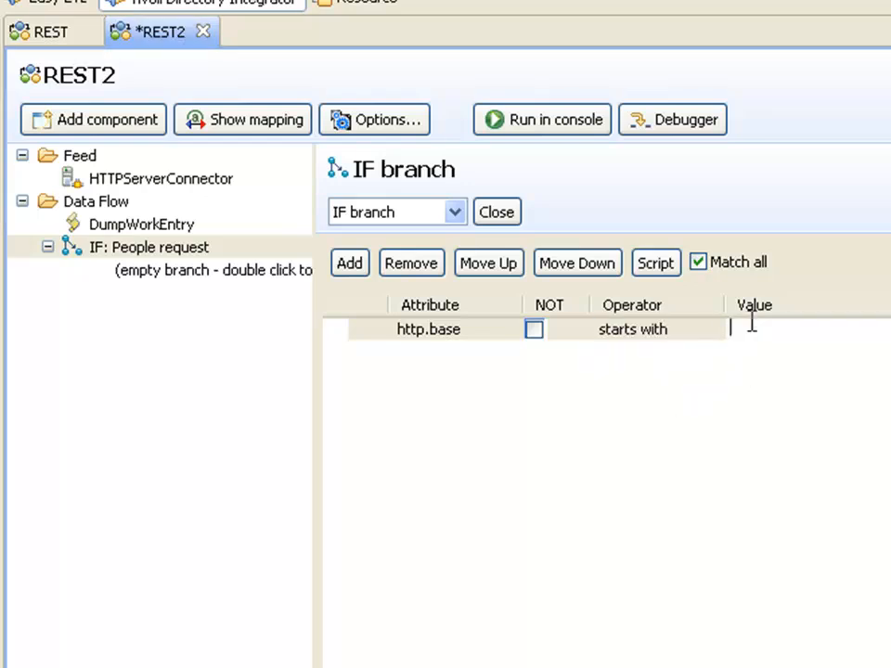
pyautogui.write('/People')
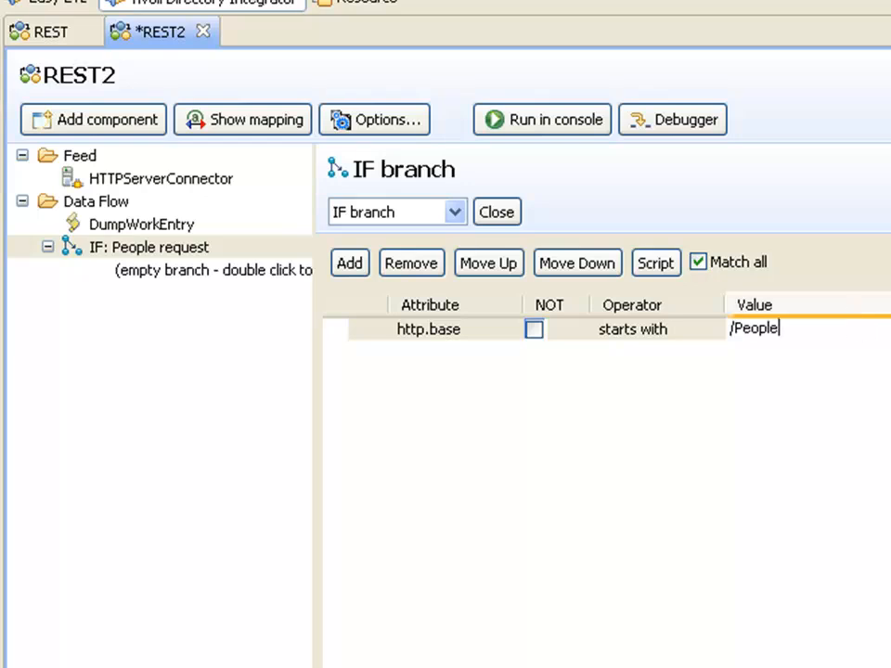
pyautogui.click(428, 329)
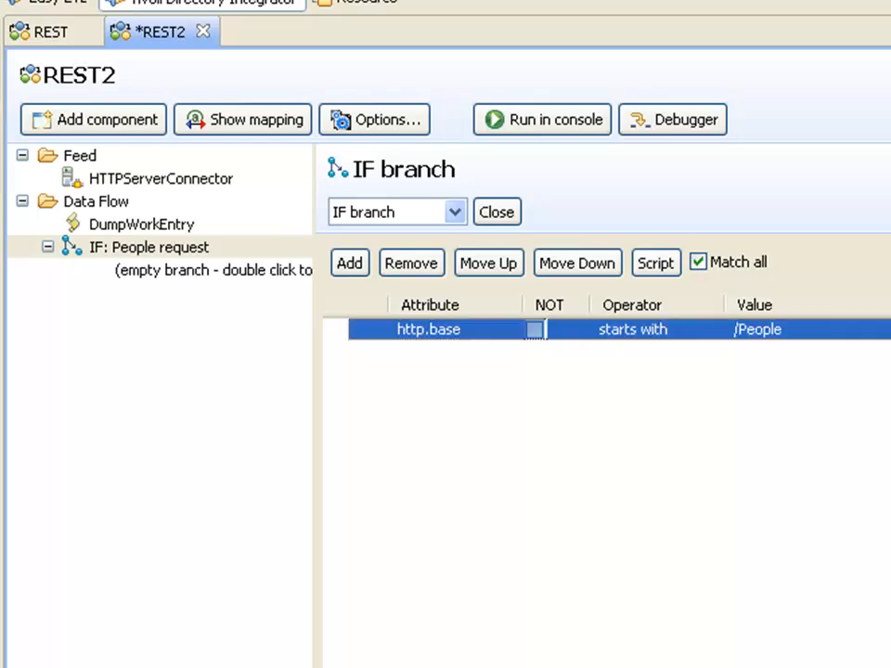
pyautogui.moveTo(141, 237)
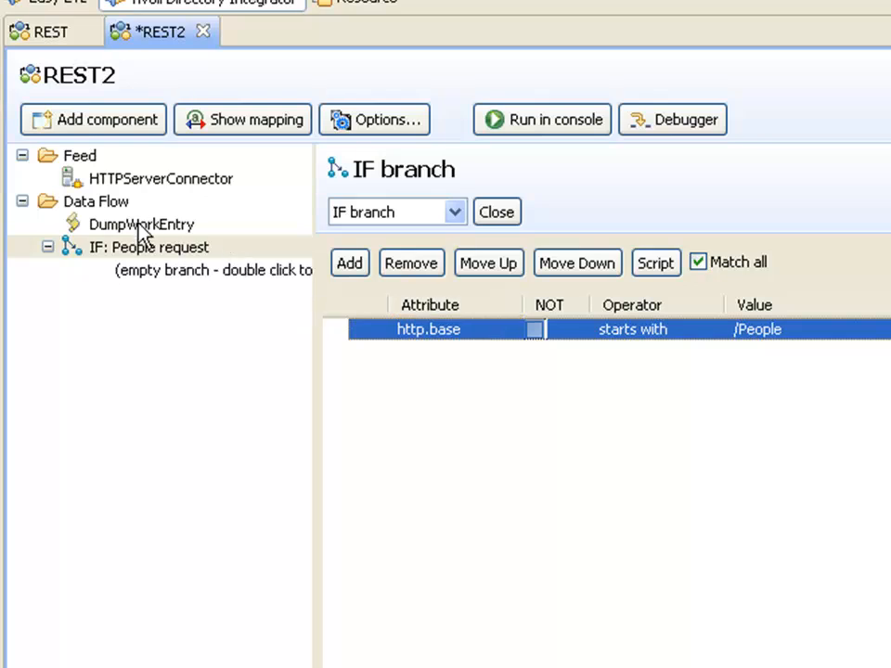
# Drag DumpWorkEntry onto the IF: People request branch.
pyautogui.click(141, 224)
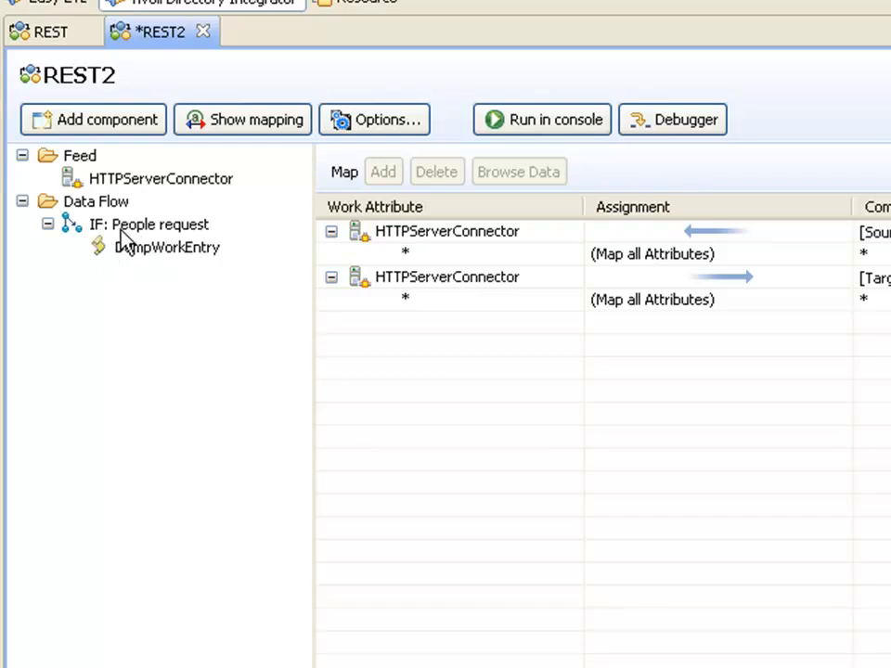
pyautogui.moveTo(130, 218)
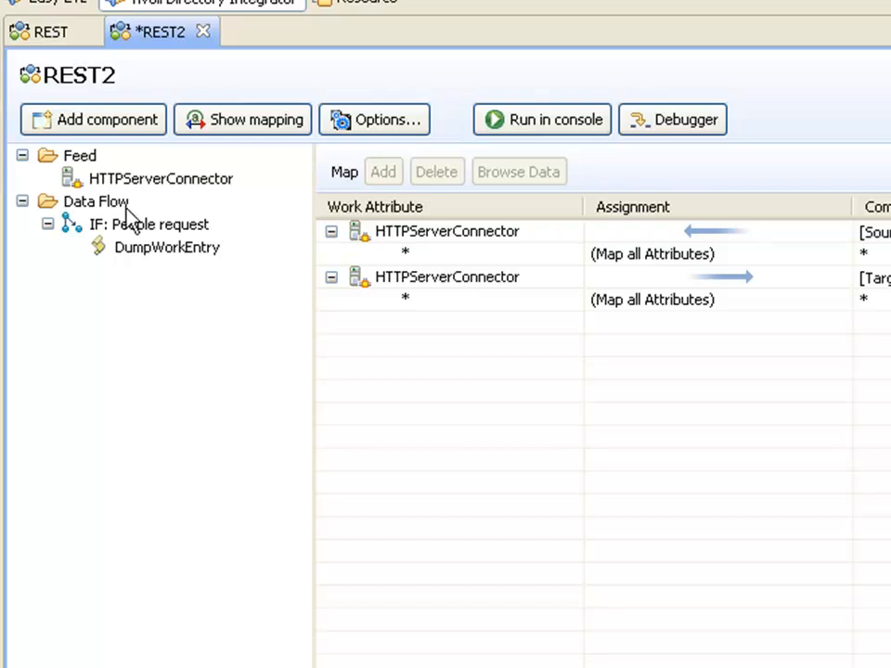
pyautogui.moveTo(170, 276)
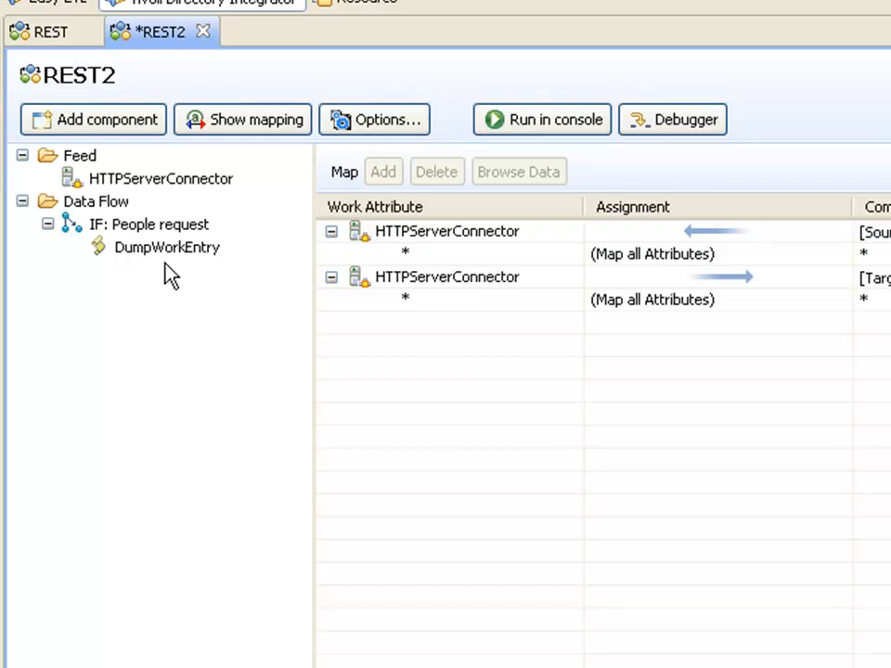
# Rerun REST2, resend the /People?name=ba* request from Chrome, and review the log.
pyautogui.click(541, 119)
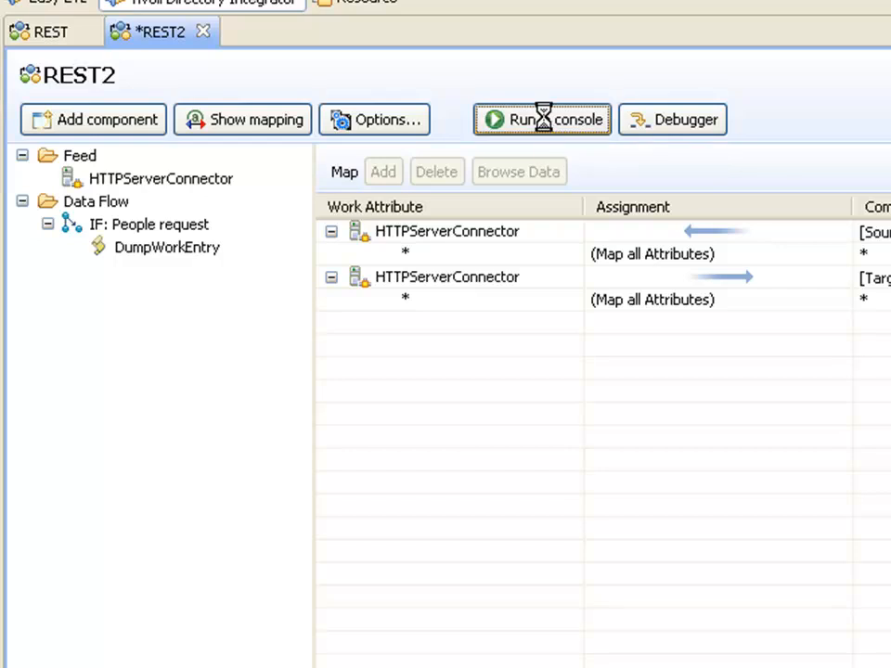
pyautogui.click(540, 119)
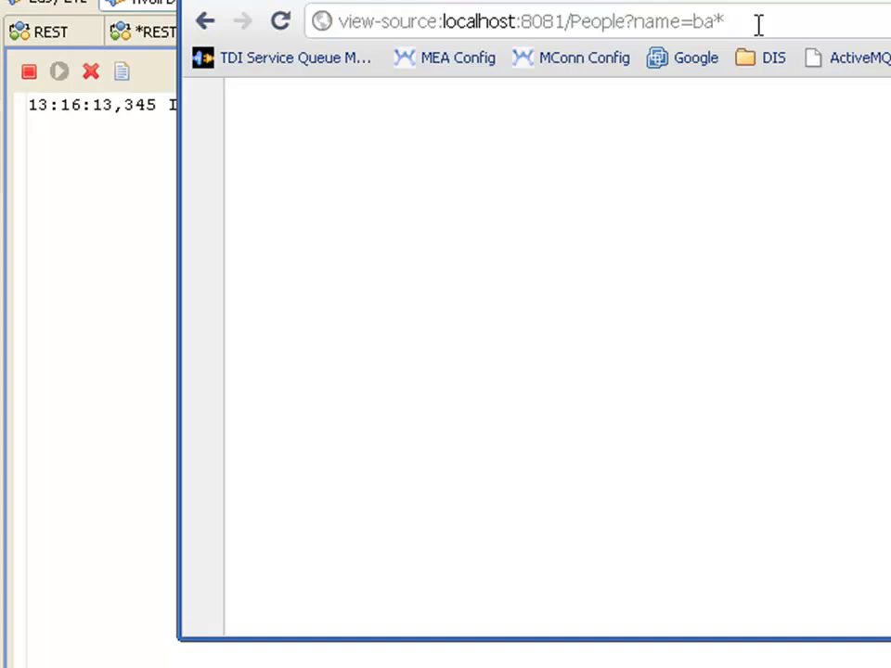
pyautogui.click(279, 20)
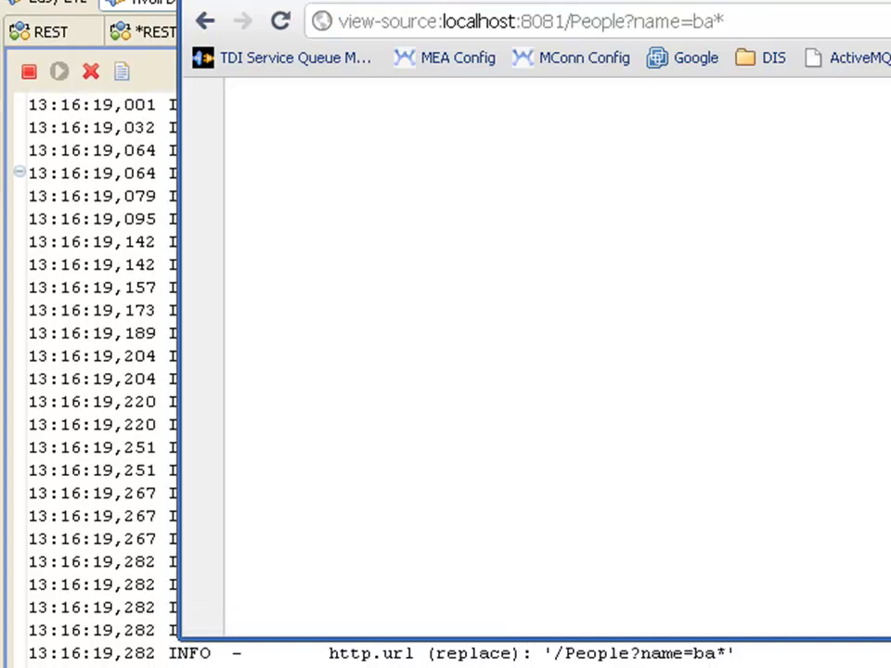
pyautogui.click(274, 31)
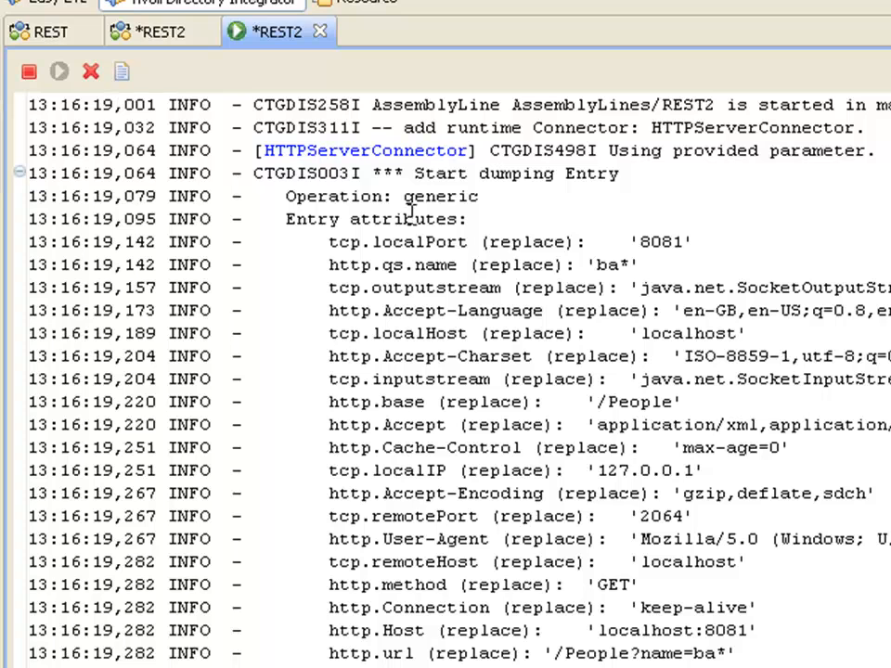
pyautogui.moveTo(682, 545)
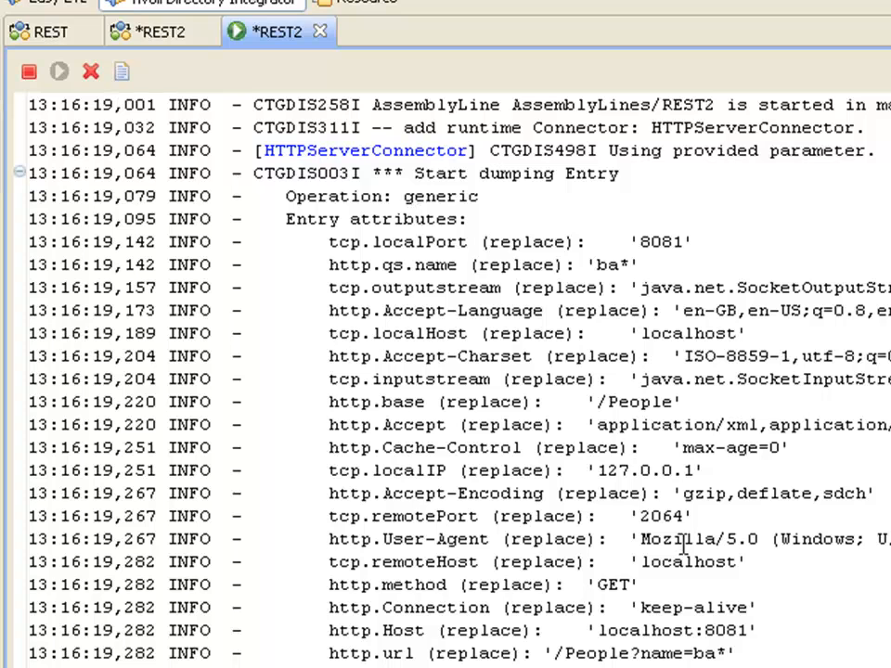
pyautogui.moveTo(385, 58)
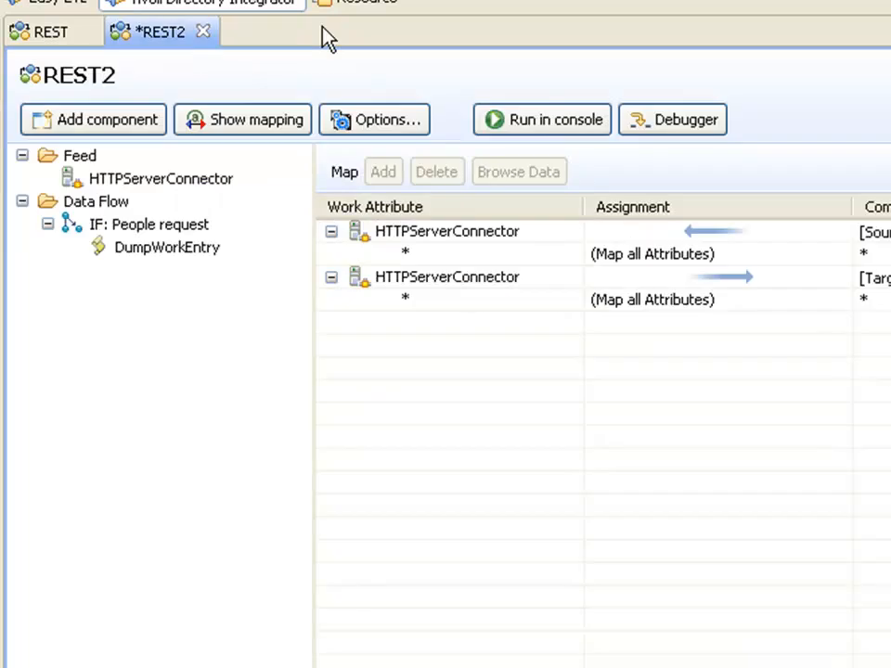
pyautogui.moveTo(139, 230)
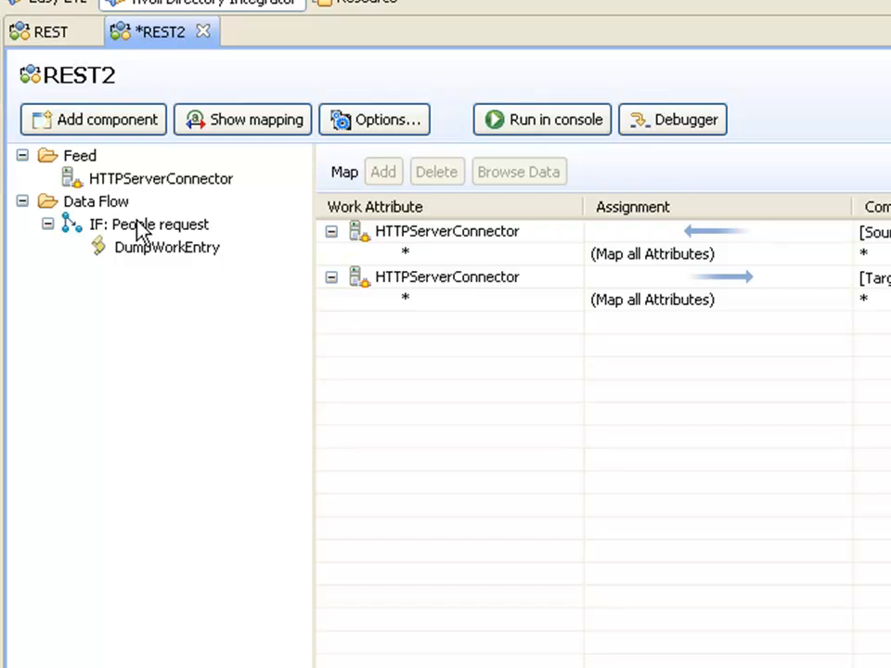
pyautogui.moveTo(138, 234)
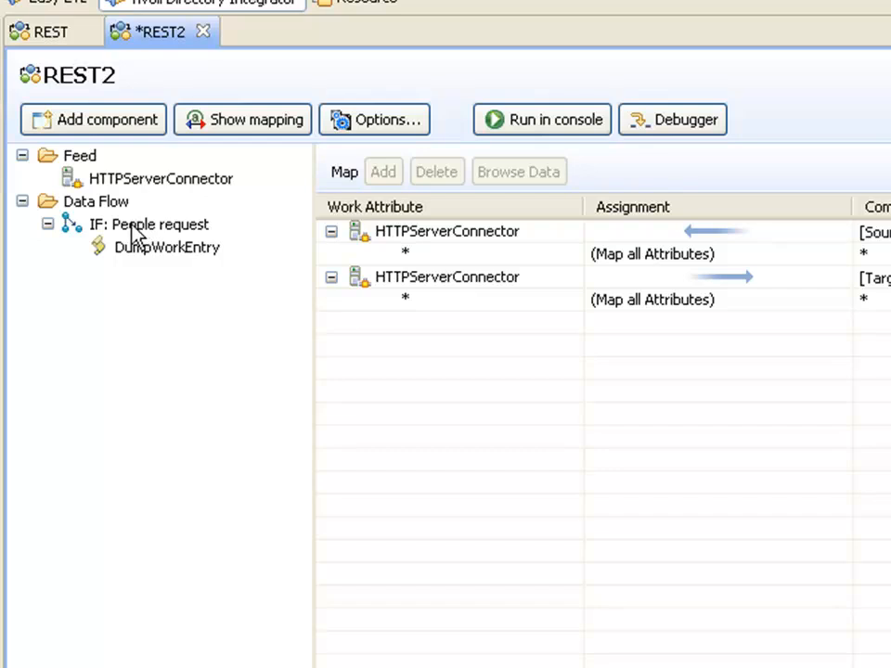
# Add a Connector Loop named 'Person found in LDAP' under IF: People request, with no inner component.
pyautogui.rightClick(148, 224)
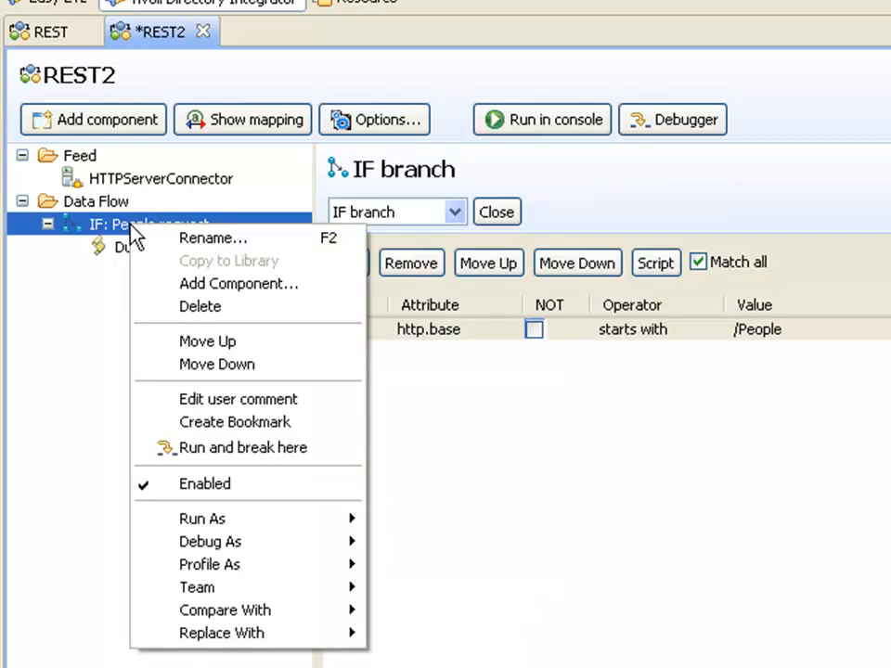
pyautogui.moveTo(246, 284)
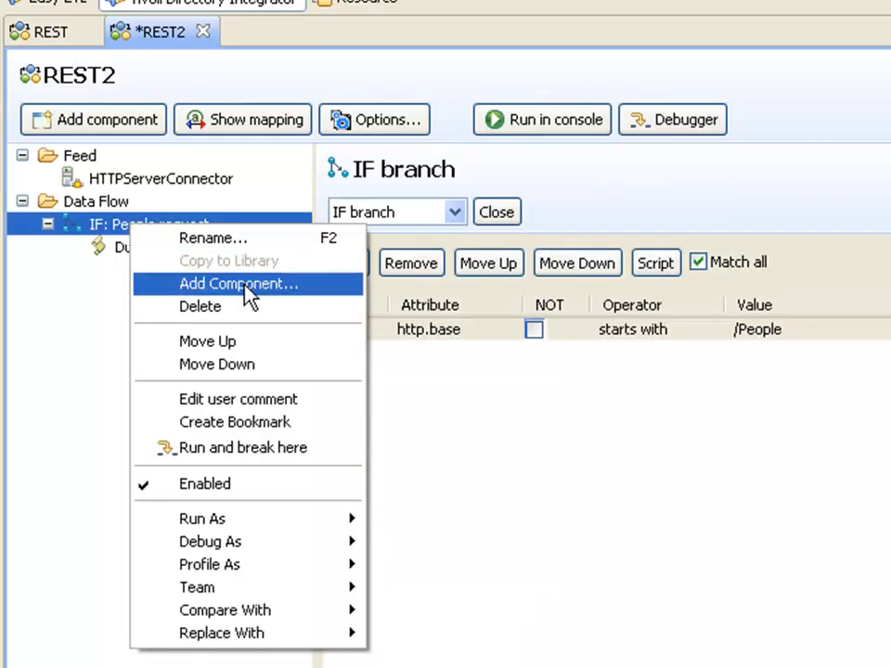
pyautogui.click(240, 284)
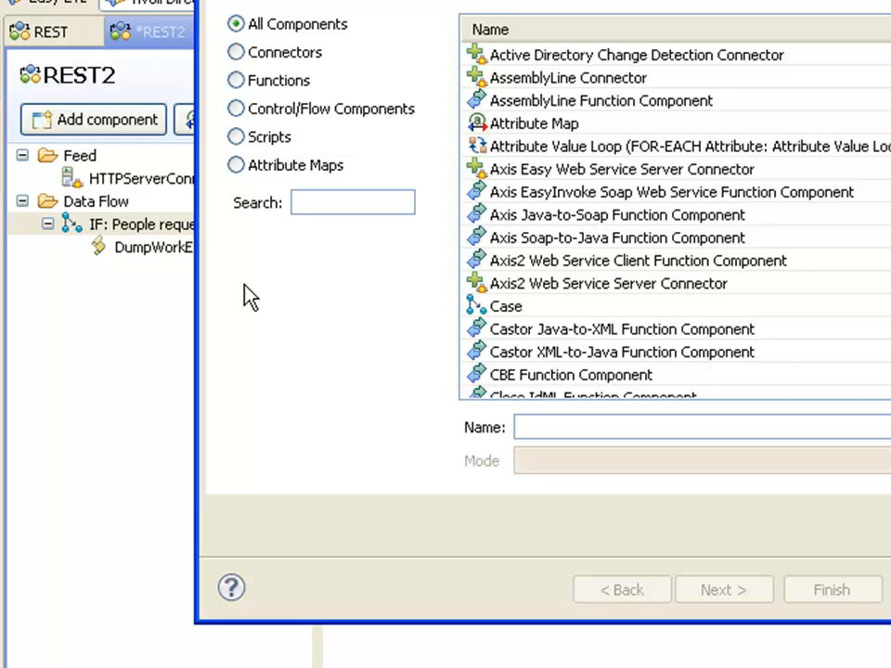
pyautogui.write('loop')
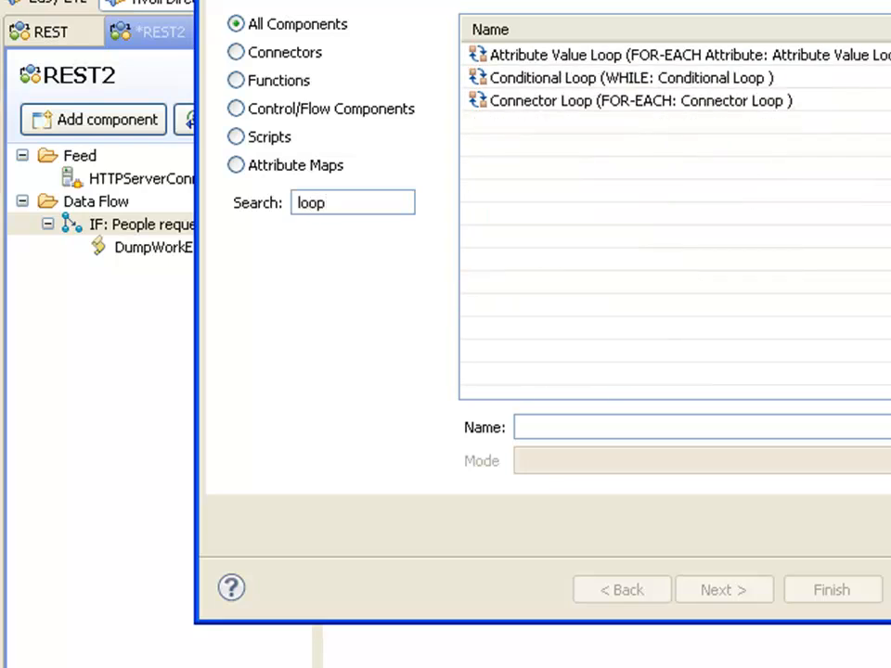
pyautogui.click(641, 100)
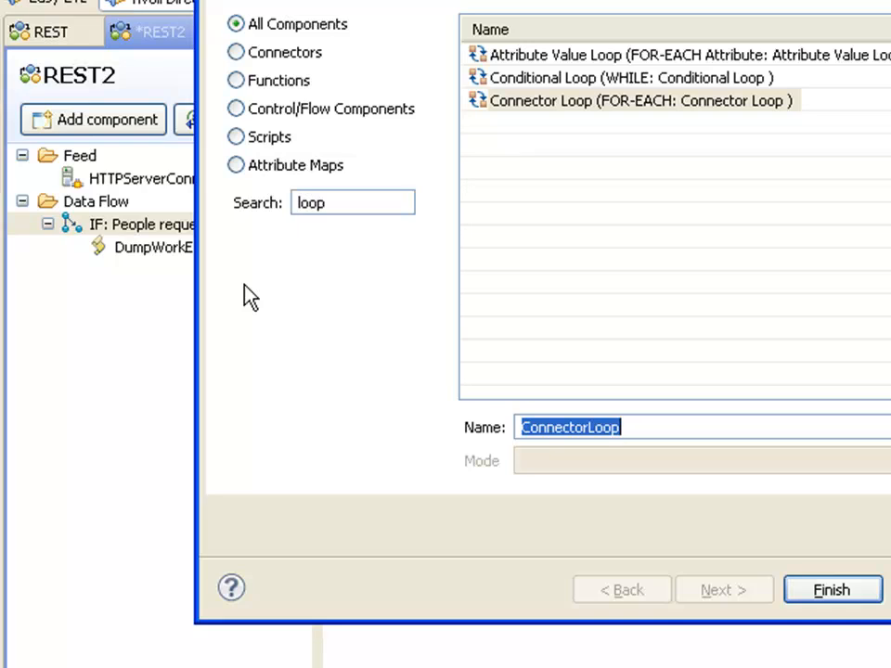
pyautogui.write('Person found in')
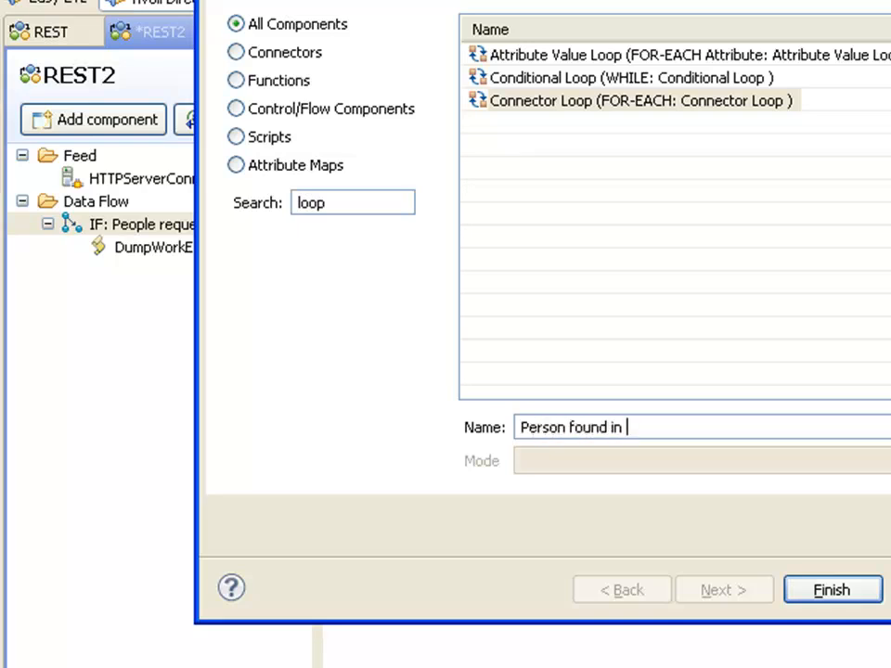
pyautogui.click(831, 589)
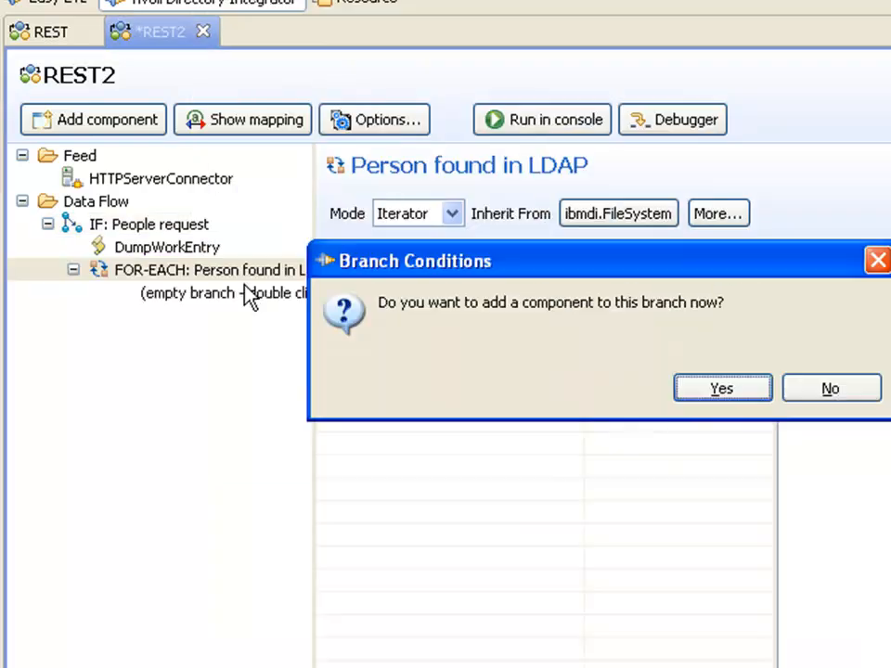
pyautogui.click(721, 388)
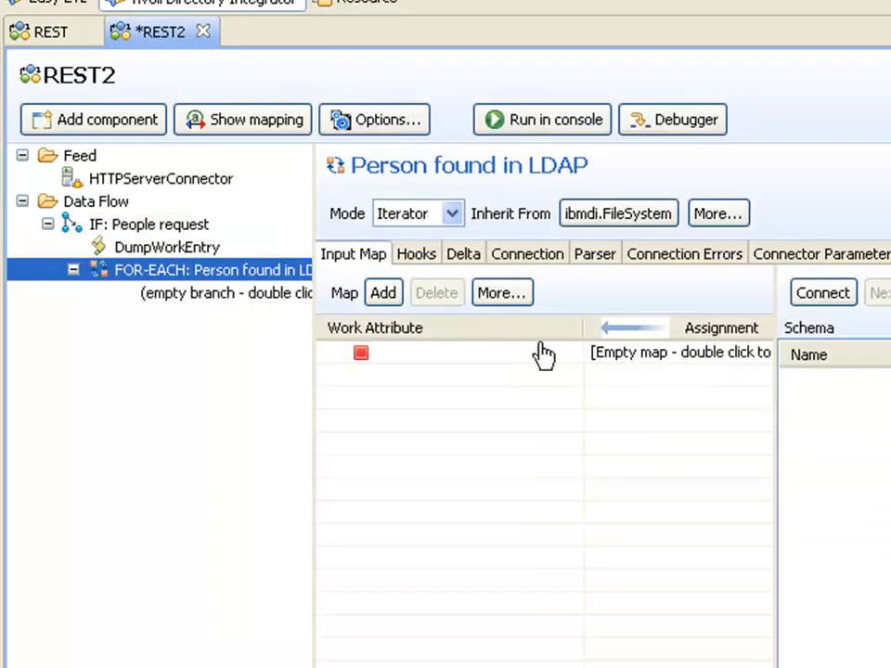
# Switch the loop's inherited connector from ibmdi.FileSystem to ibmdi.LDAP.
pyautogui.click(617, 213)
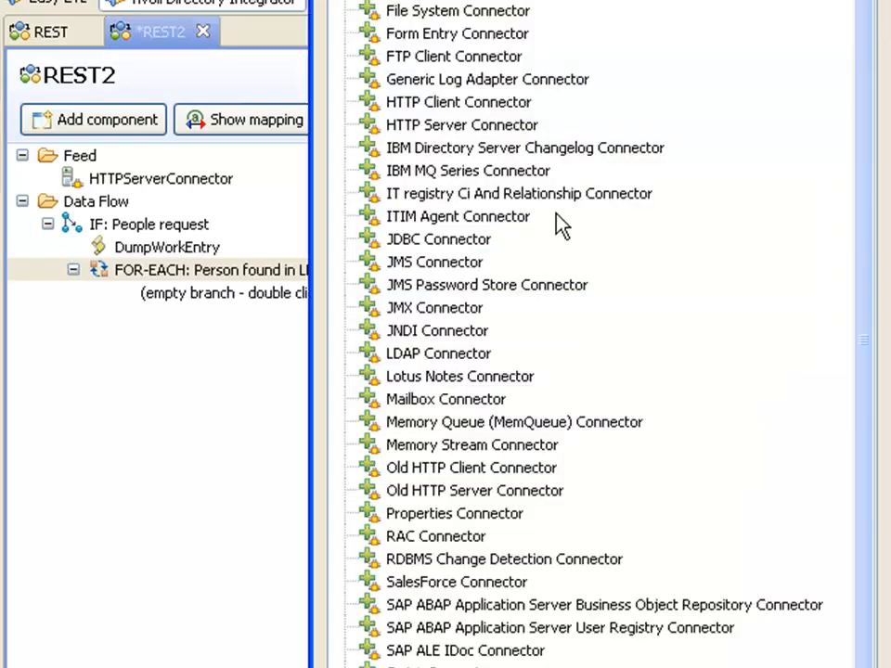
pyautogui.moveTo(389, 362)
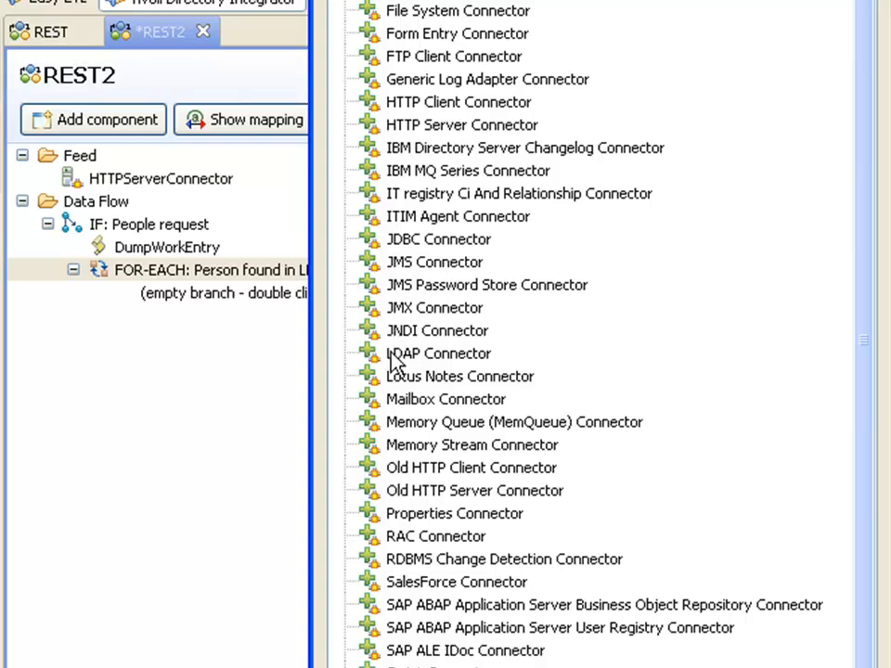
pyautogui.click(438, 354)
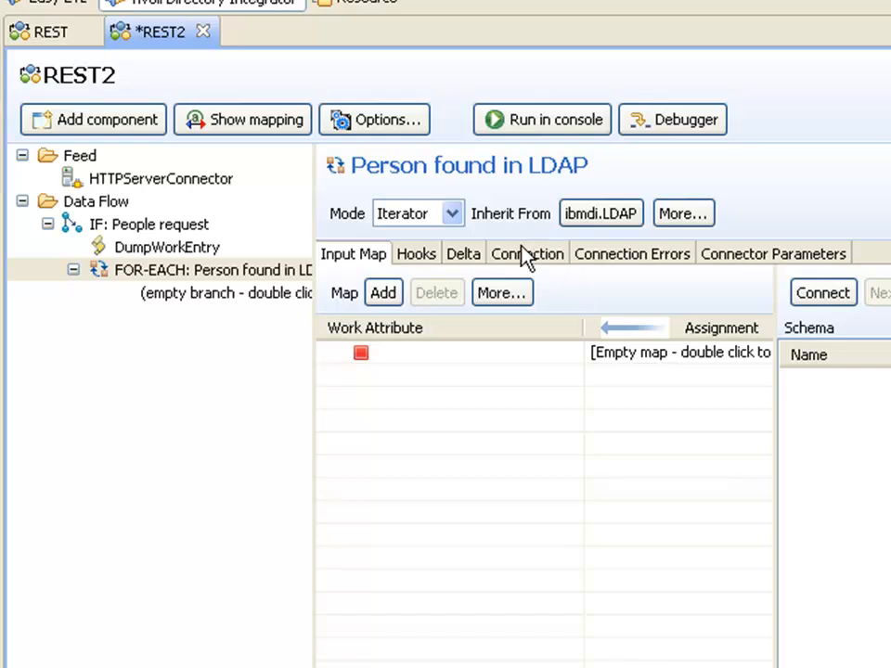
# Set the loop's LDAP hostname to ldap.buffalo.edu and search base to o=University at Buffalo,c=US.
pyautogui.click(528, 254)
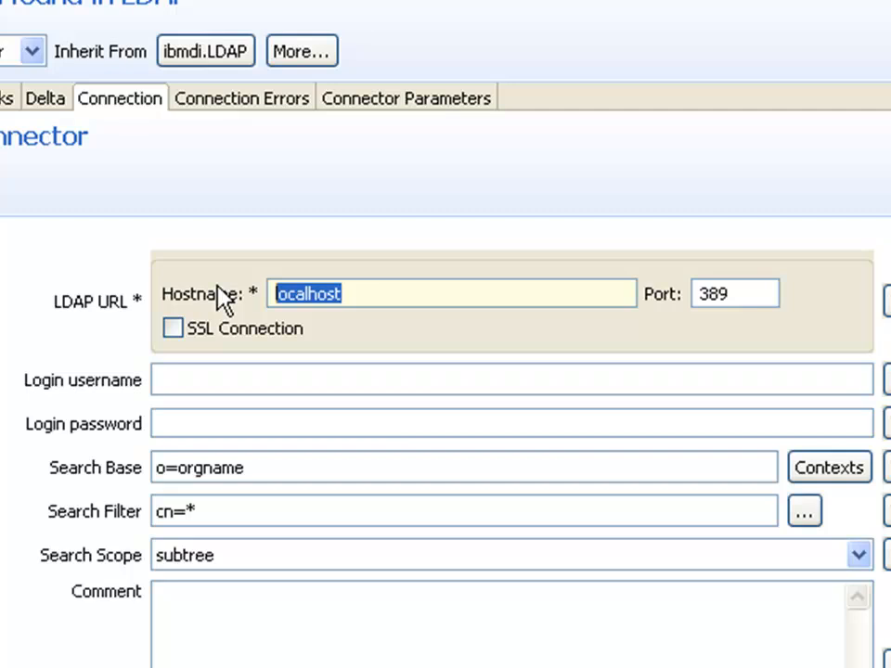
pyautogui.write('ld')
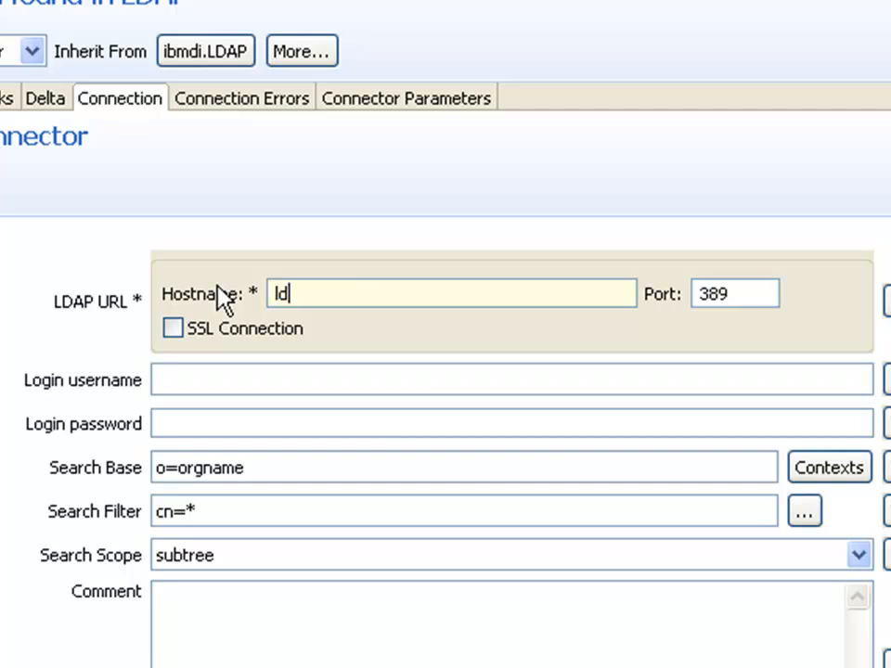
pyautogui.write('ap.buffalo.edu')
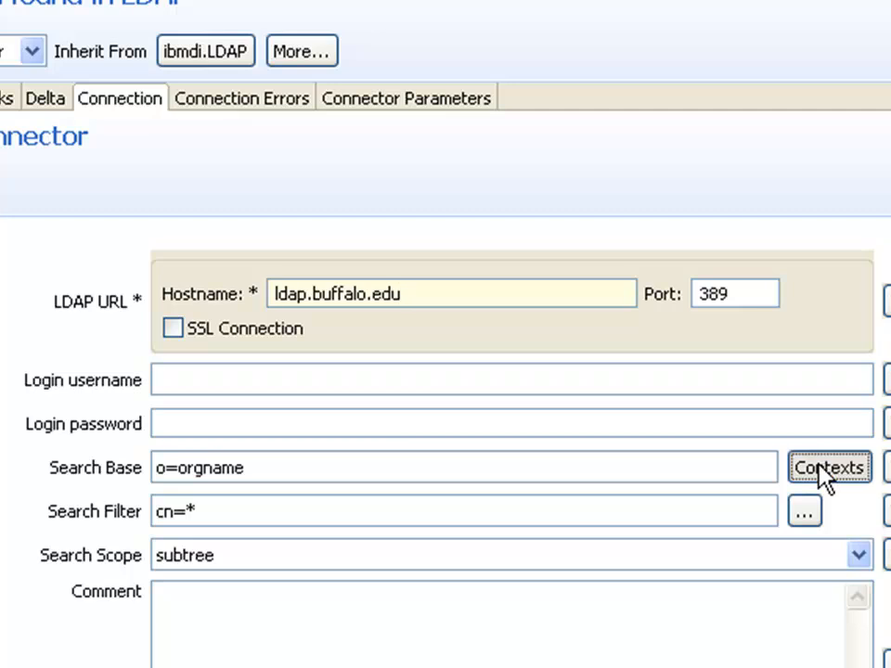
pyautogui.click(828, 466)
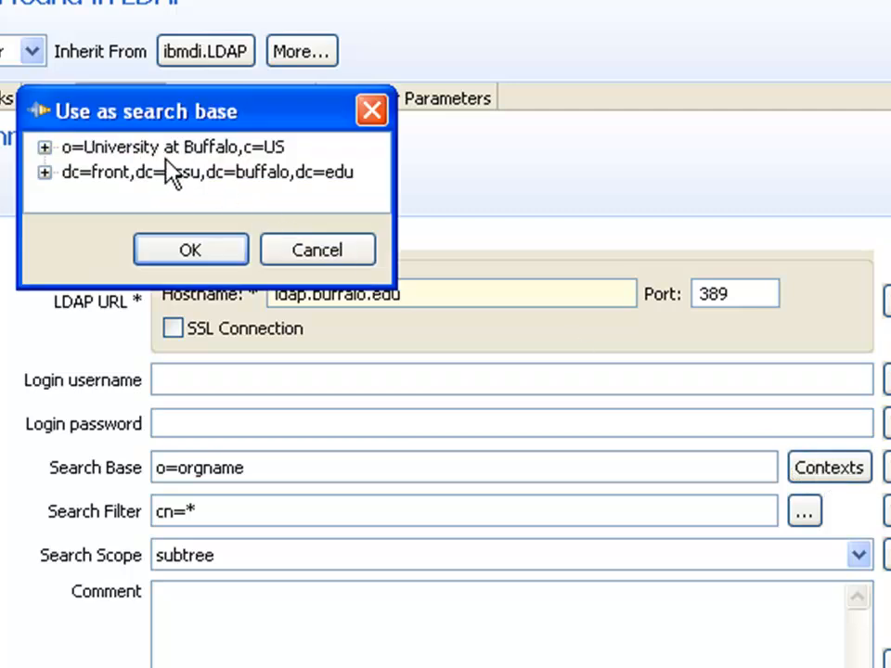
pyautogui.click(173, 147)
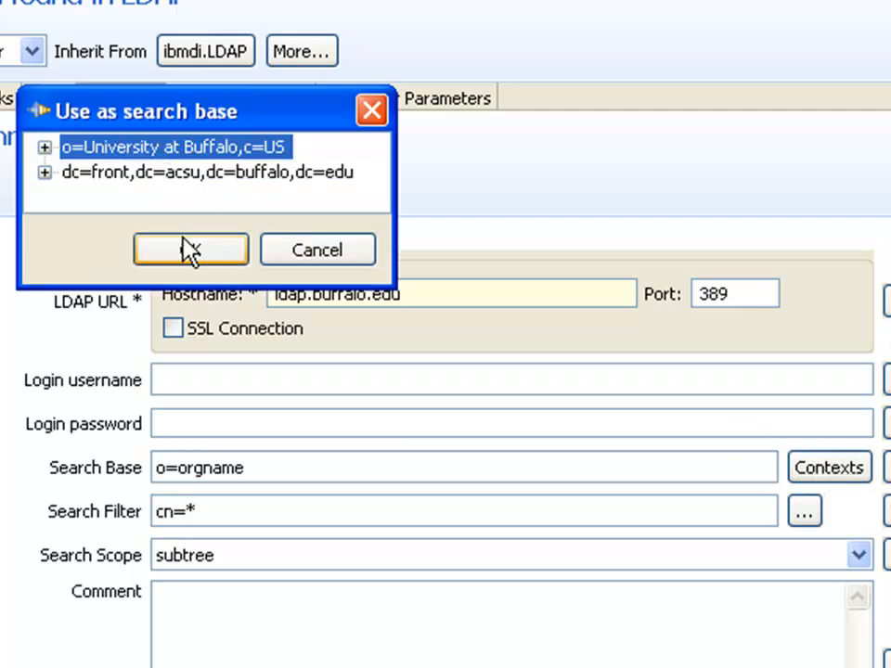
pyautogui.click(190, 250)
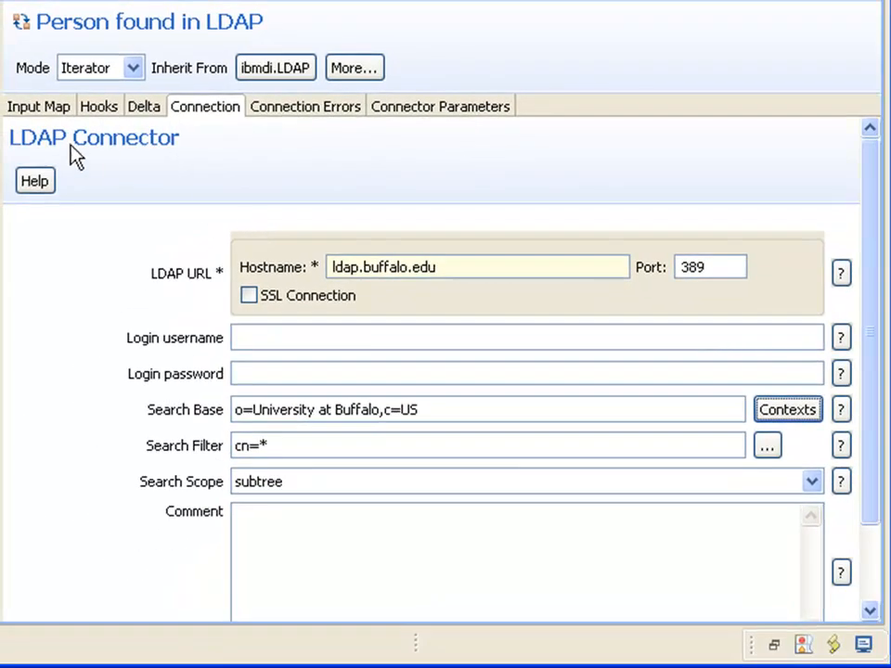
pyautogui.click(38, 106)
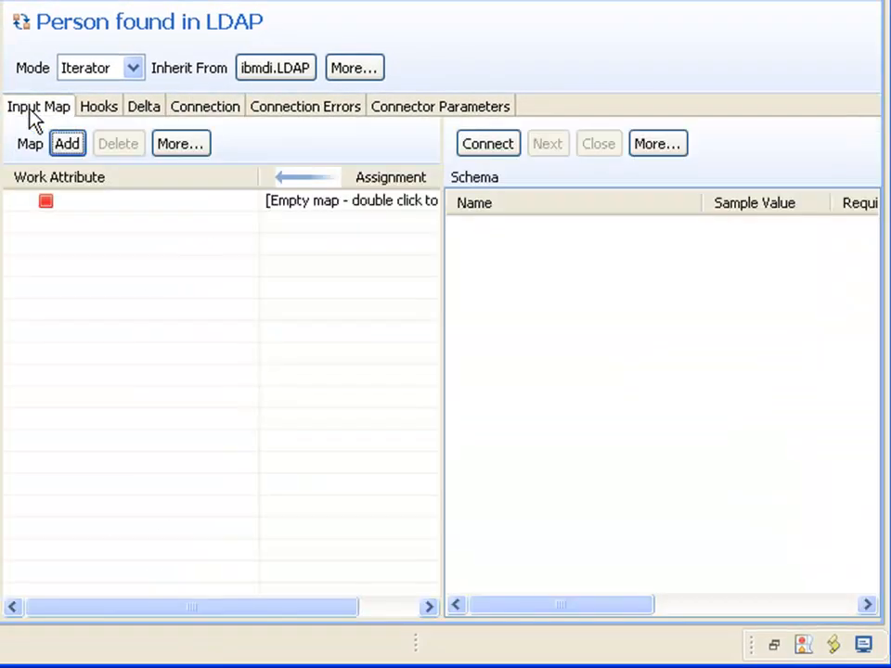
# Connect to LDAP, browse two sample person entries, and map all attributes with '*'.
pyautogui.click(487, 143)
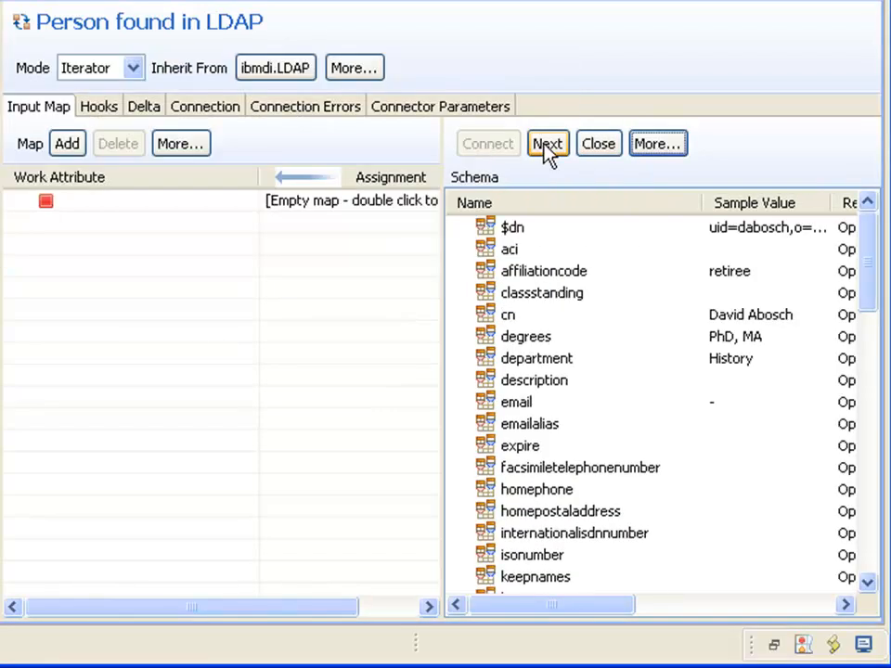
pyautogui.click(548, 143)
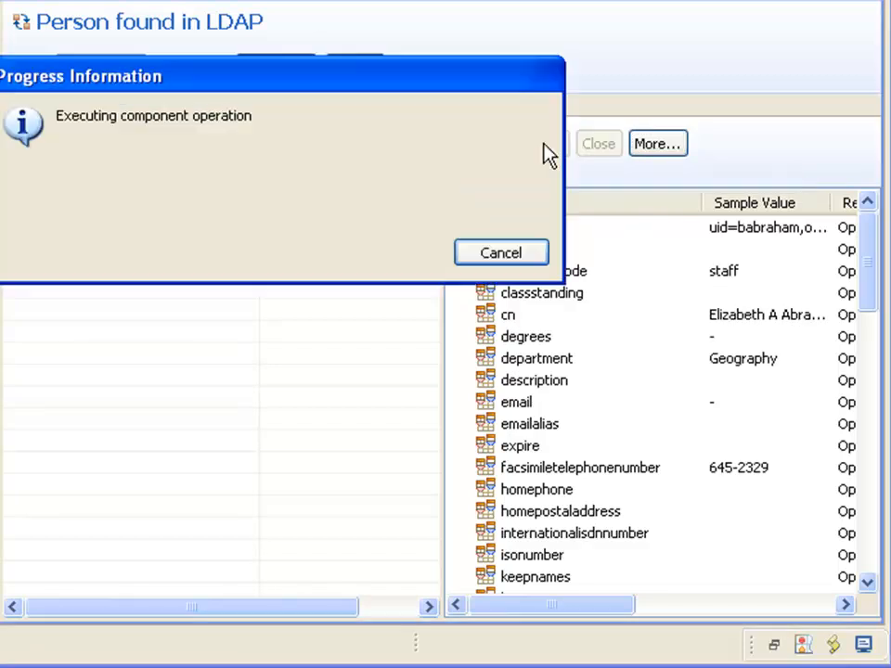
pyautogui.click(548, 143)
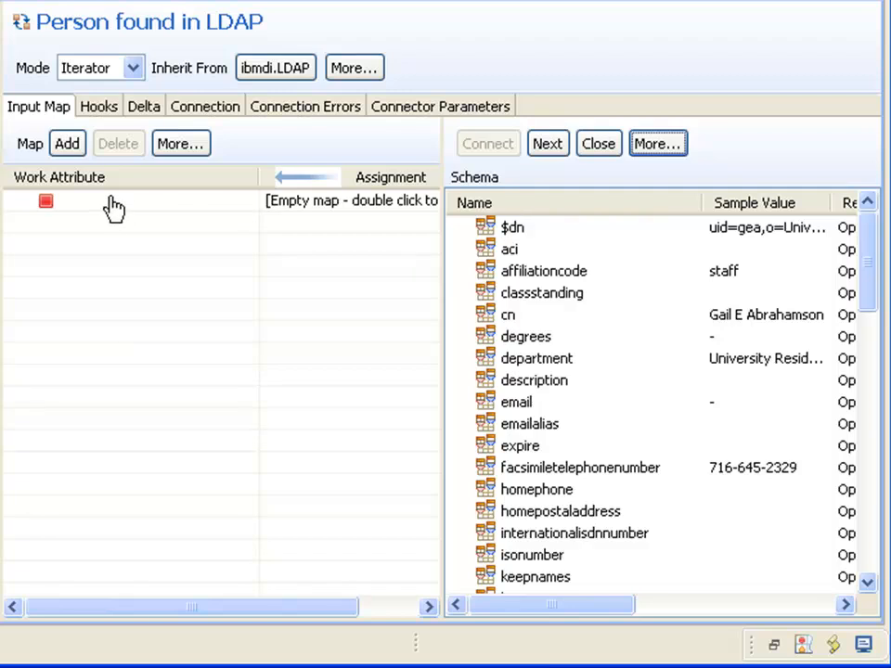
pyautogui.click(66, 143)
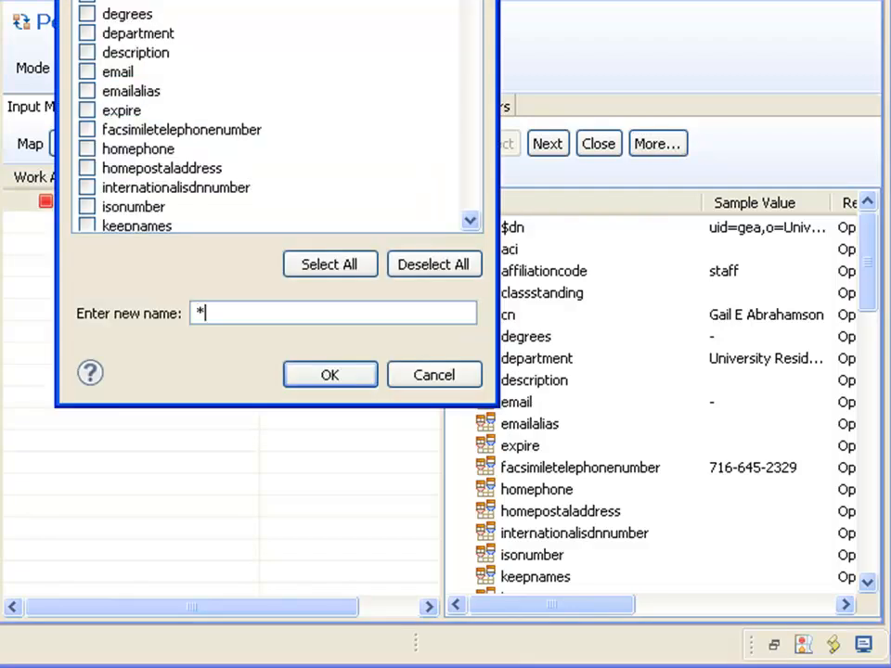
pyautogui.click(329, 374)
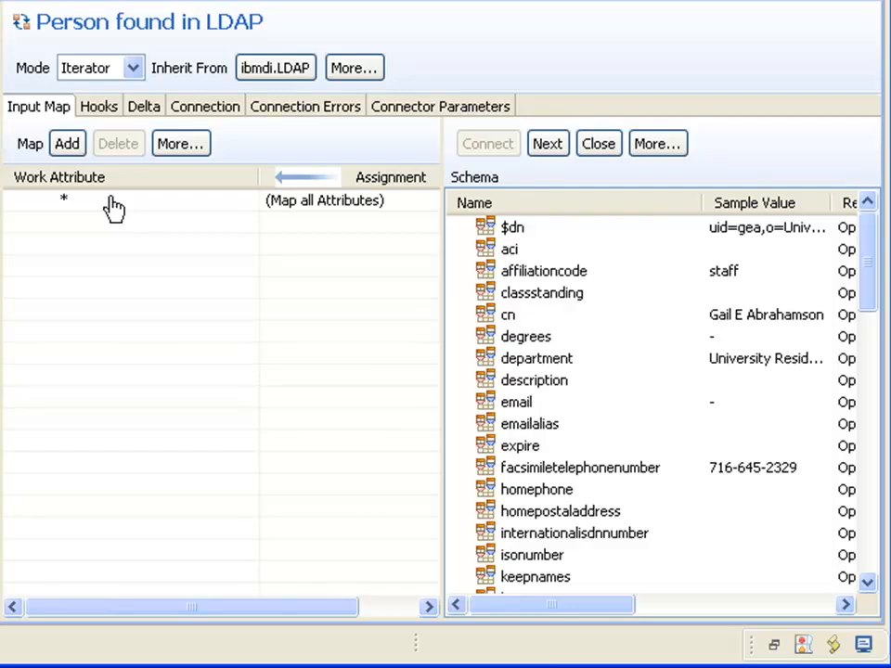
pyautogui.moveTo(413, 116)
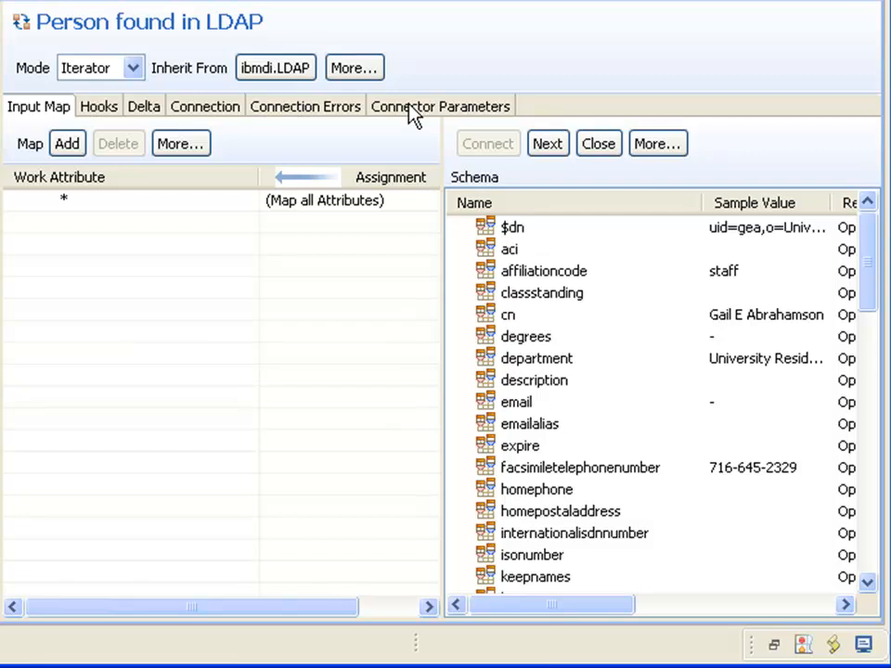
# Map ldapSearchFilter from work.ldapSearchFilter in Connector Parameters and open its assignment script.
pyautogui.click(440, 105)
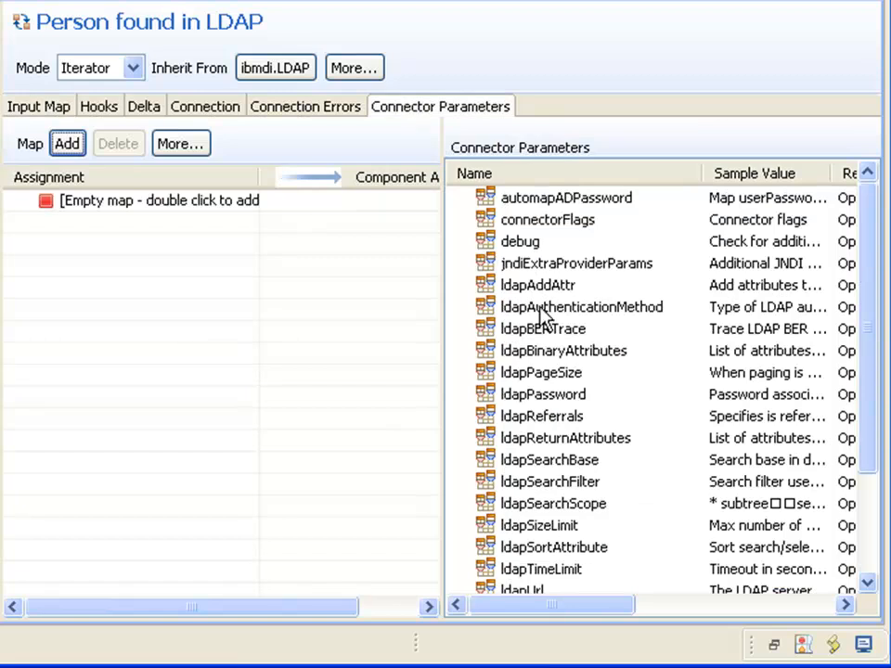
pyautogui.moveTo(544, 487)
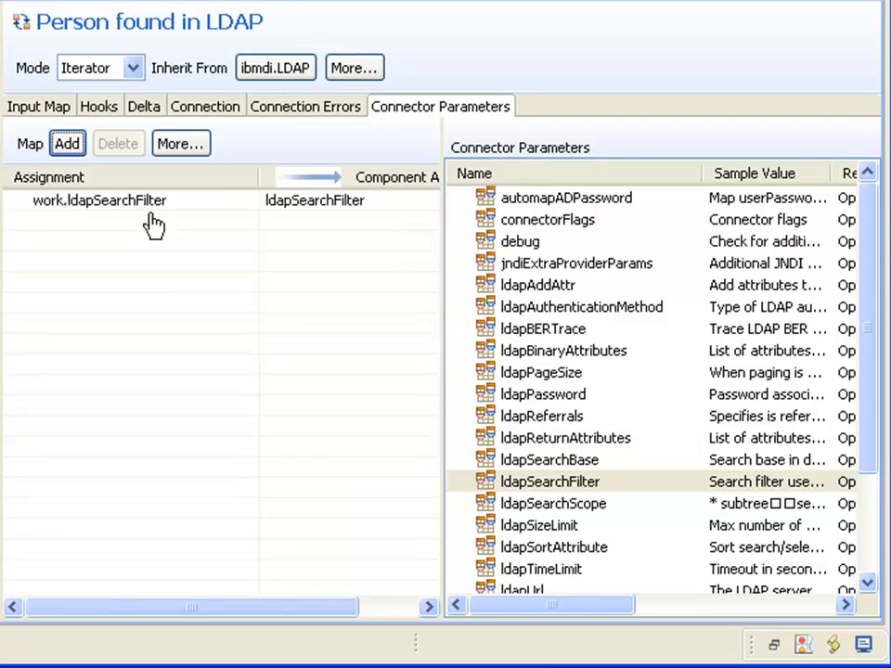
pyautogui.doubleClick(100, 201)
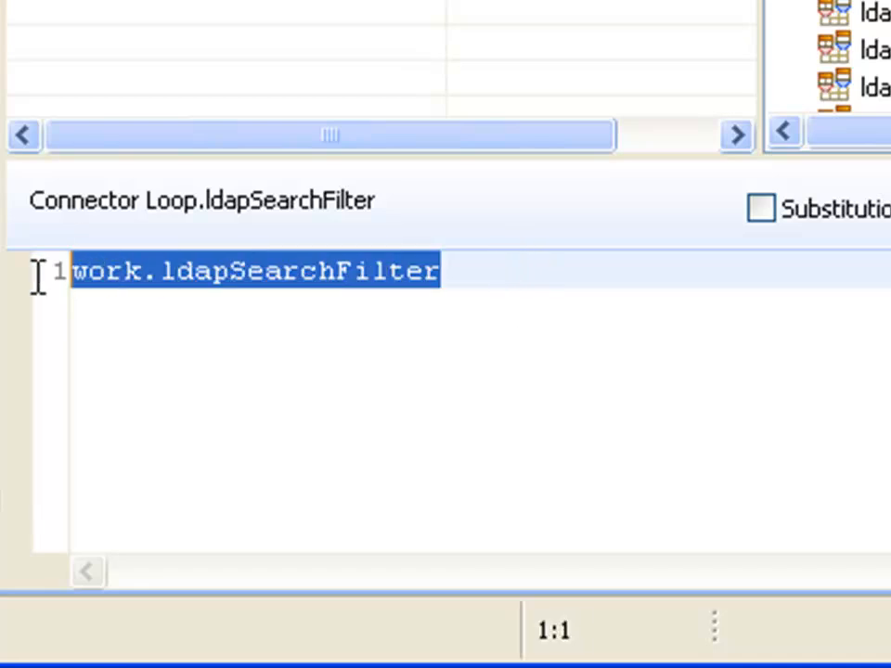
pyautogui.moveTo(47, 297)
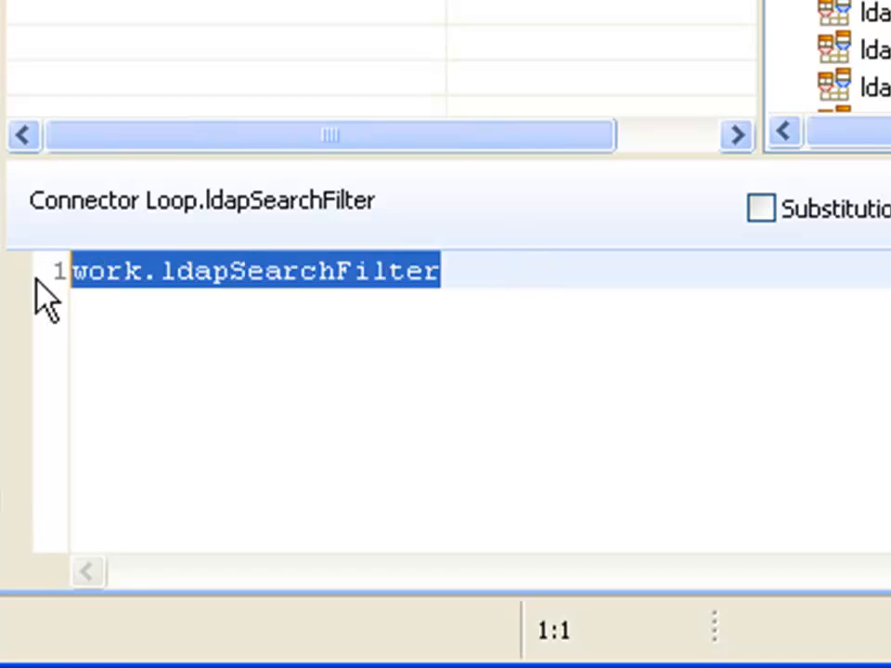
# Write qs = work.getString("http.qs.name") and clear the mistyped second line.
pyautogui.write('qs')
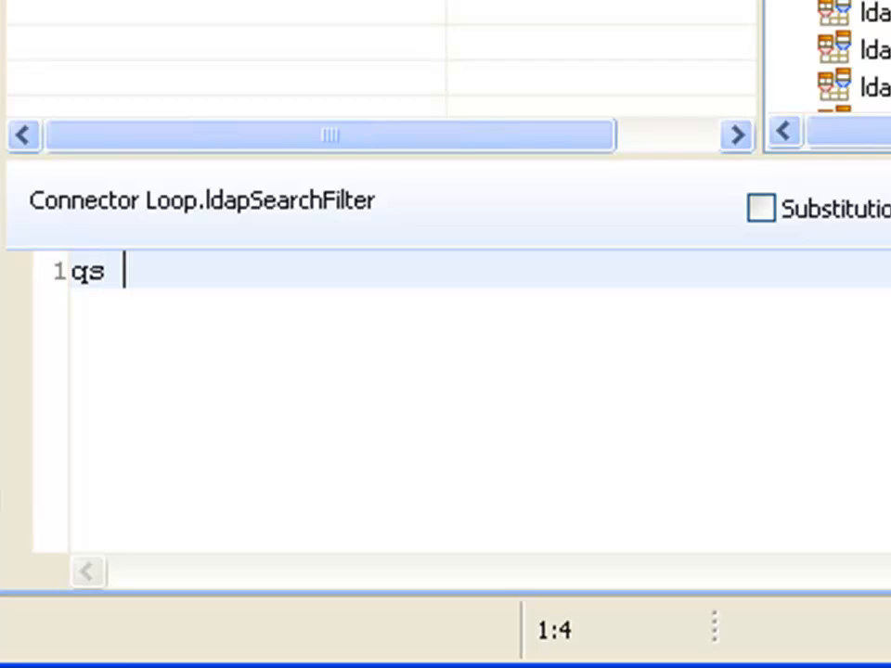
pyautogui.write('=')
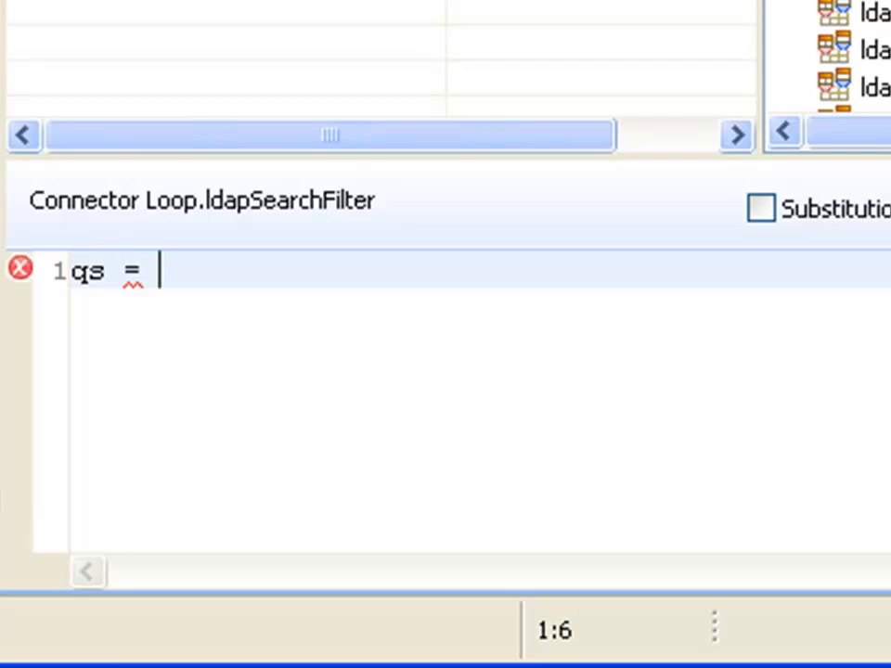
pyautogui.write('work.')
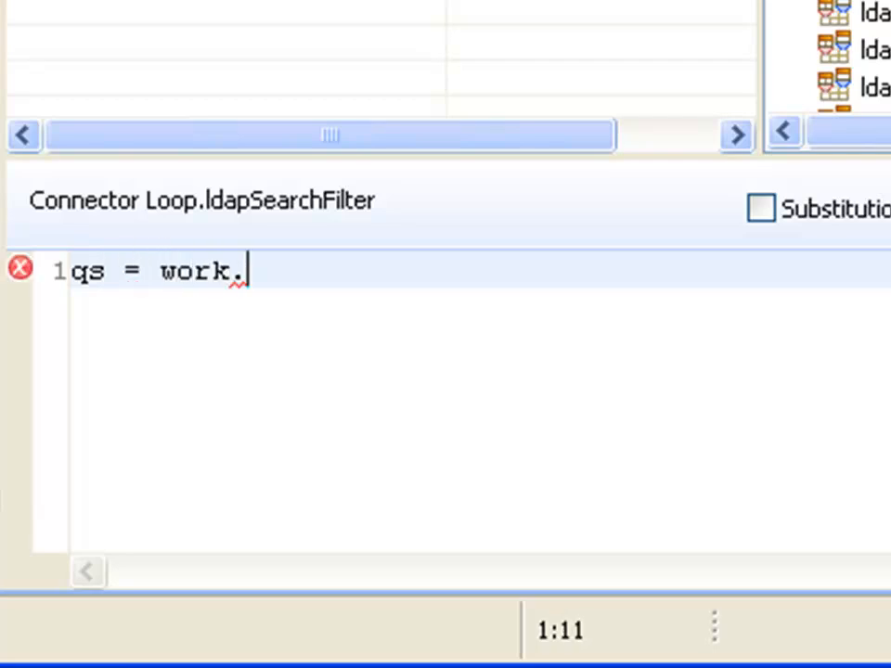
pyautogui.write('getString("h")')
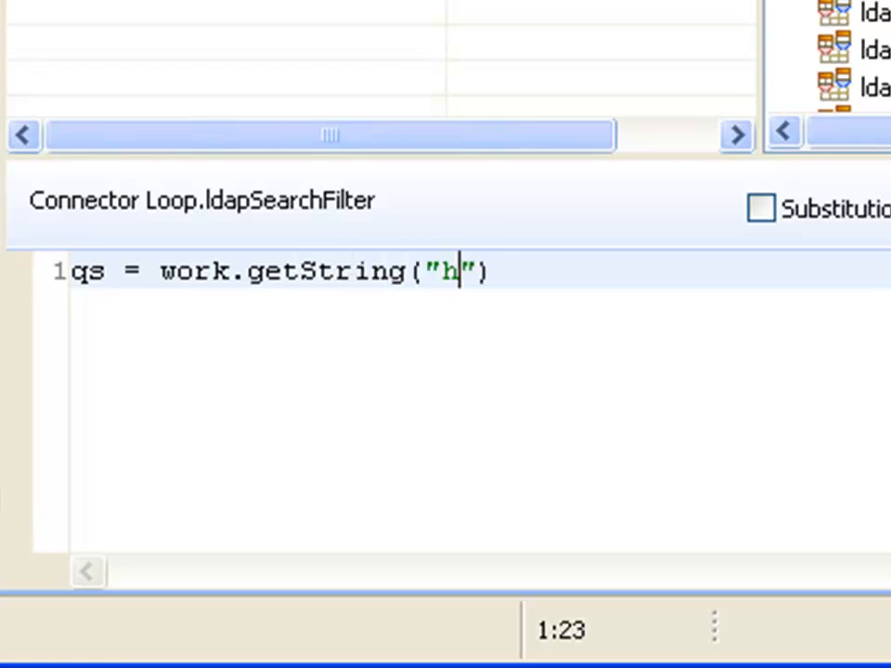
pyautogui.write('ttp.')
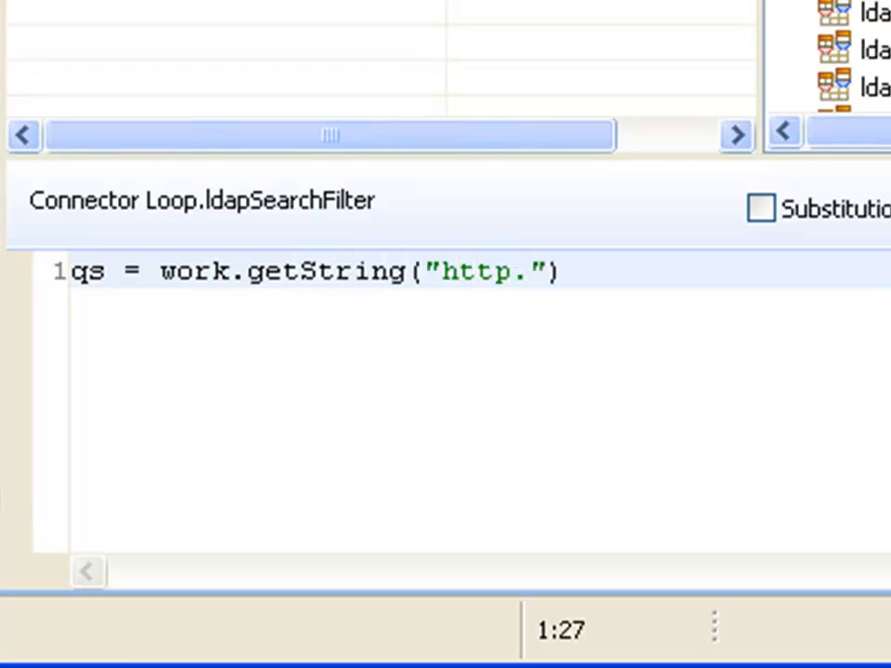
pyautogui.write('qs.name')
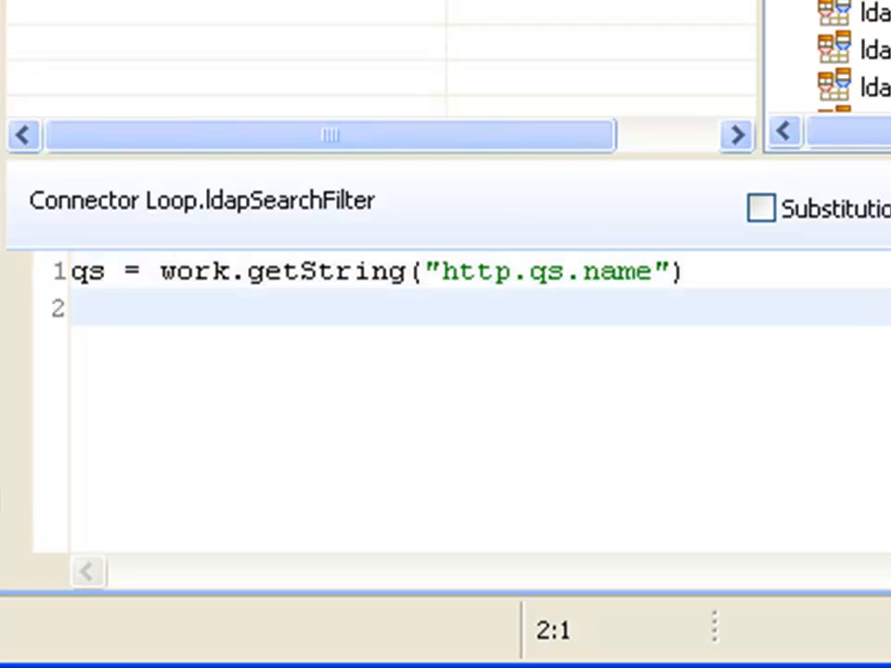
pyautogui.write('work.funn')
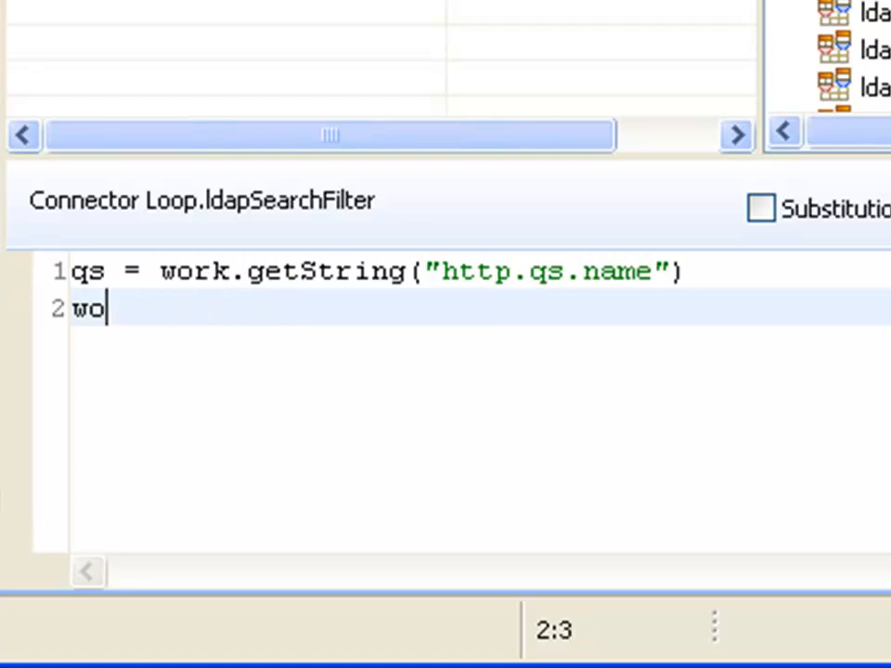
pyautogui.press('Backspace')
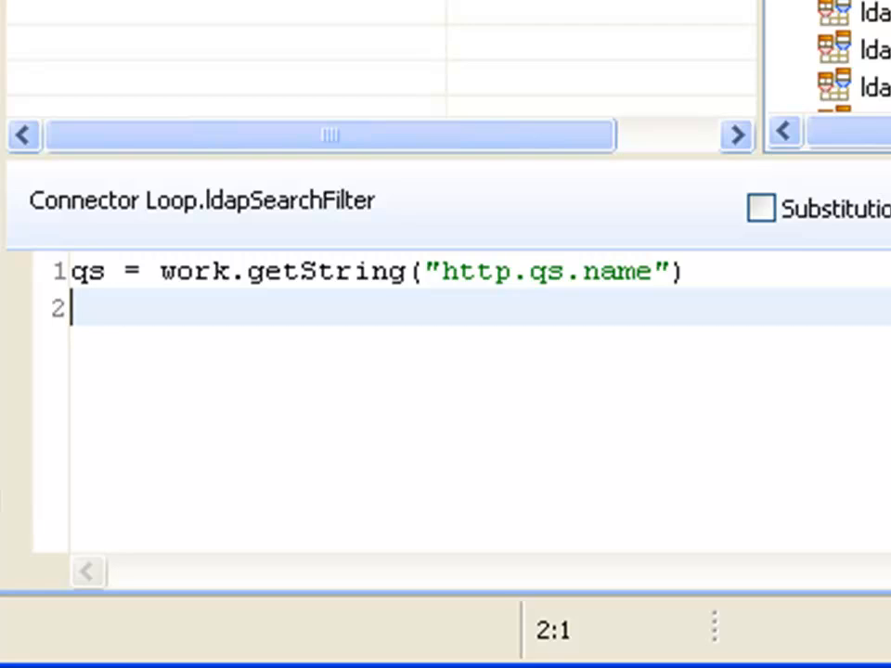
# Add if (qs == null) return "cn=*", with an else branch returning qs.
pyautogui.write('if (q')
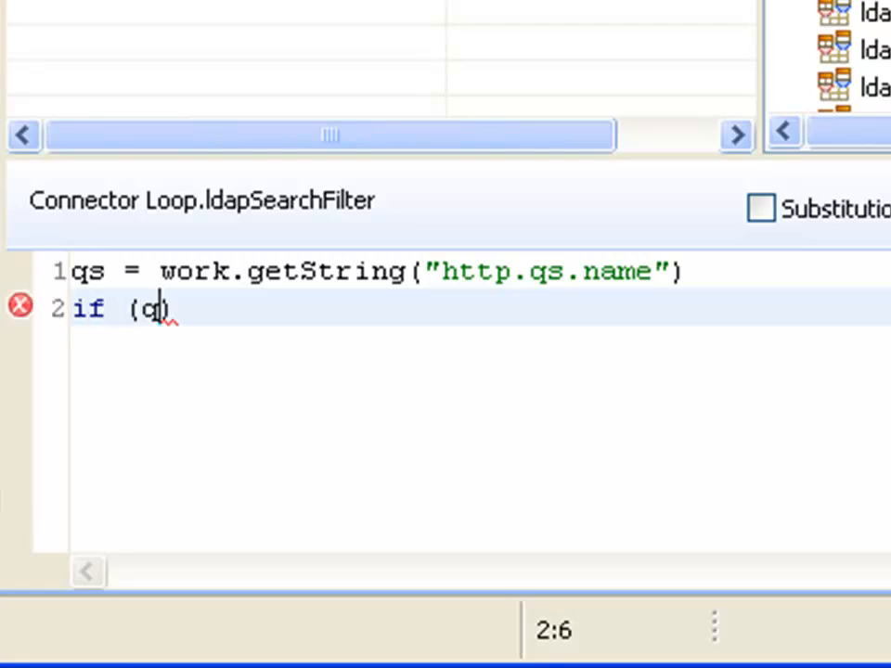
pyautogui.write('s == null')
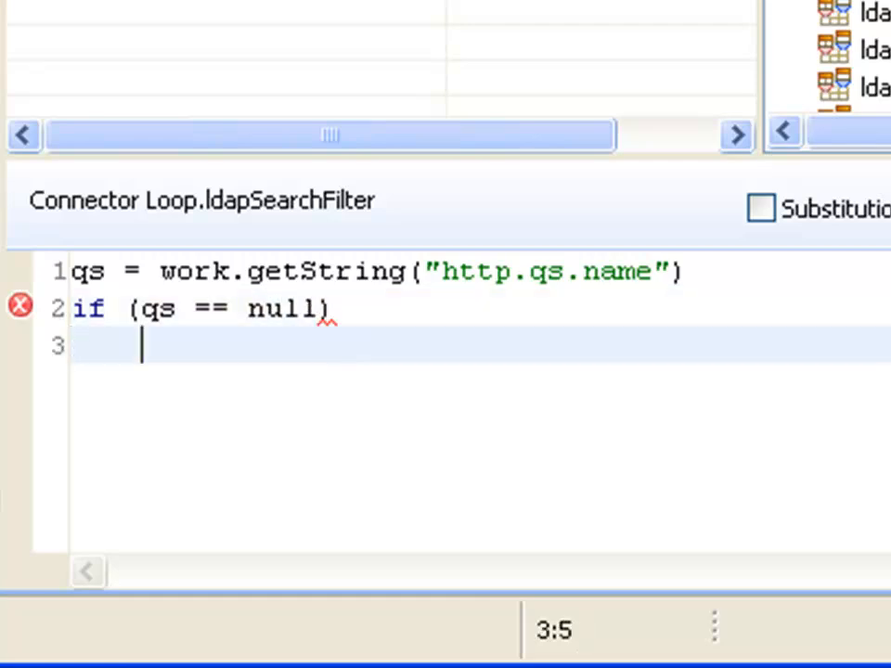
pyautogui.write('retur')
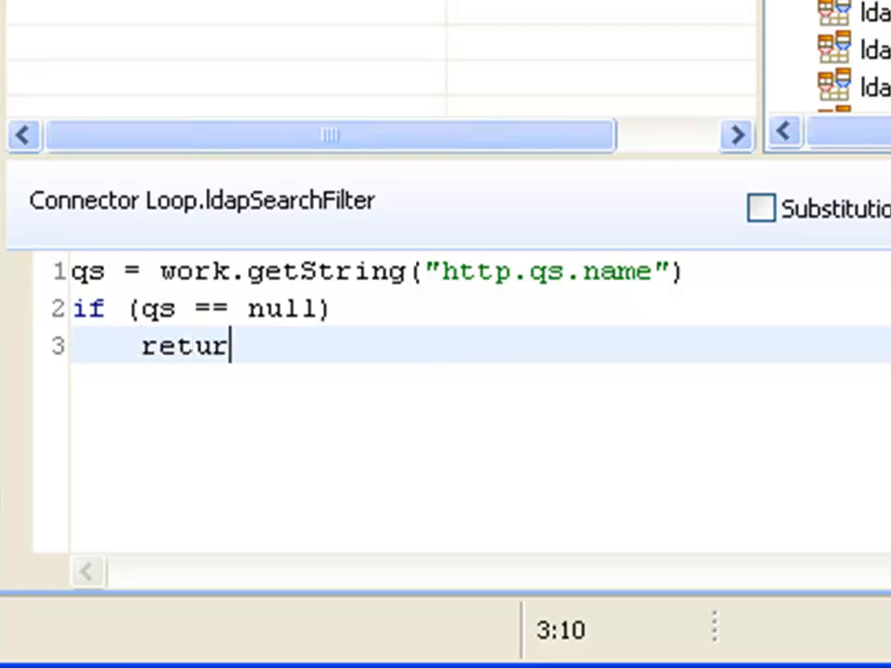
pyautogui.write('n "cn="')
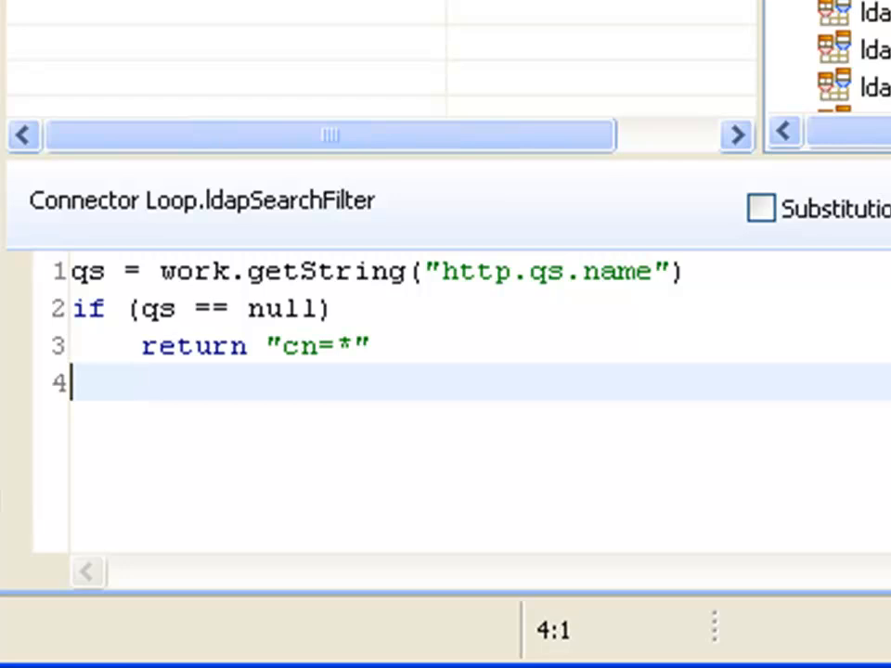
pyautogui.write('else')
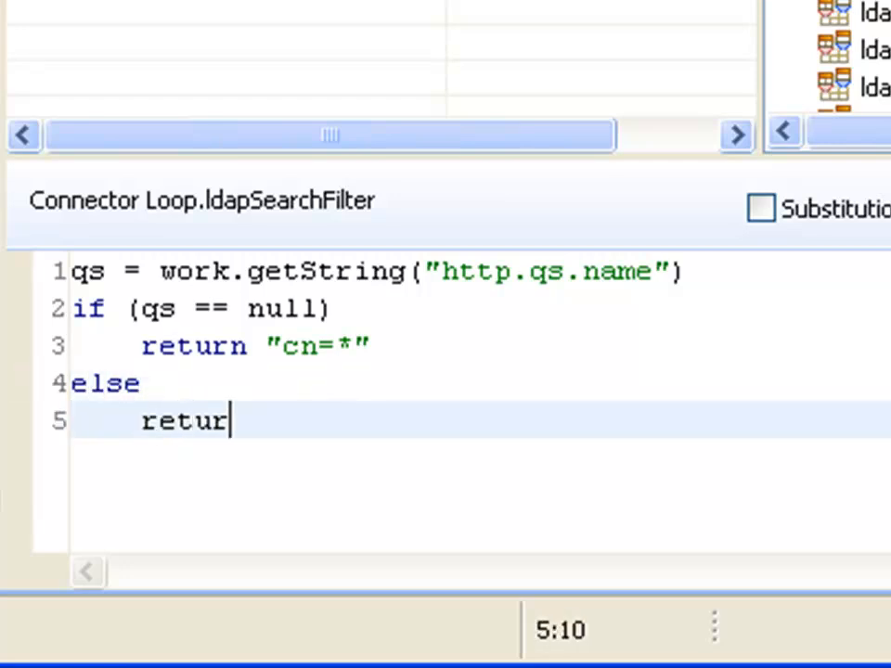
pyautogui.write('n qs')
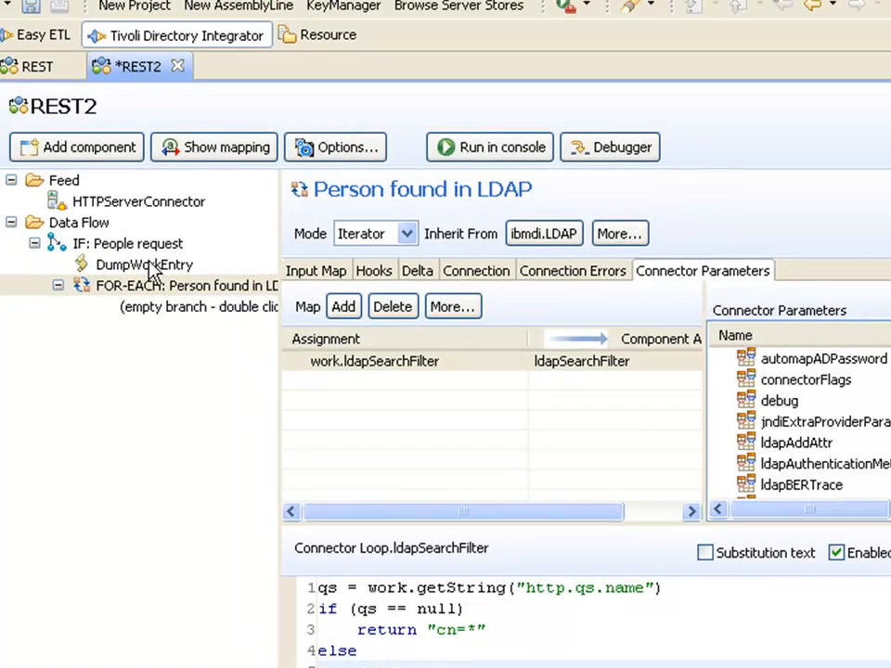
# Move DumpWorkEntry into the FOR-EACH 'Person found in LDAP' loop and save REST2.
pyautogui.click(144, 264)
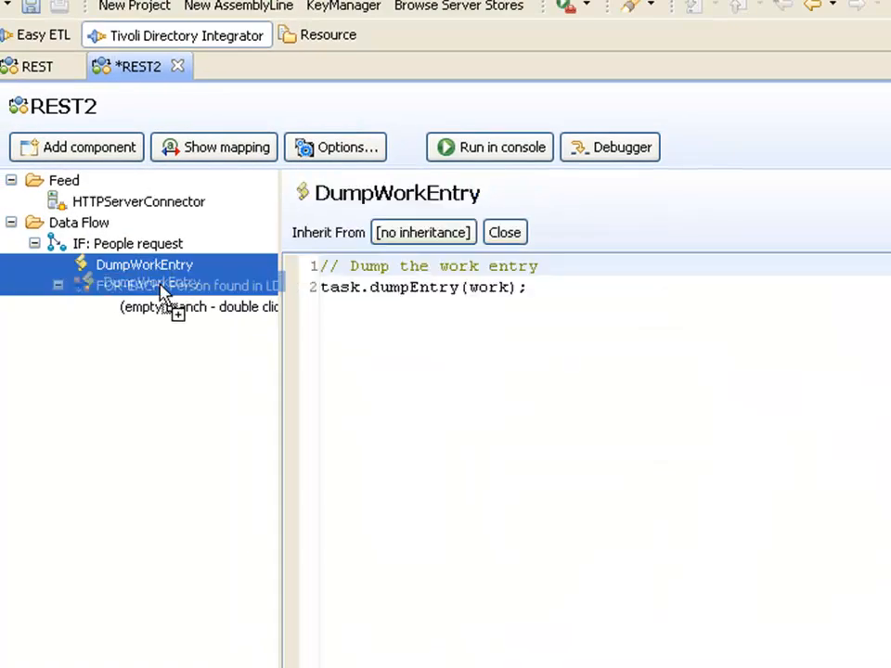
pyautogui.click(171, 265)
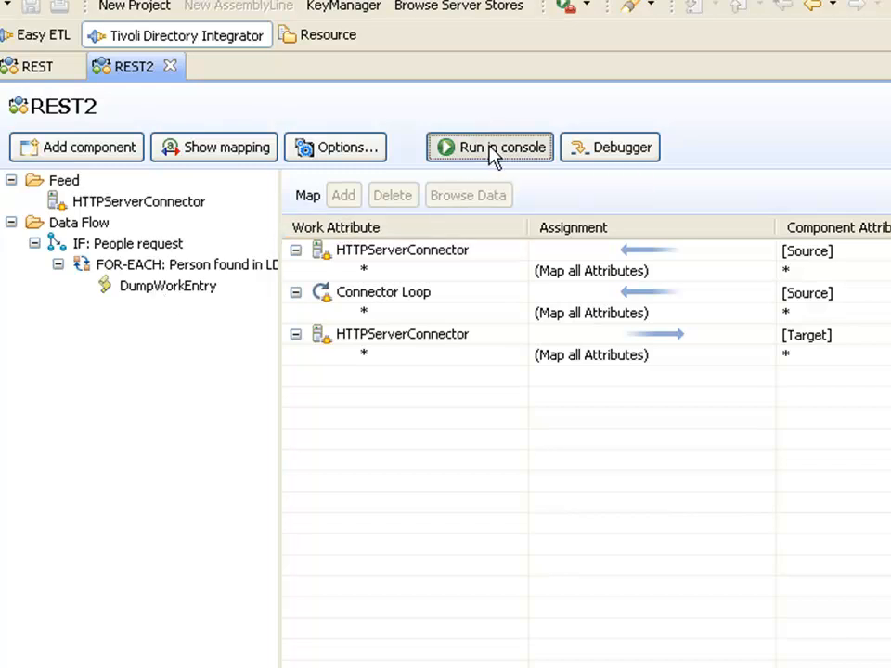
# Run REST2 in console, note the InvalidSearchFilterException, and return to the REST2 editor.
pyautogui.click(489, 146)
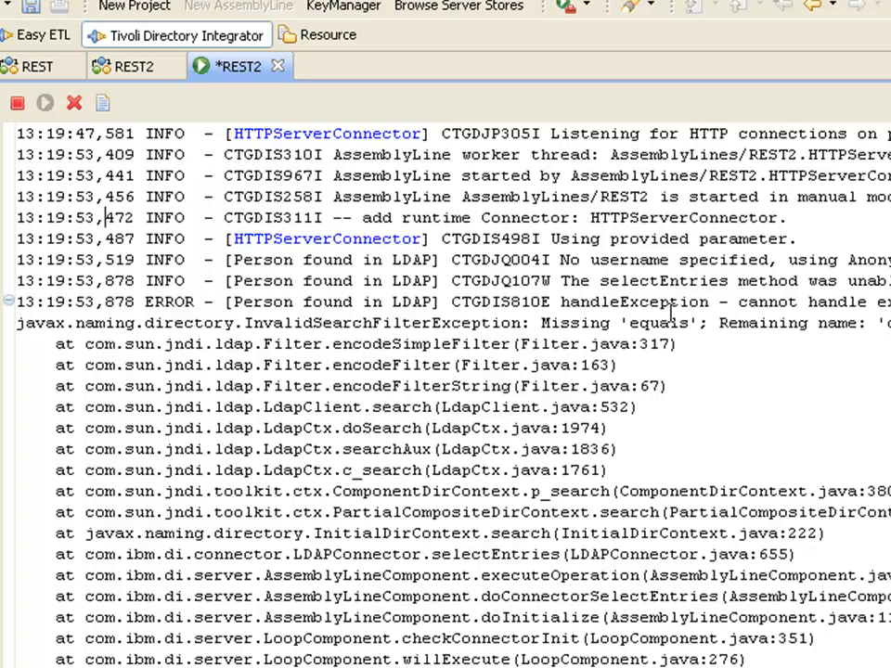
pyautogui.moveTo(130, 66)
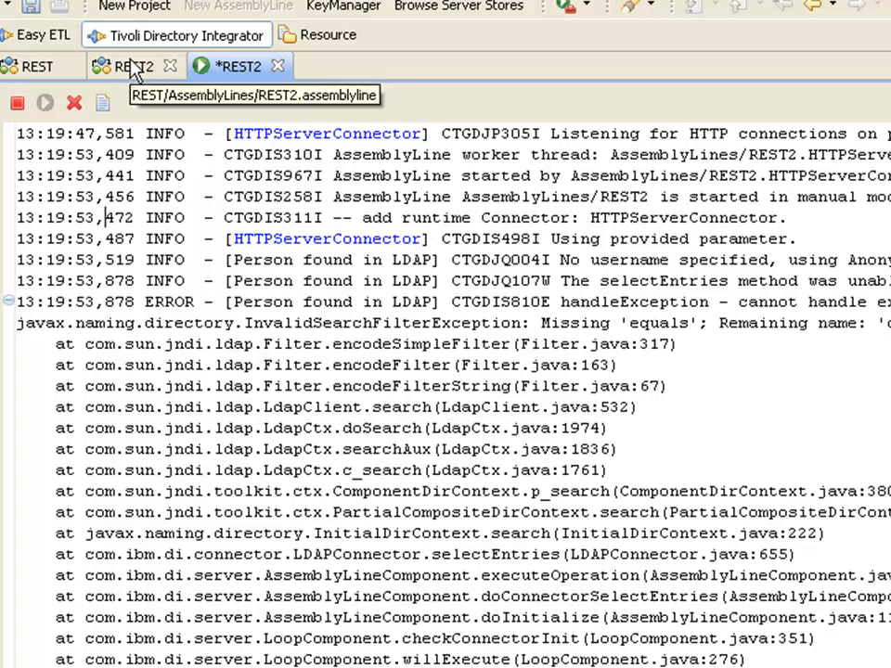
pyautogui.click(121, 66)
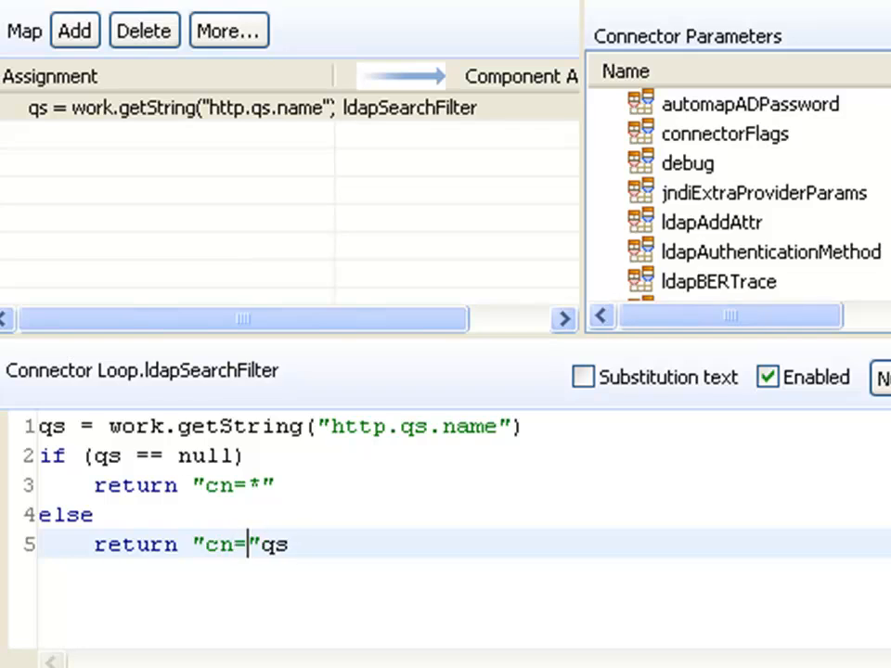
# Rework the filter script so qs defaults to "*" and it returns "cn=" + qs.
pyautogui.write('+')
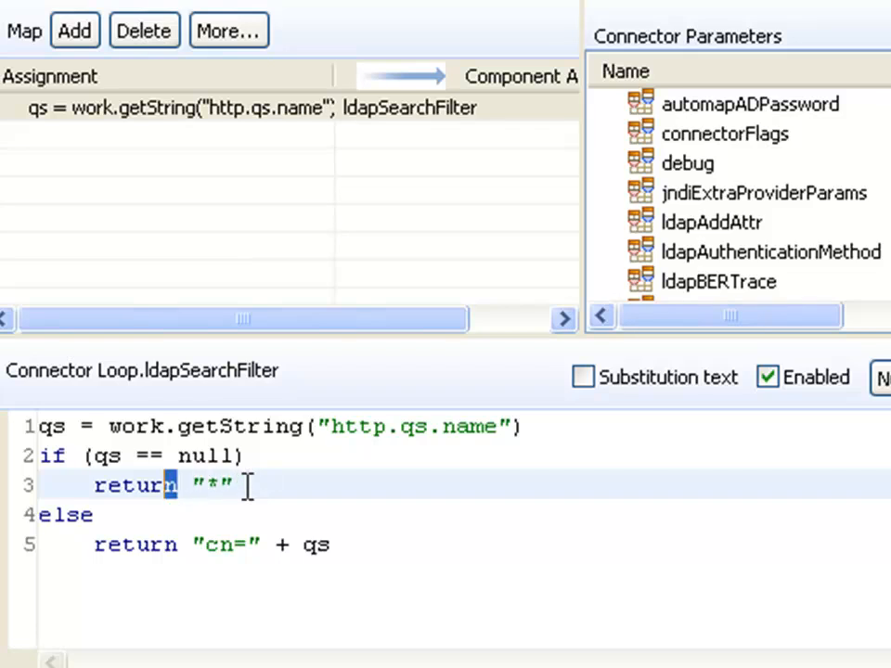
pyautogui.doubleClick(134, 485)
pyautogui.write('qs =')
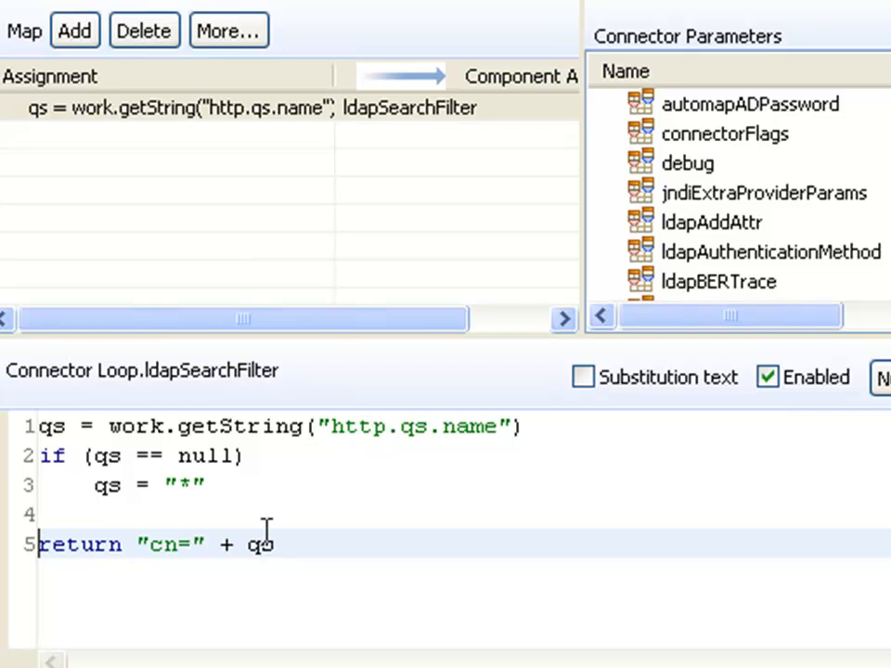
pyautogui.moveTo(384, 561)
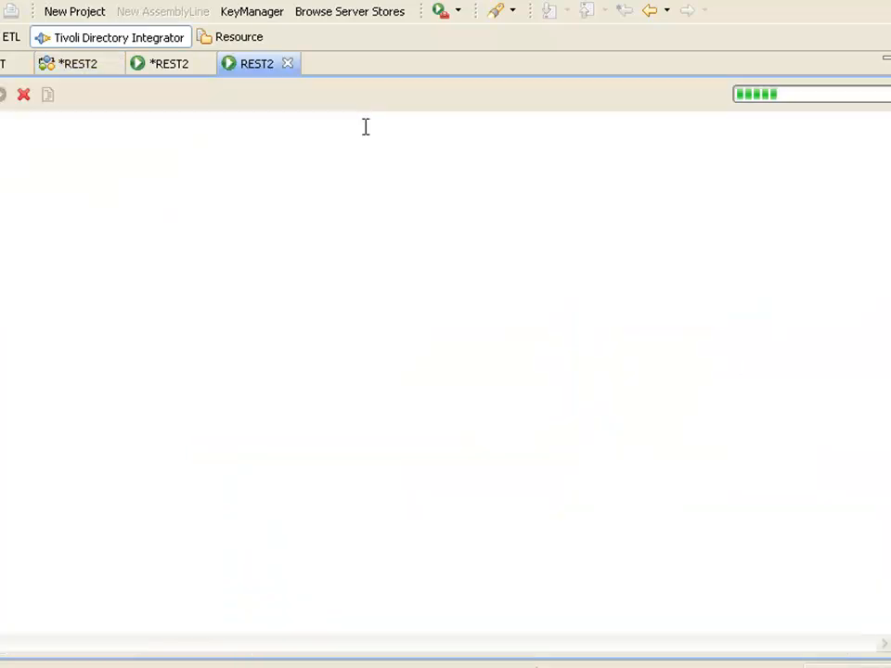
# Stop the old run, rerun REST2, and inspect dumped person entries for /People?name=z*.
pyautogui.click(288, 63)
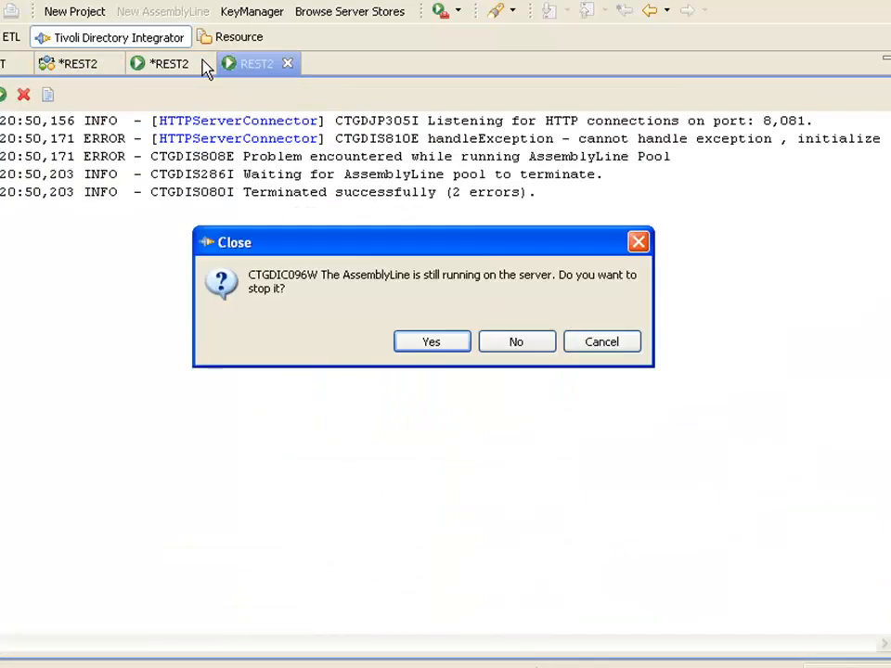
pyautogui.click(431, 341)
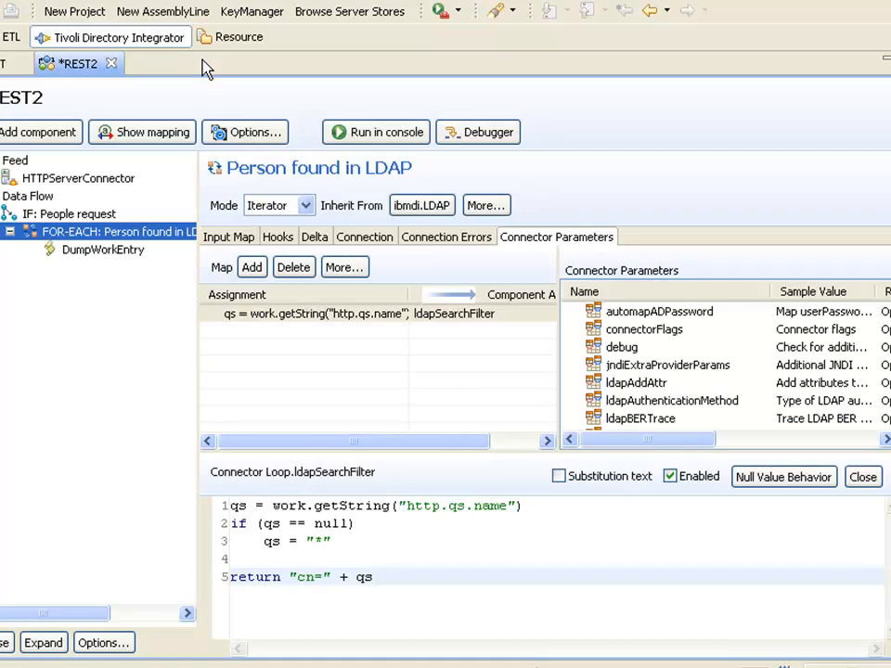
pyautogui.click(385, 132)
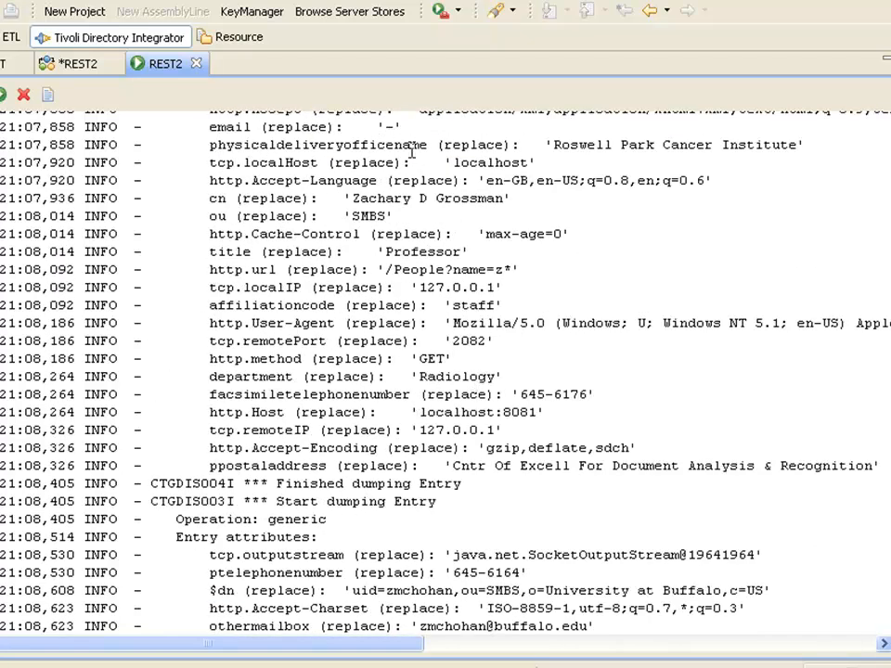
pyautogui.doubleClick(360, 198)
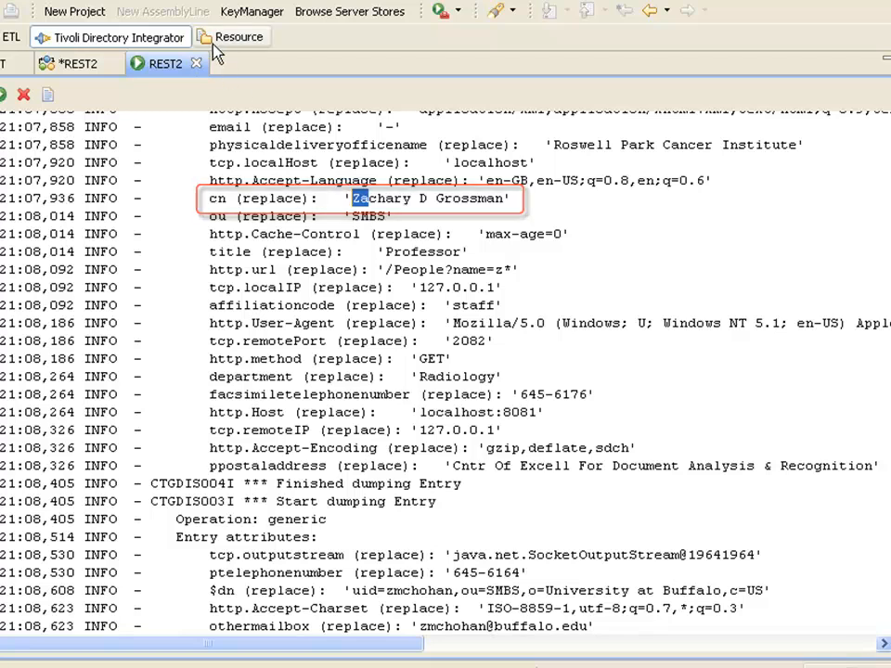
pyautogui.click(72, 61)
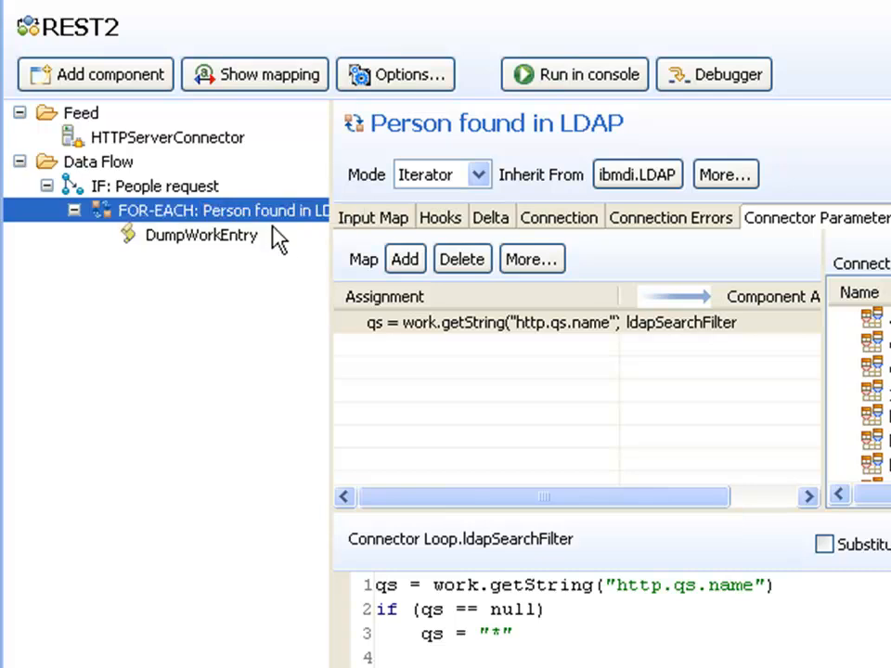
pyautogui.moveTo(272, 286)
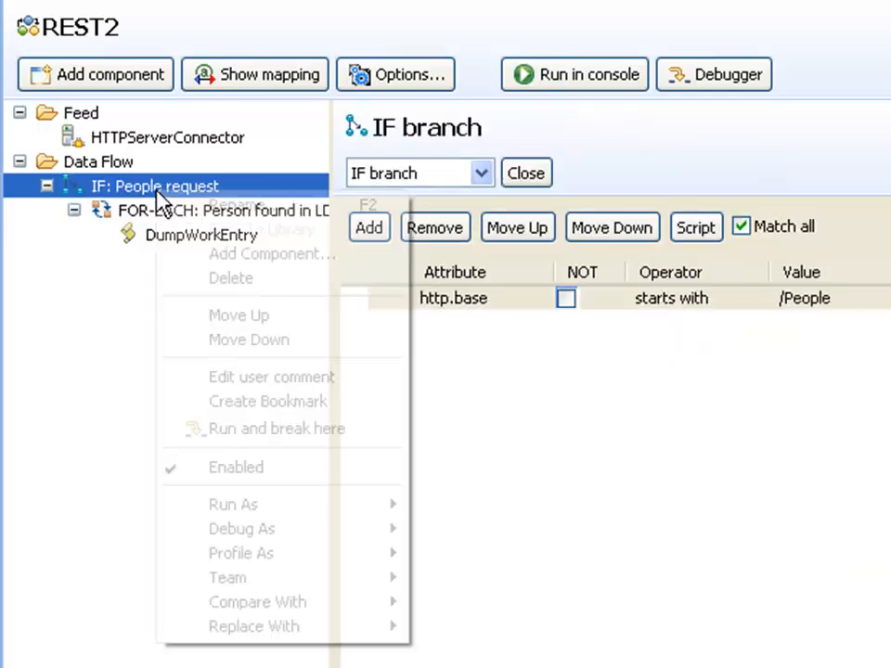
# Add an Empty Script component named Init to the IF: People request branch.
pyautogui.click(272, 253)
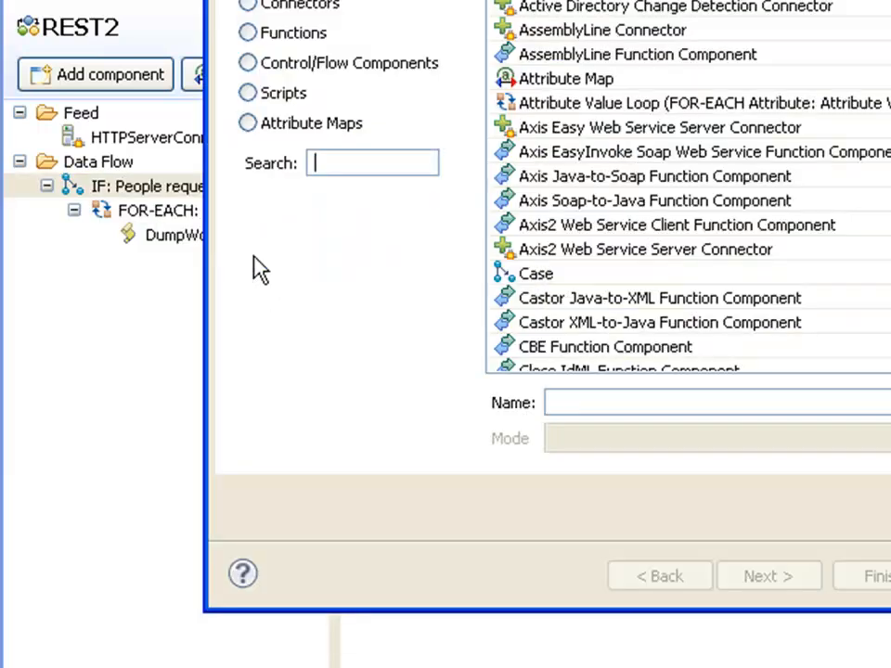
pyautogui.write('emp')
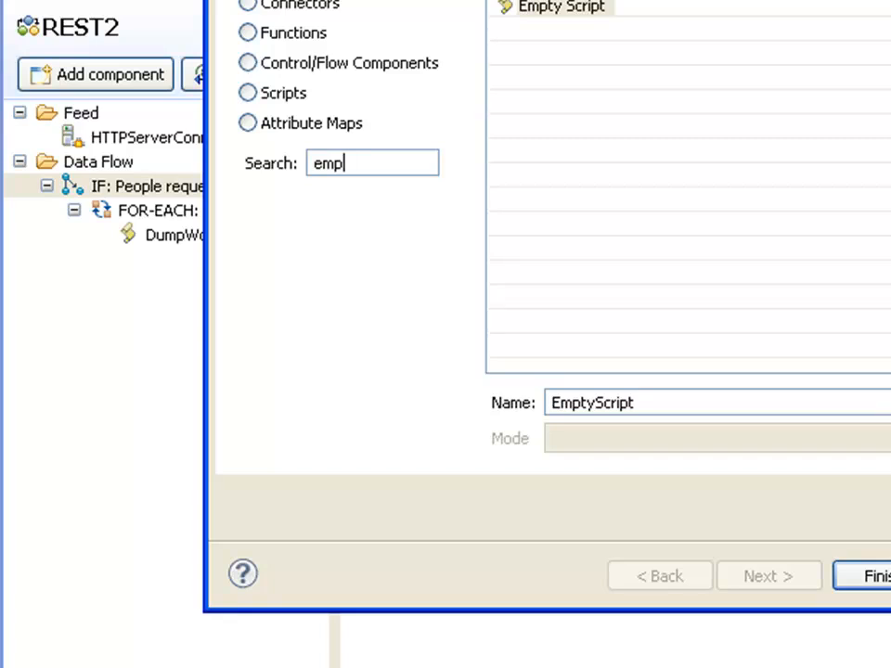
pyautogui.write('Ini')
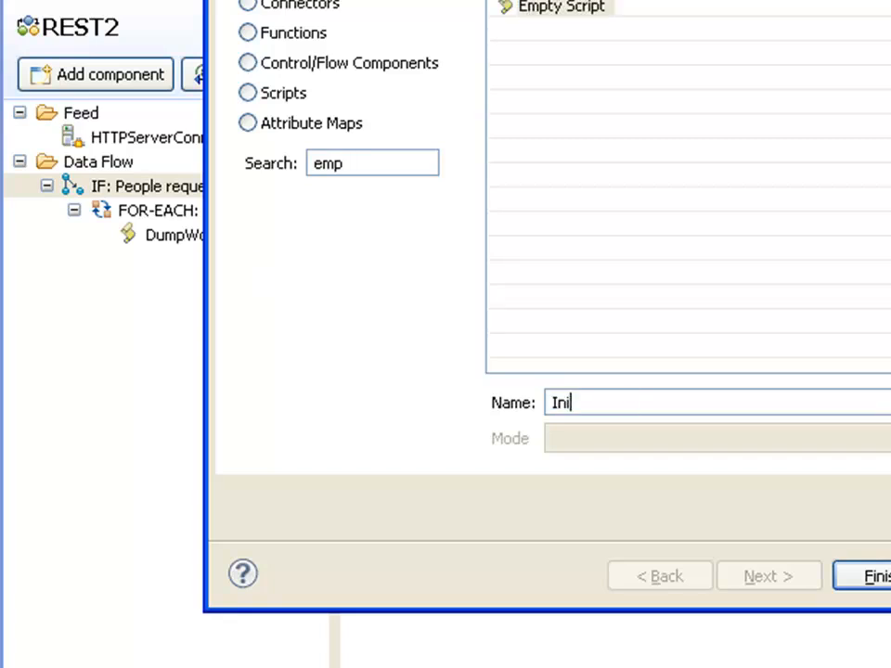
pyautogui.click(872, 576)
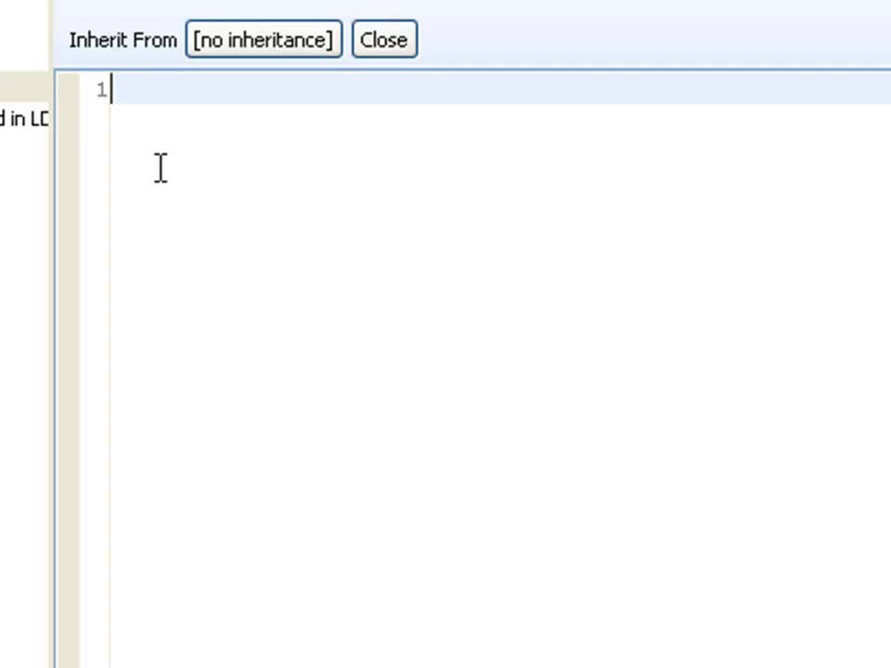
# Write the Init script: cnt = 0, retEntry = system.newEntry(), retEntry.Results = "".
pyautogui.write('cnt = 0')
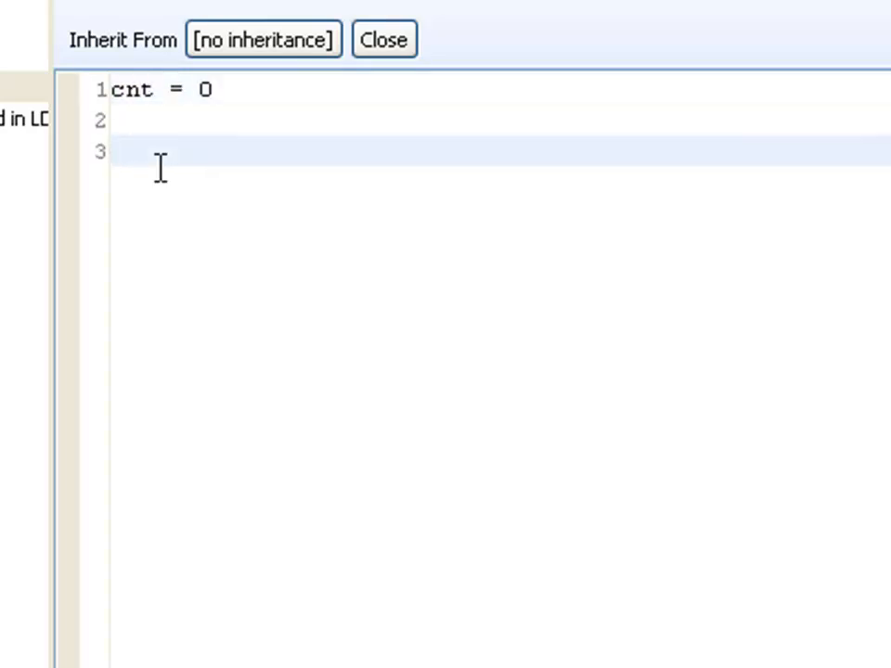
pyautogui.write('xml')
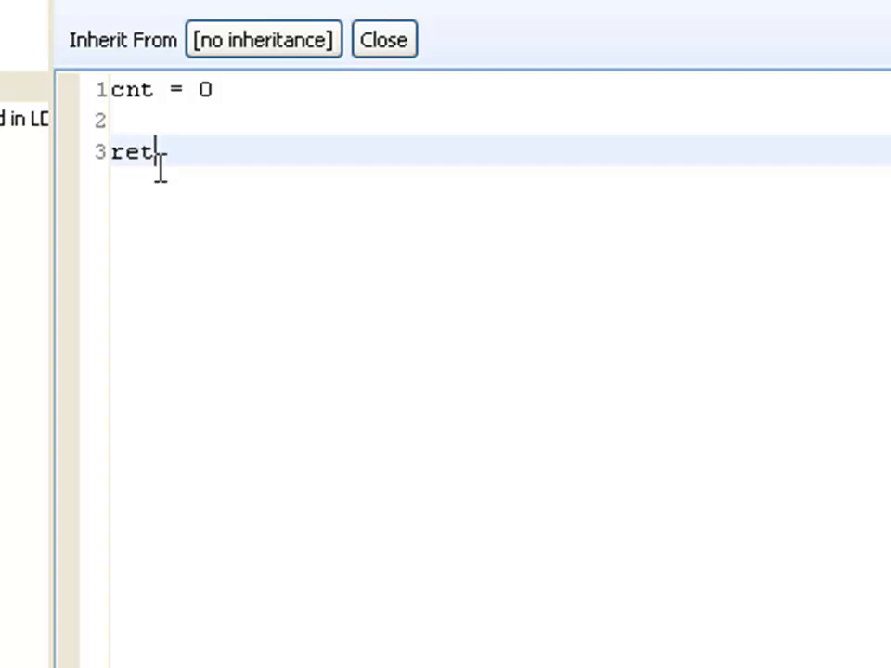
pyautogui.write('Entry = sys')
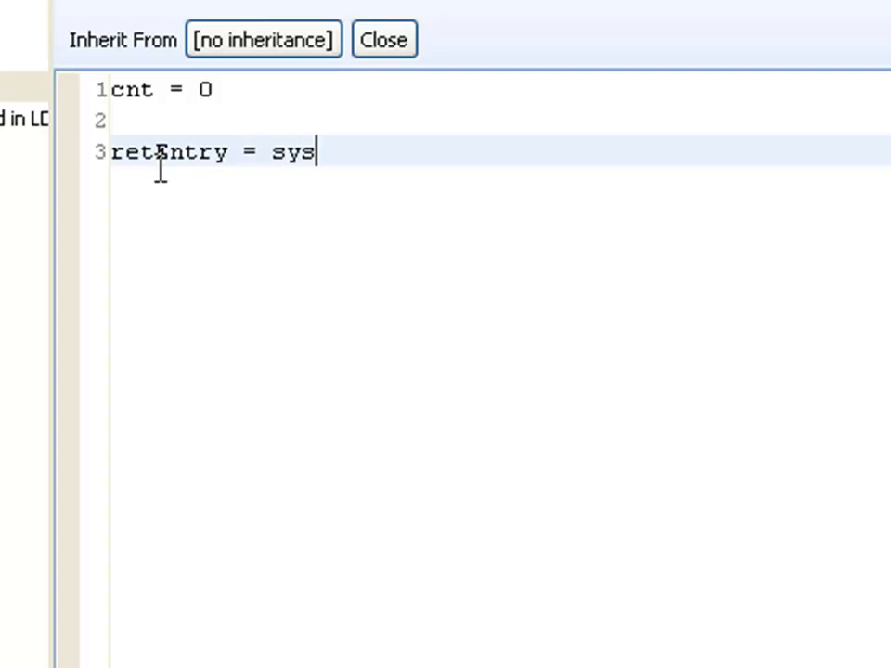
pyautogui.write('tem.newEntry()')
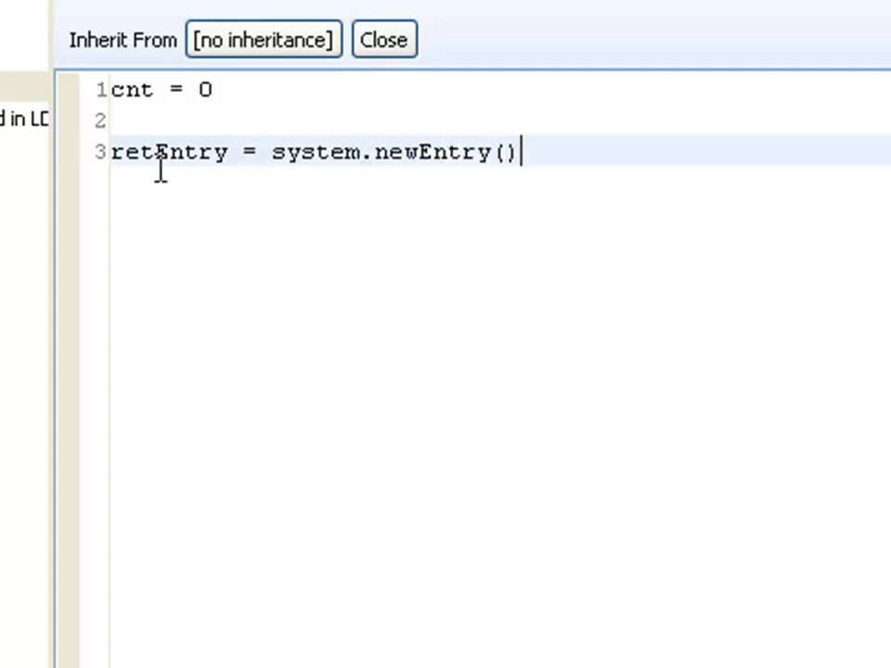
pyautogui.write(';')
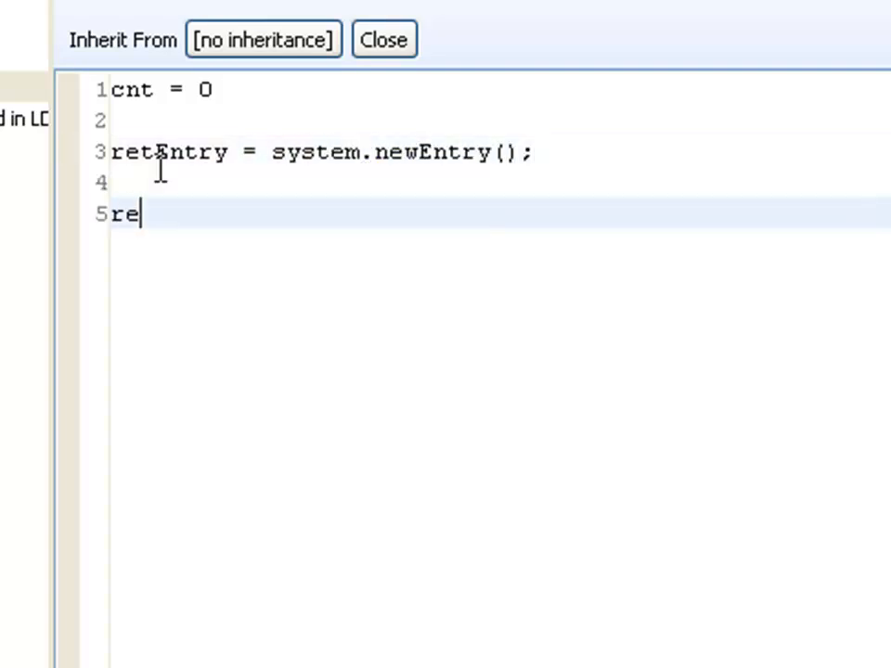
pyautogui.write('tEntry.')
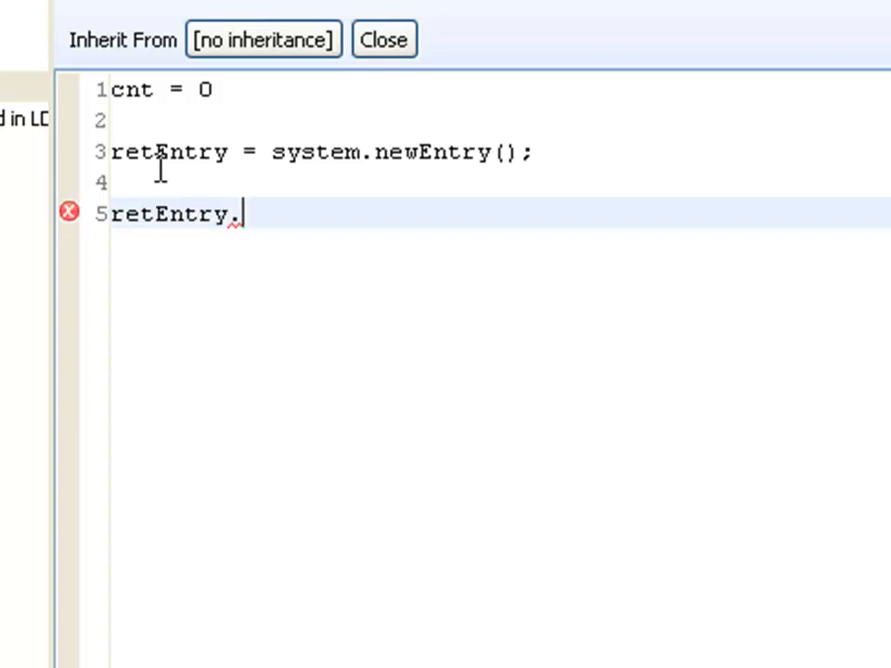
pyautogui.write('Results = "')
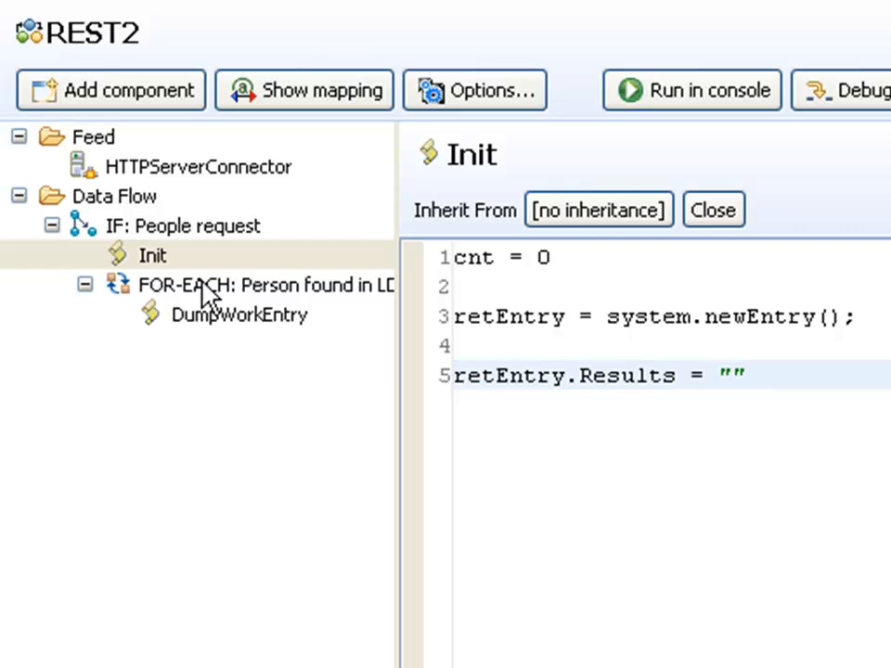
pyautogui.click(264, 284)
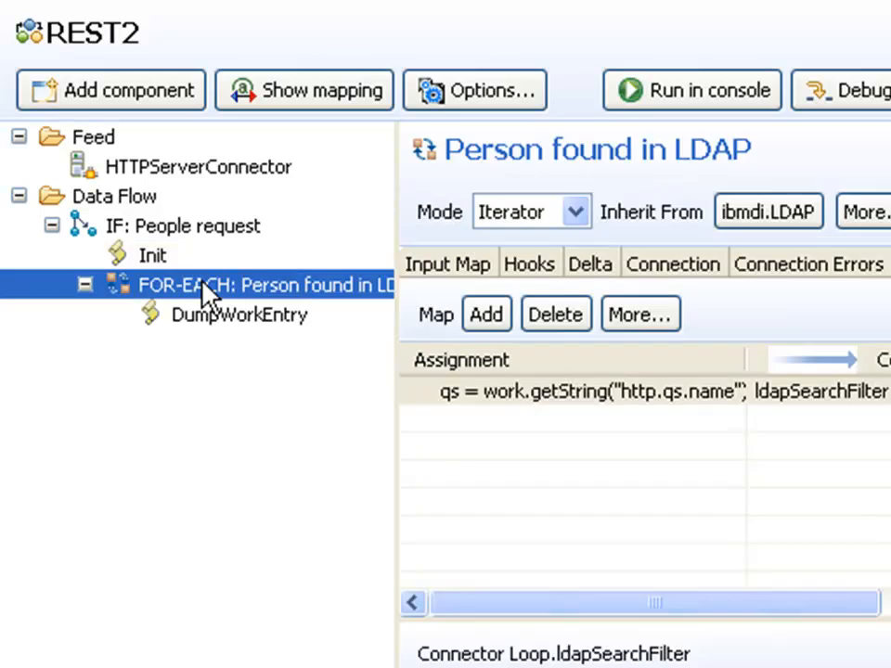
# Show the Person found in LDAP connector's Hooks and select Default On Error.
pyautogui.click(530, 263)
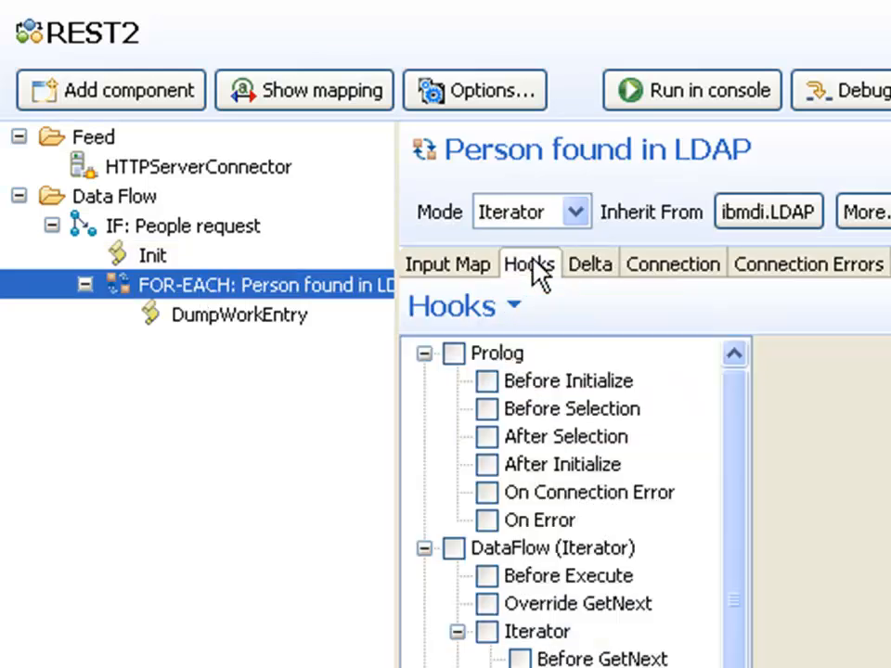
pyautogui.click(172, 593)
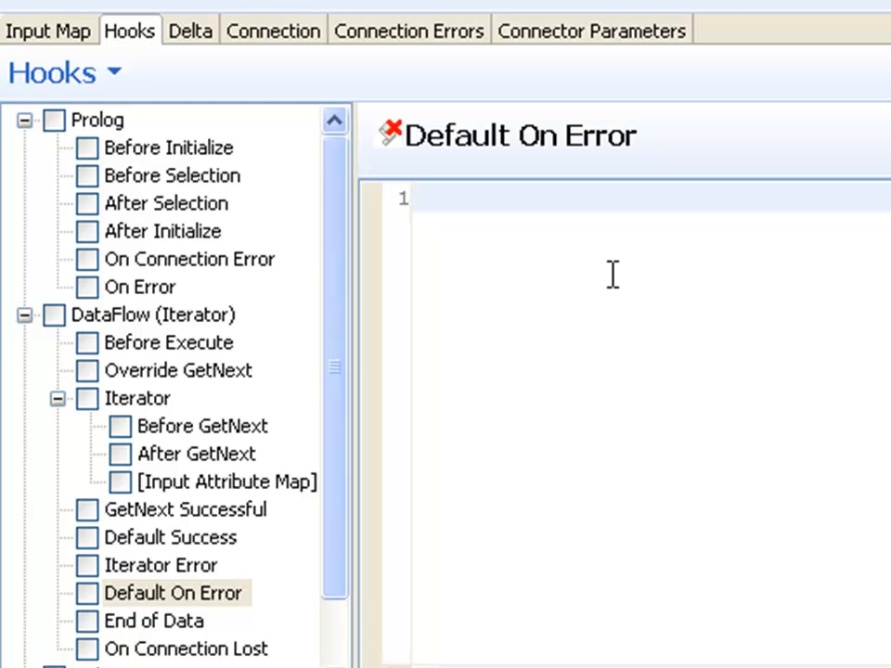
# Make Default On Error log "**ERROR: " + error.message and call system.exitBranch("Loop").
pyautogui.write('task.logmsg')
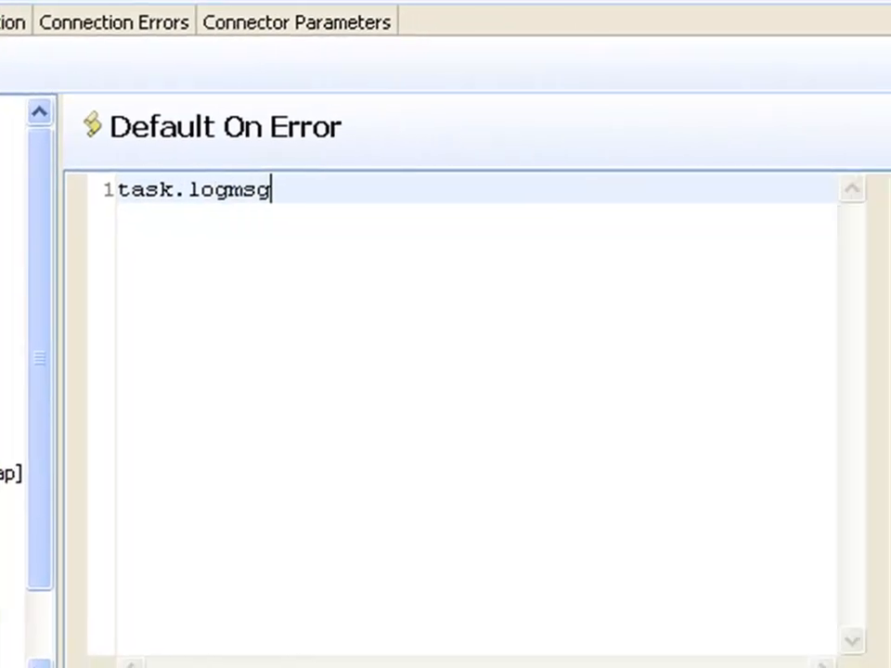
pyautogui.write('("**ER")')
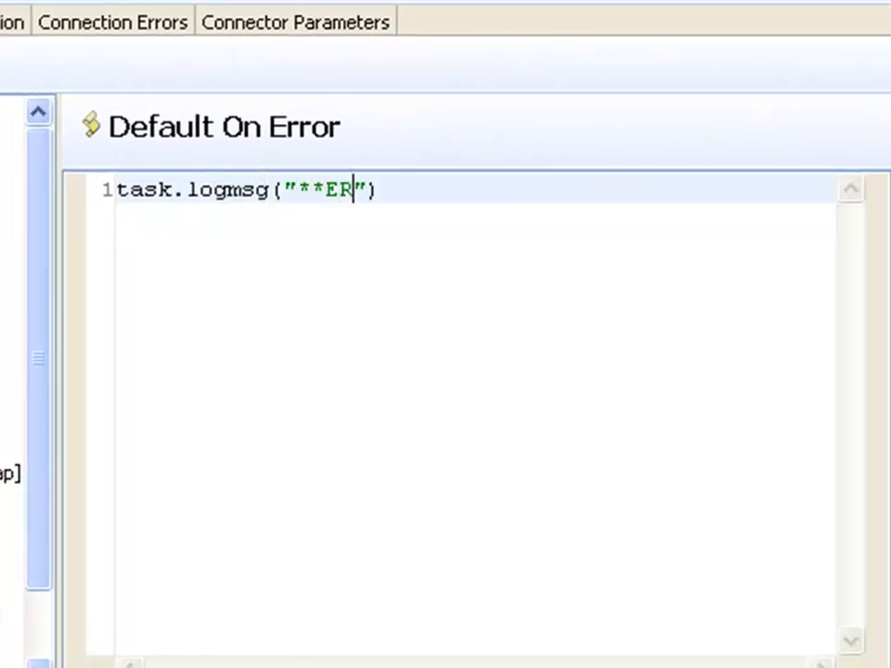
pyautogui.write('ROR:')
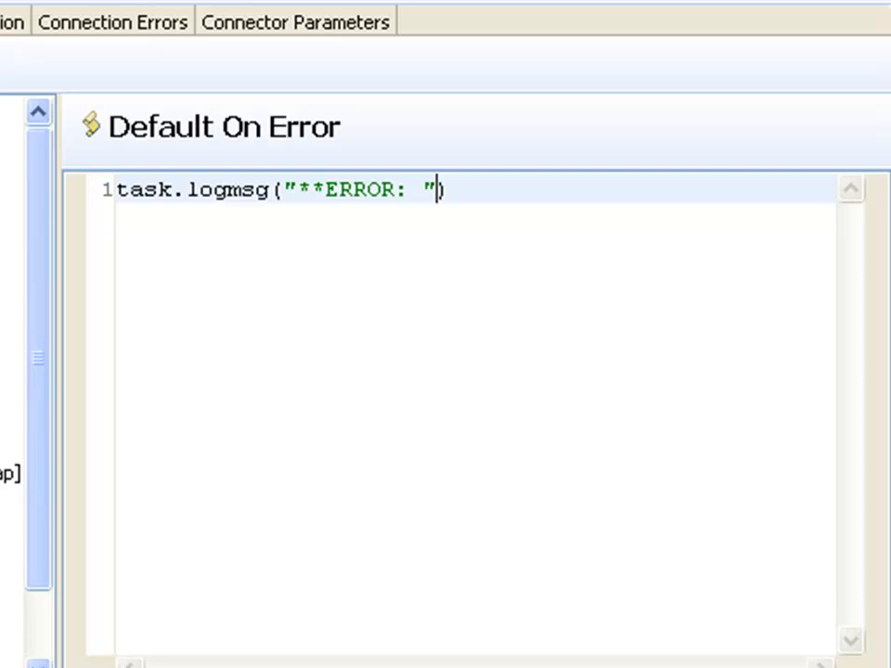
pyautogui.write('+ error.me')
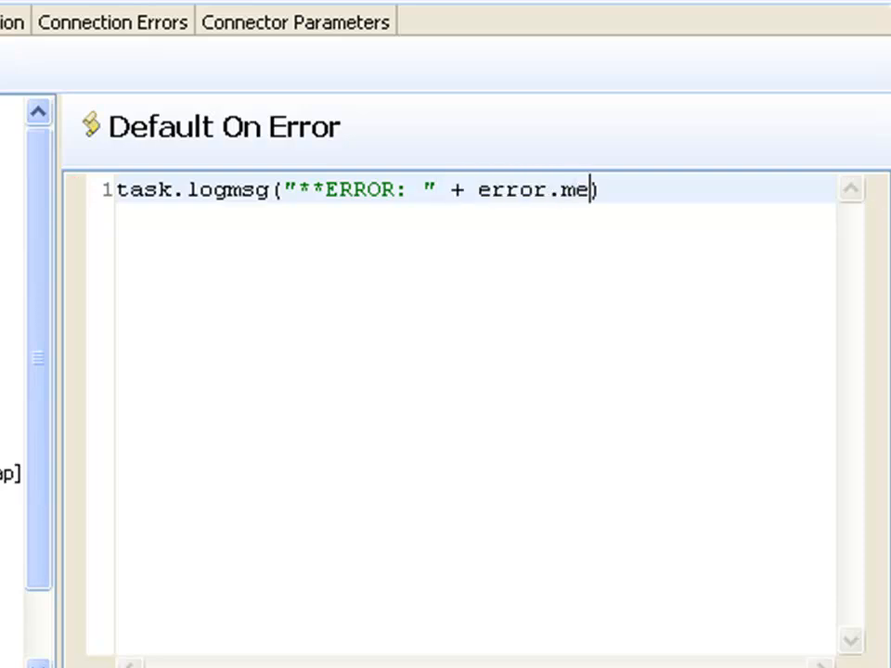
pyautogui.write('ssage')
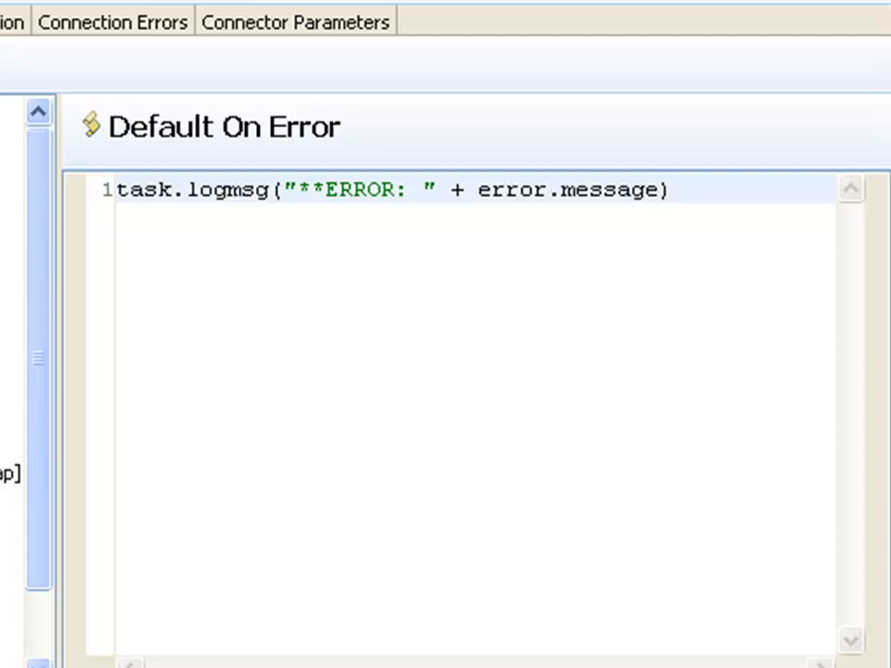
pyautogui.click(671, 191)
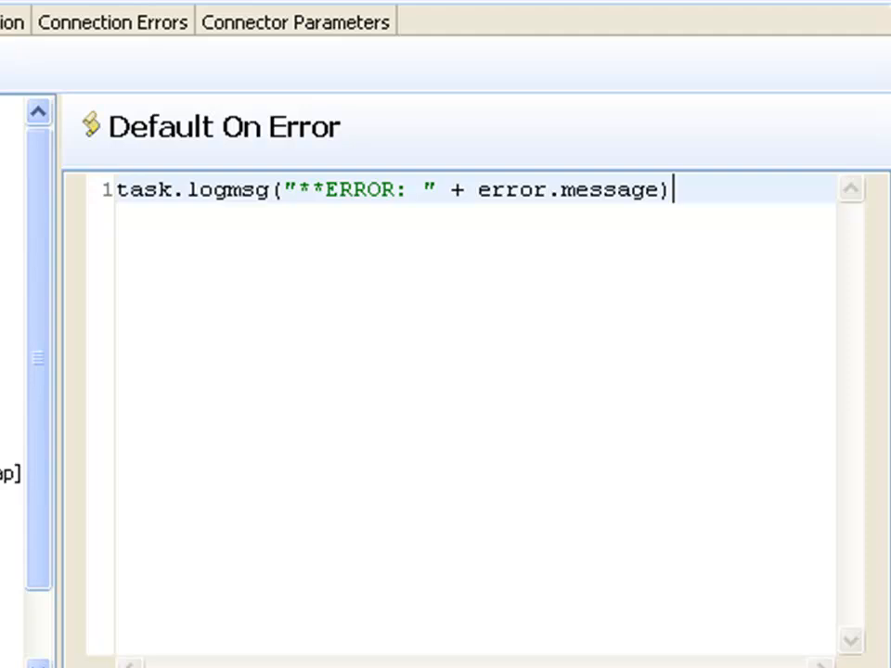
pyautogui.write('sy')
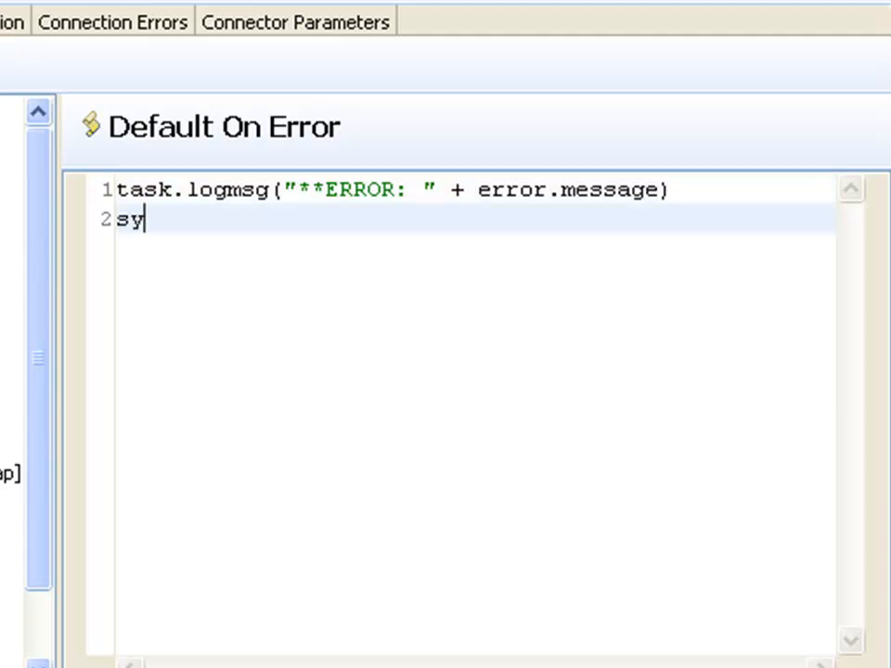
pyautogui.write('stem.exit')
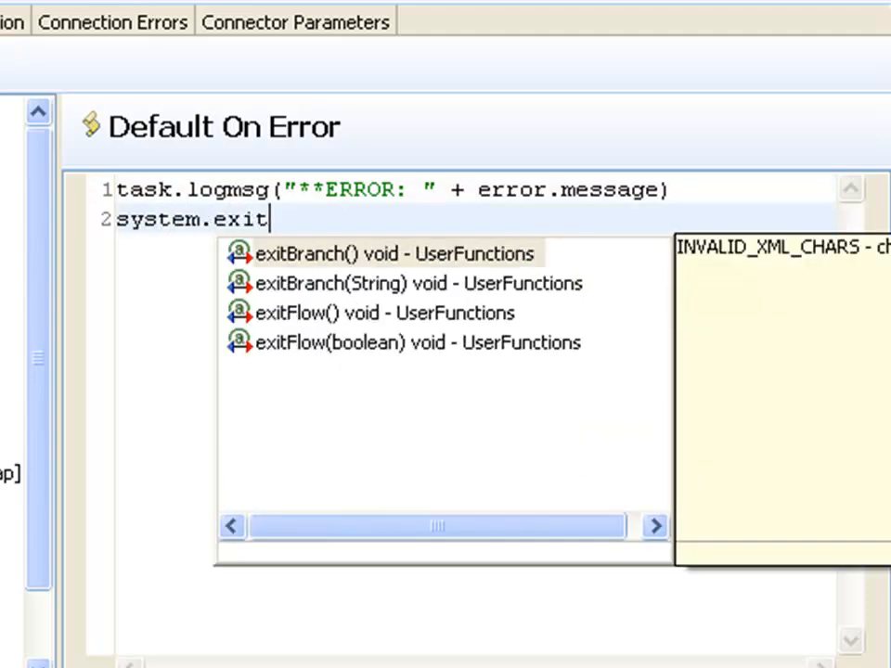
pyautogui.moveTo(321, 278)
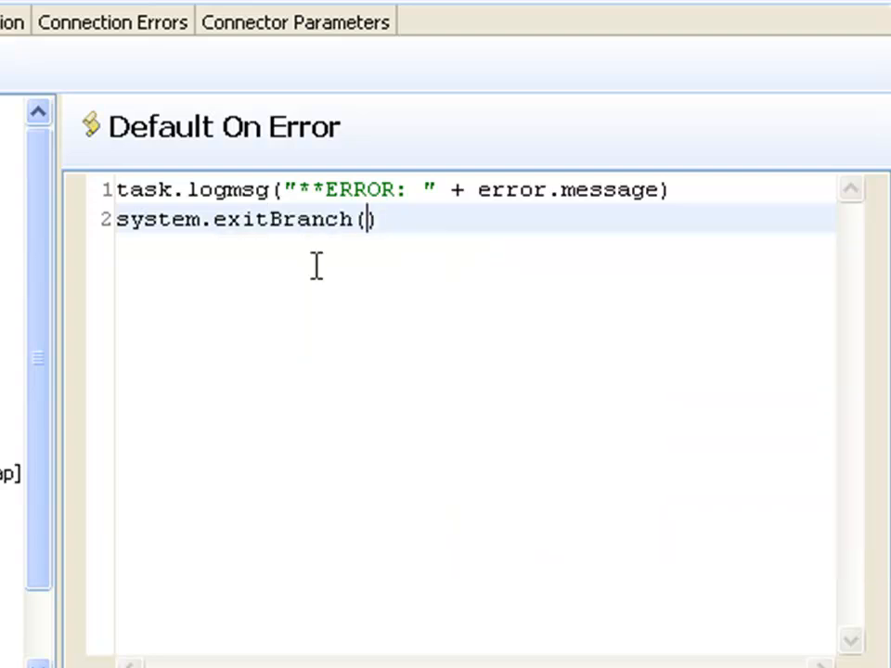
pyautogui.write('"Loop"')
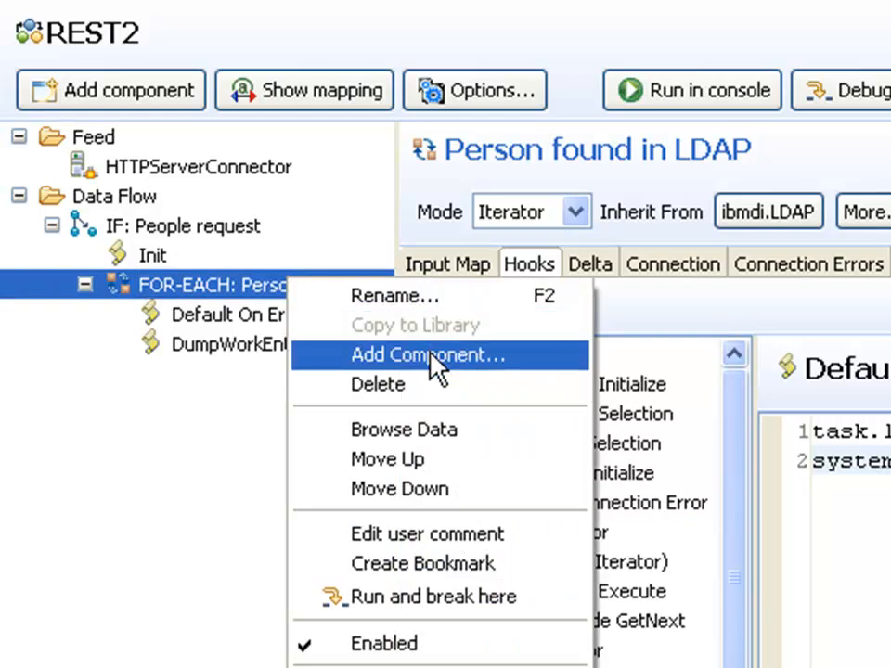
# Add an Empty Script component named 'Add person' inside the FOR-EACH loop.
pyautogui.click(428, 355)
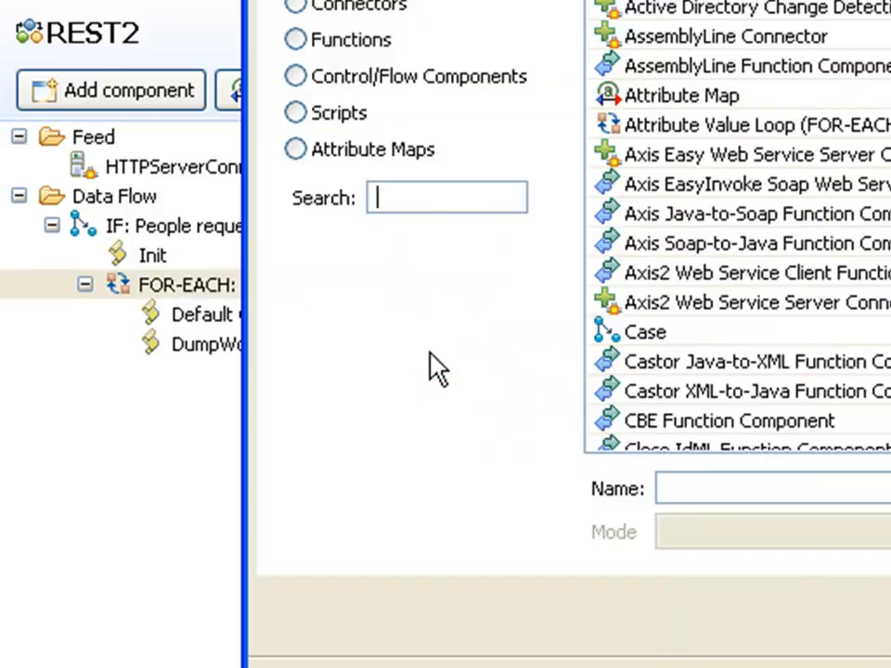
pyautogui.write('emp')
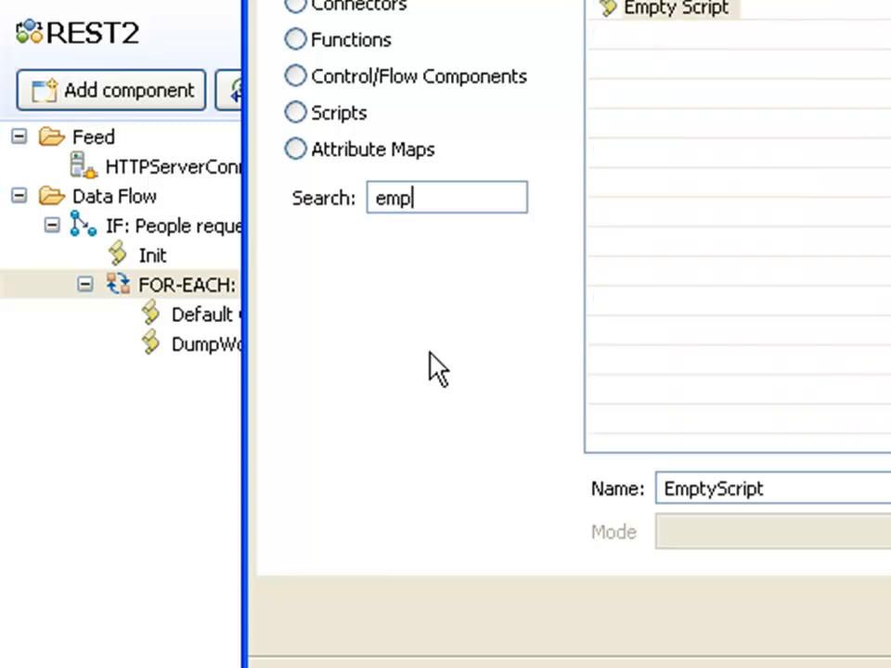
pyautogui.write('Ad')
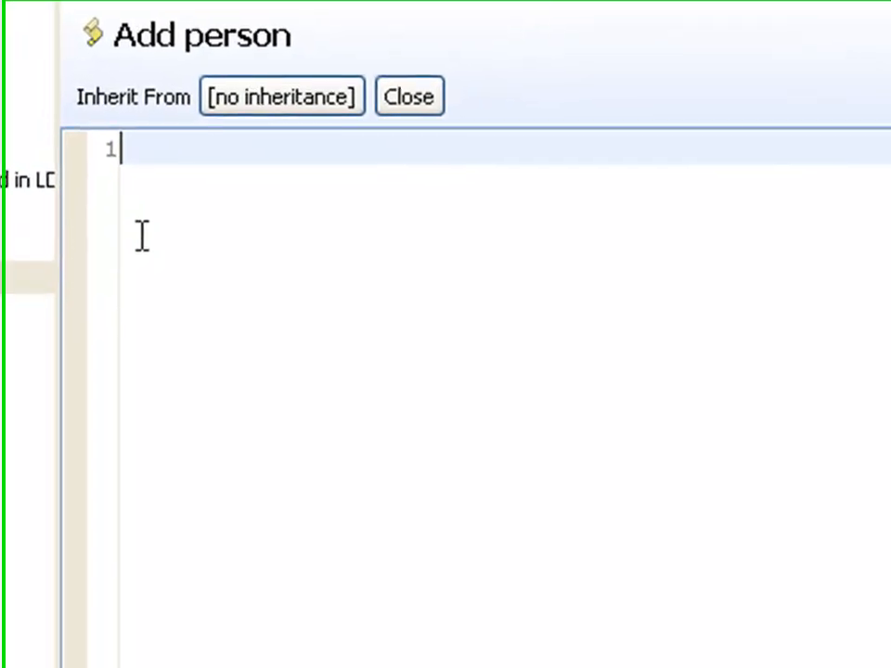
# Create person = system.newAttribute("Person") and set its name from work.cn.
pyautogui.write('p')
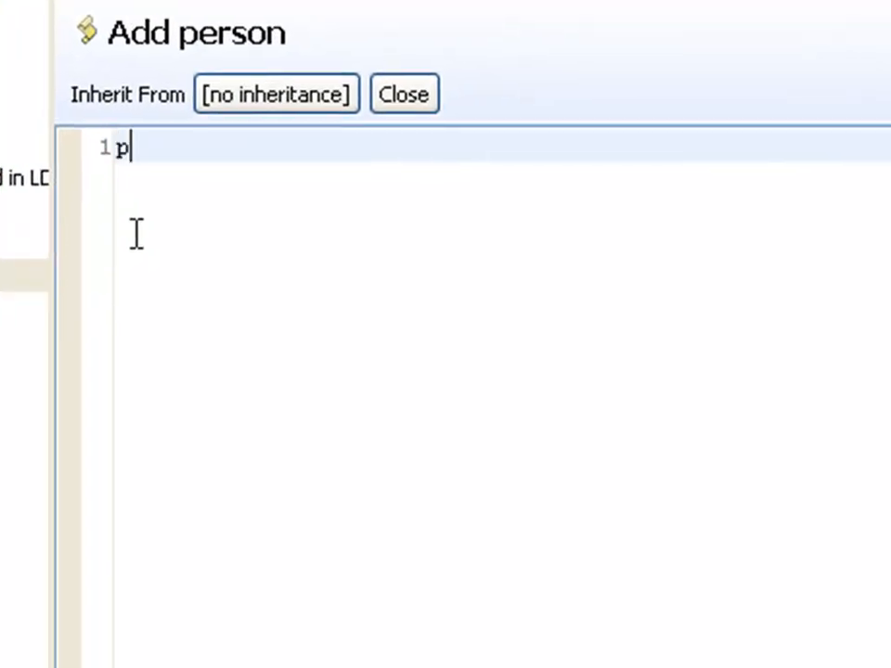
pyautogui.write('erson =')
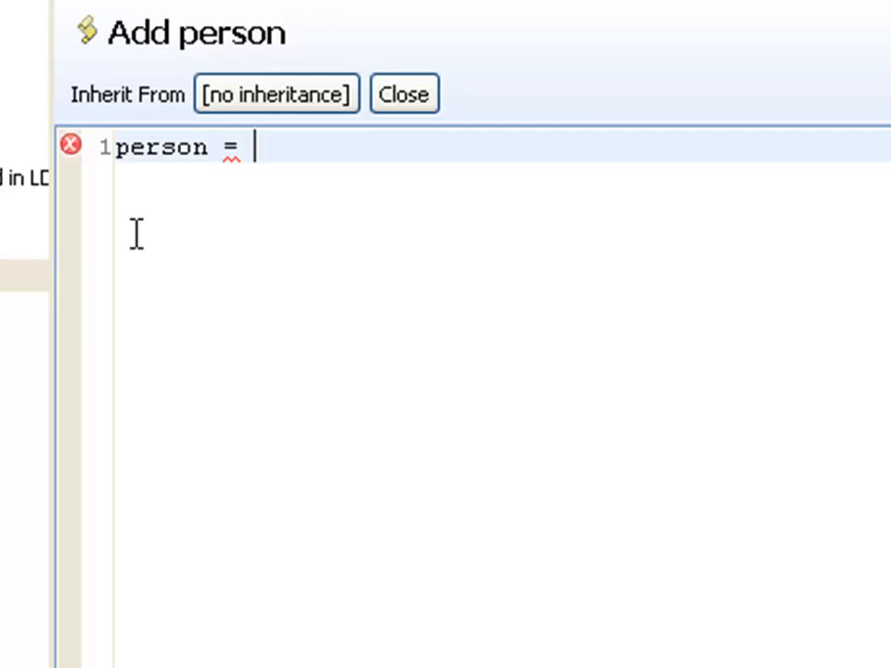
pyautogui.write('system.newAttri')
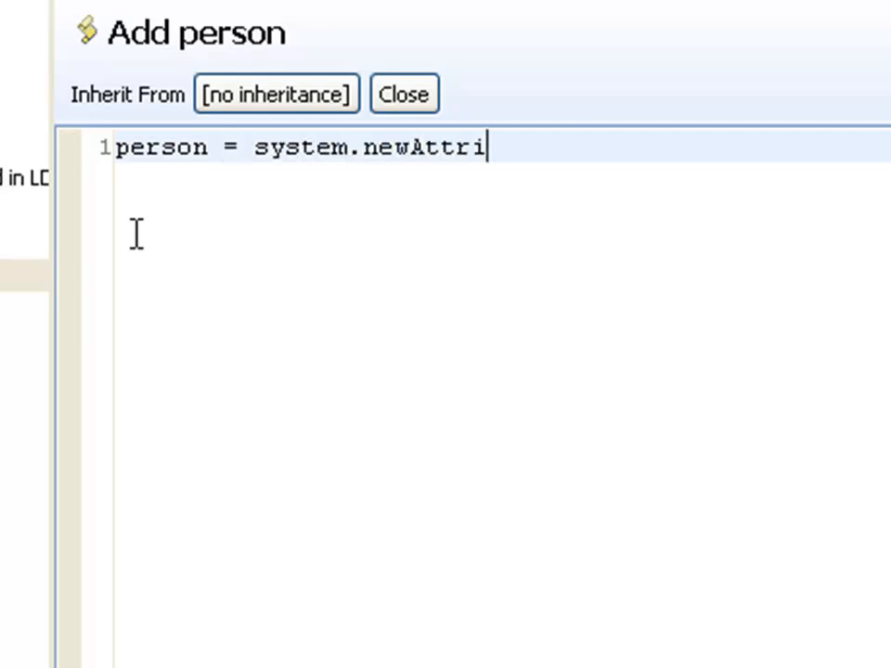
pyautogui.write('bute("Person"')
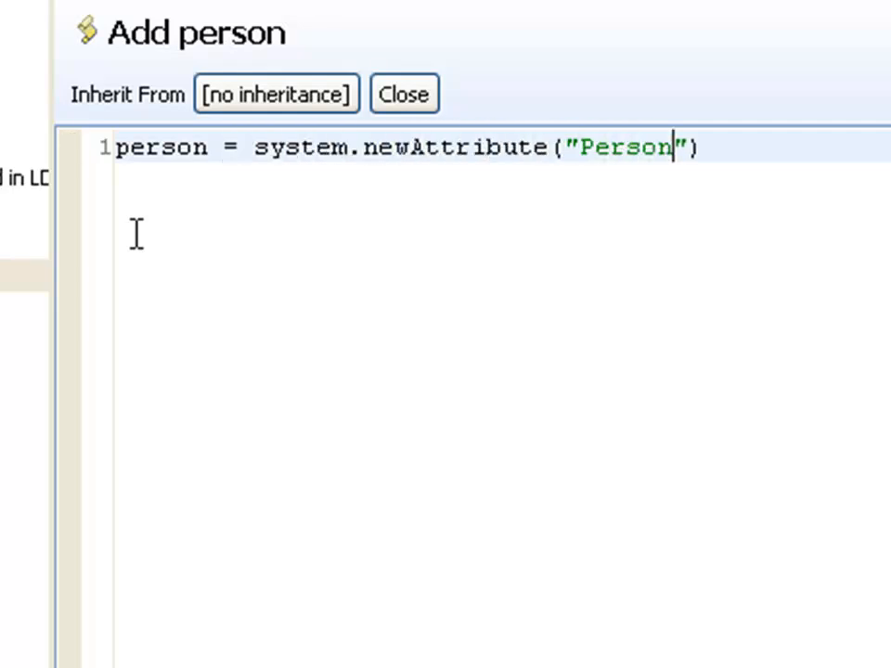
pyautogui.click(705, 148)
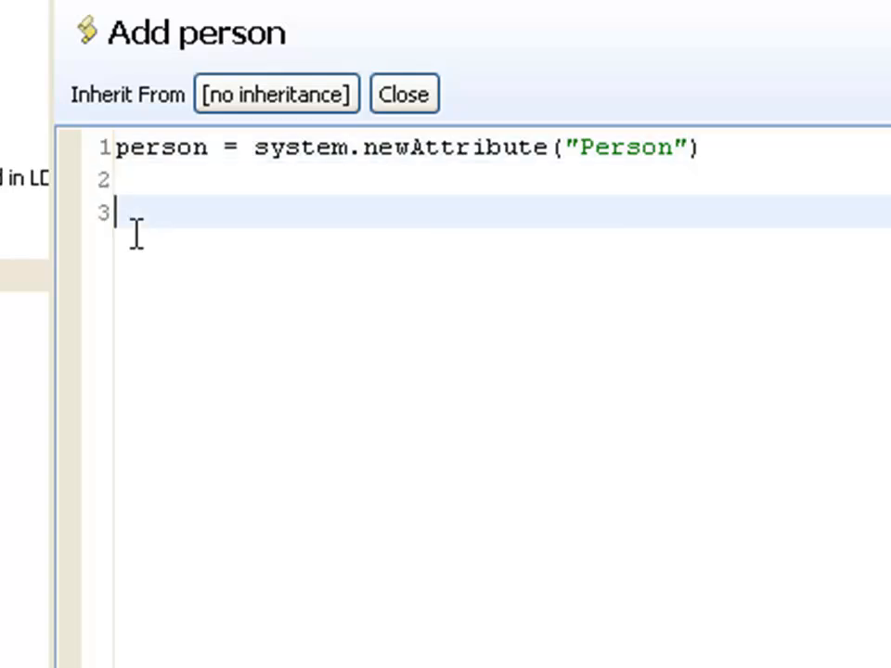
pyautogui.write('person')
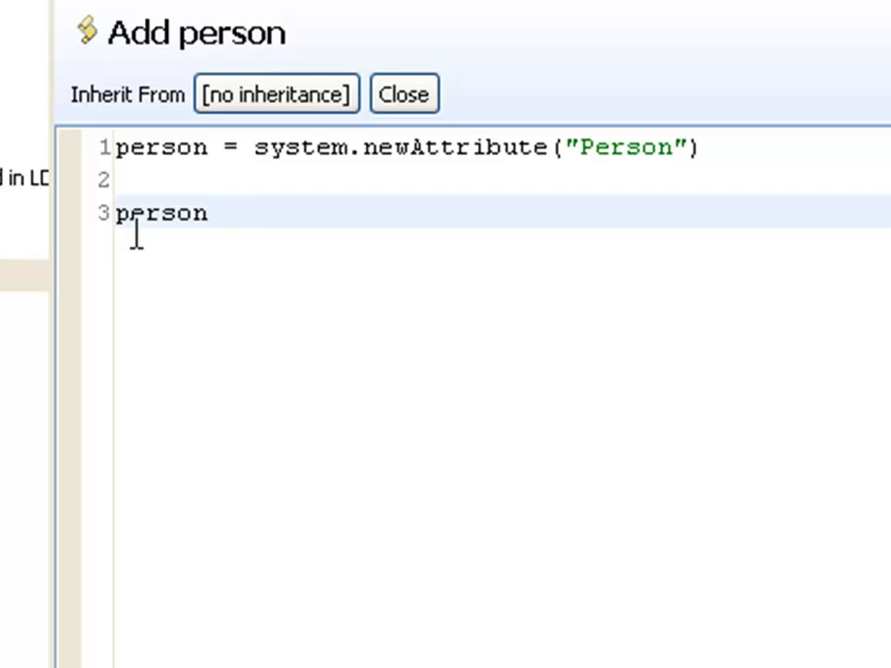
pyautogui.write('.')
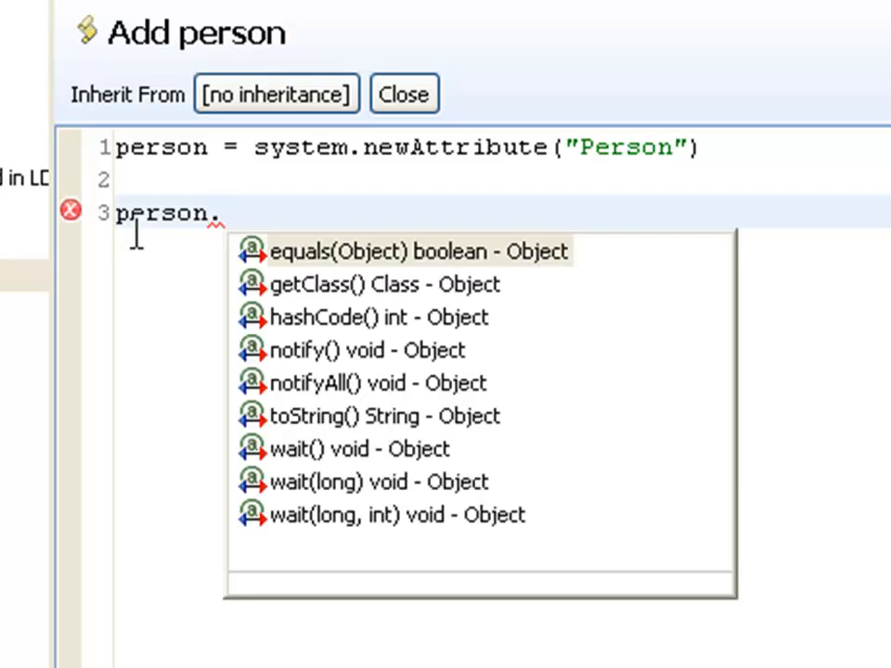
pyautogui.press('Escape')
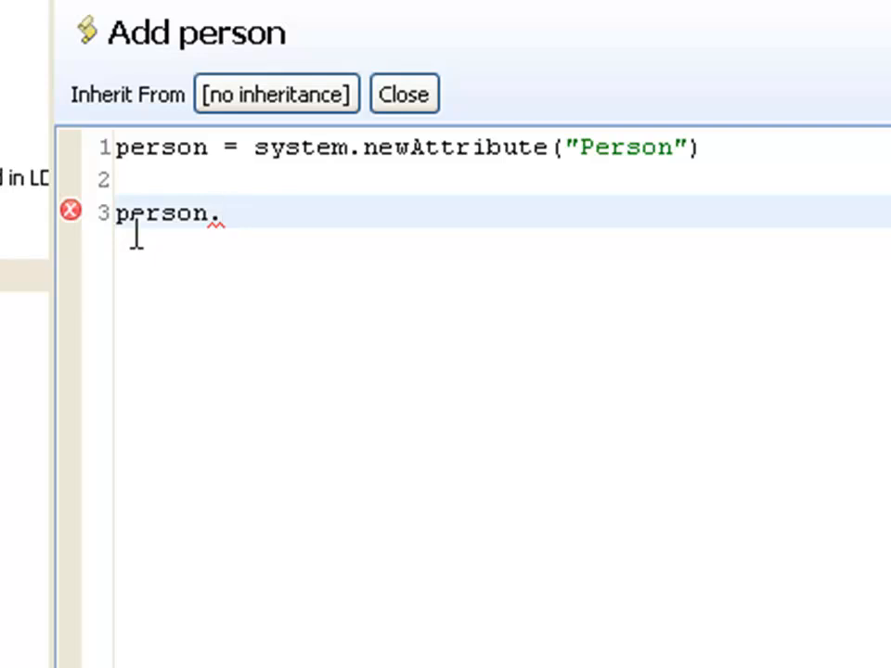
pyautogui.write('0')
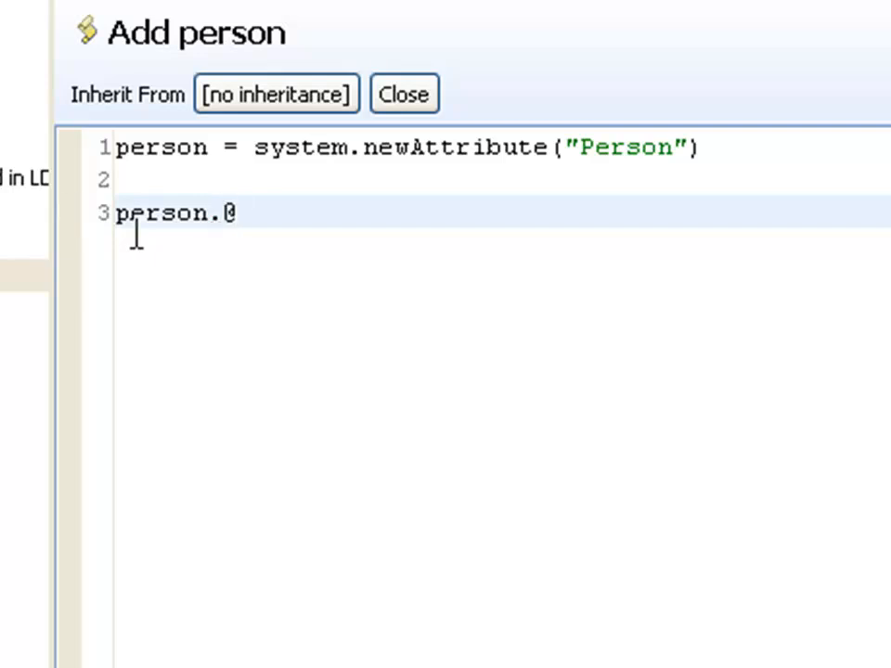
pyautogui.write('name')
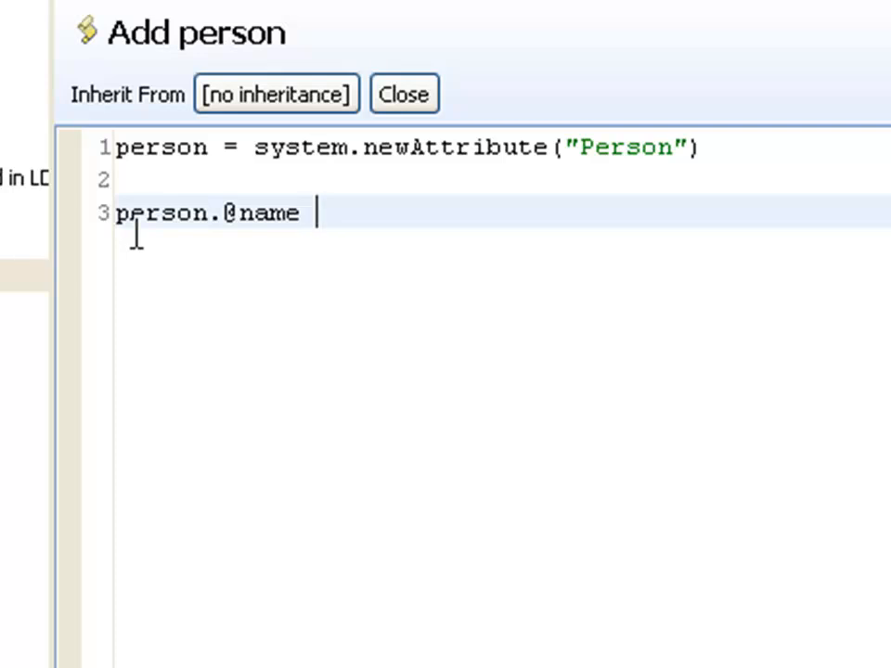
pyautogui.write('=')
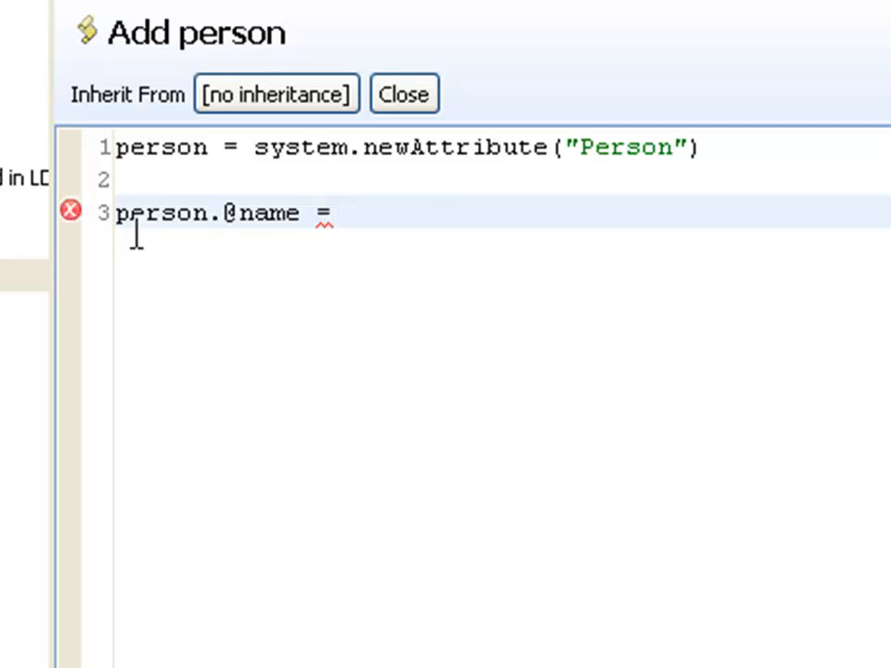
pyautogui.write('work.')
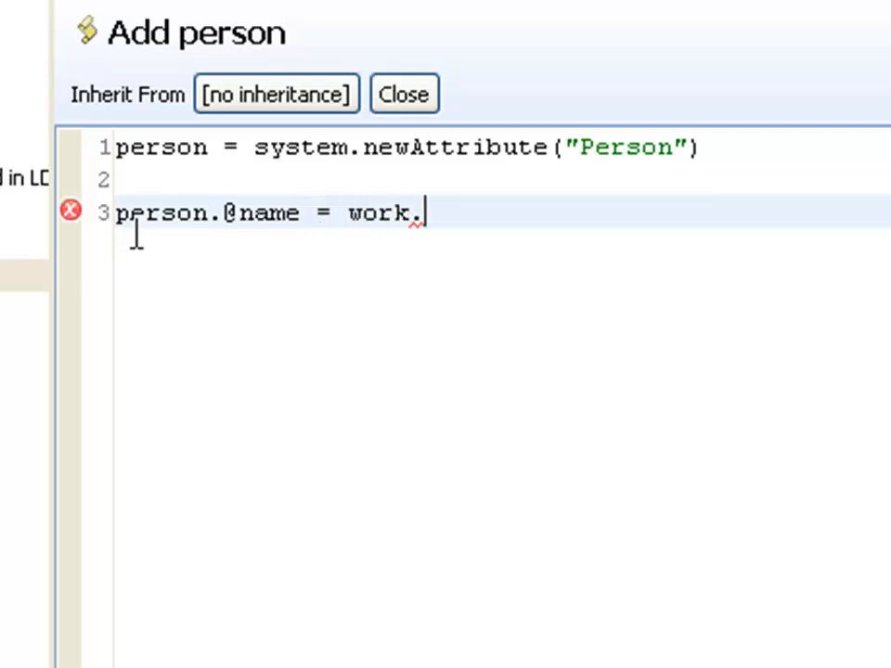
pyautogui.write('cn')
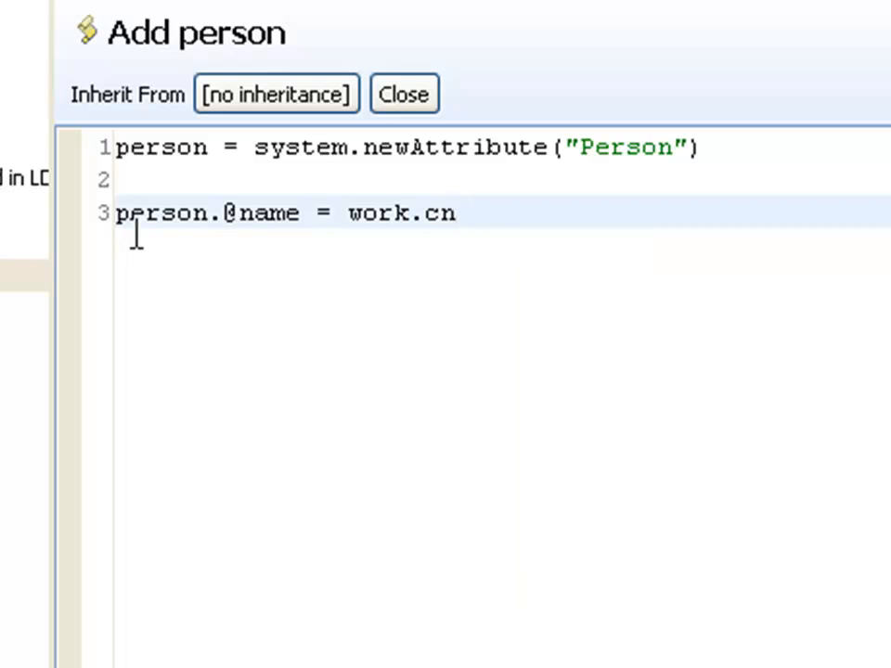
# Set person Title, Type and Department from the matching work attributes.
pyautogui.write('person')
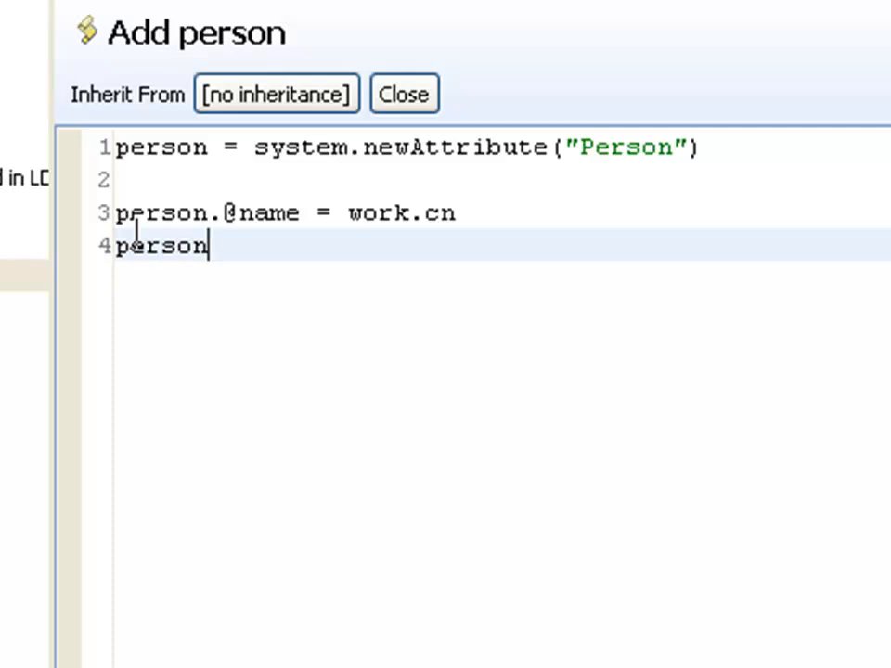
pyautogui.write('.')
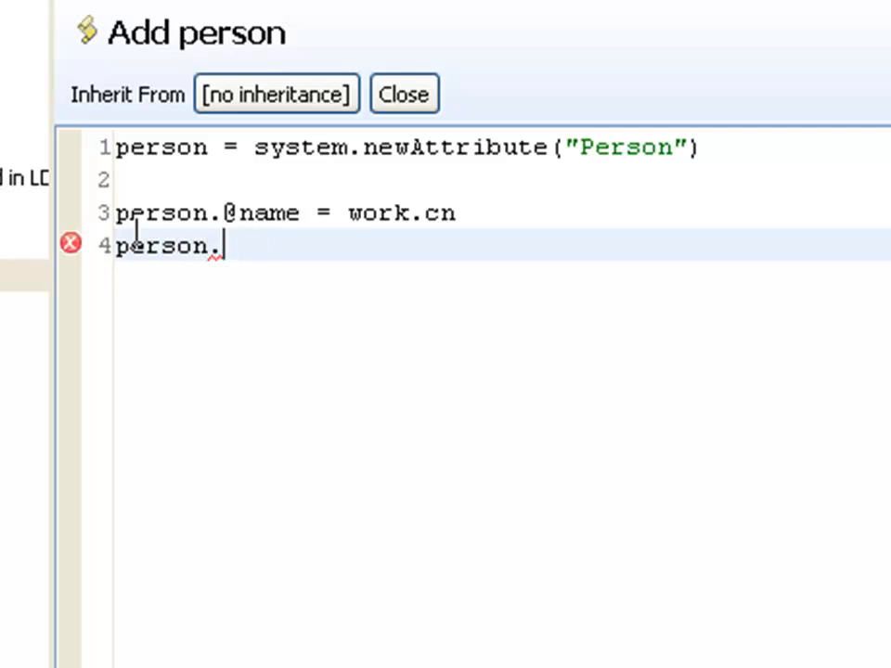
pyautogui.write('Title =')
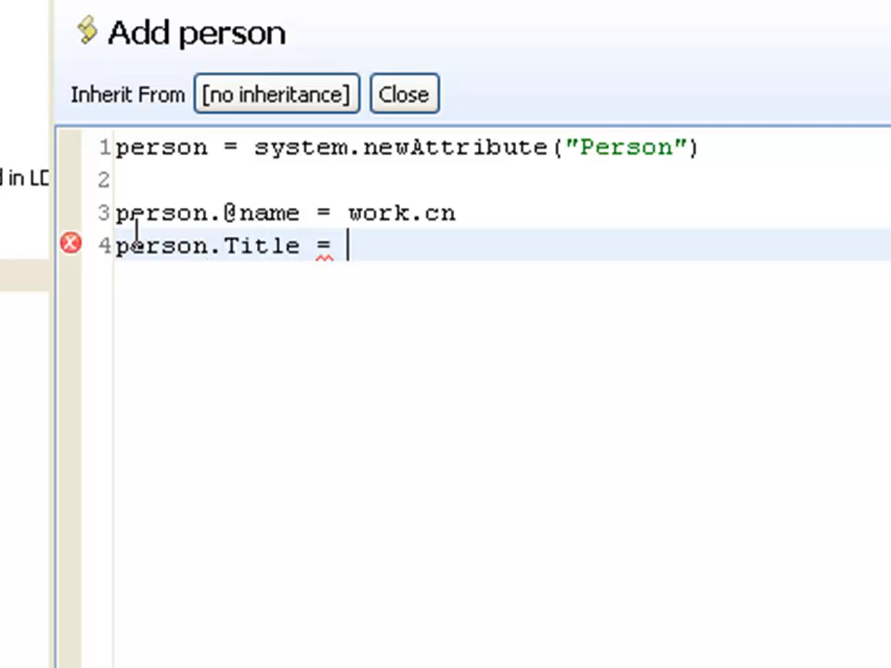
pyautogui.write('work.title')
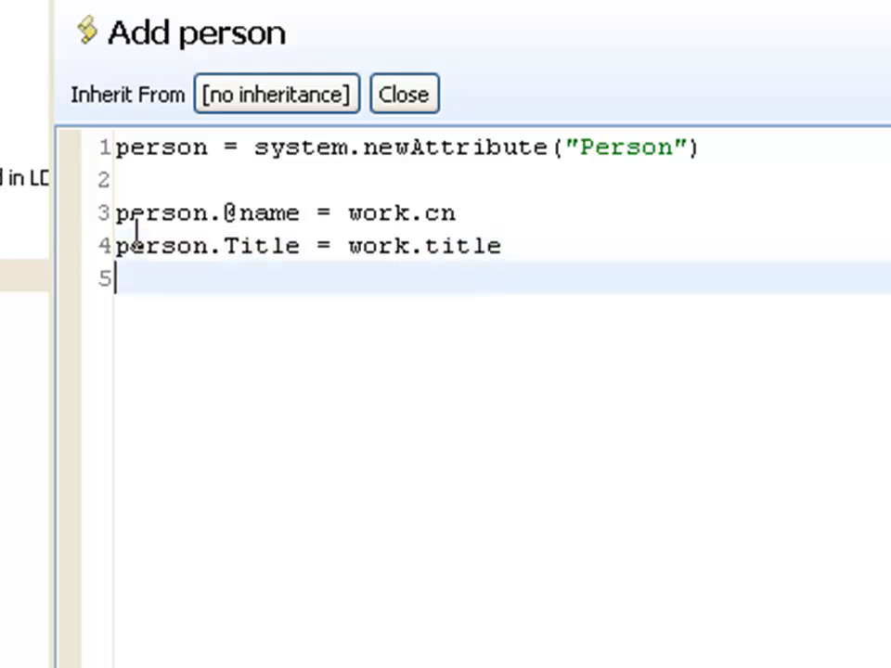
pyautogui.write('person.')
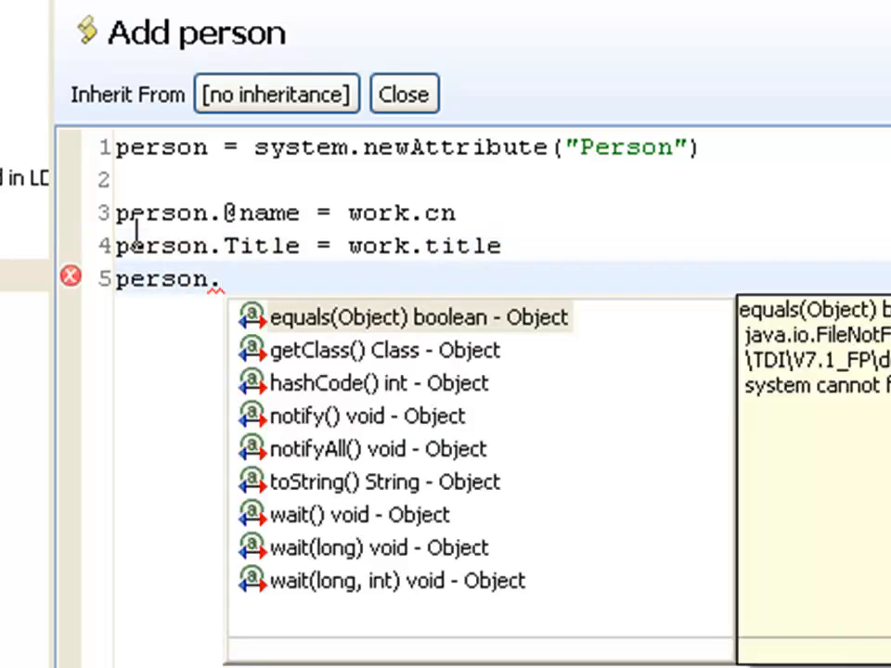
pyautogui.write('Type =')
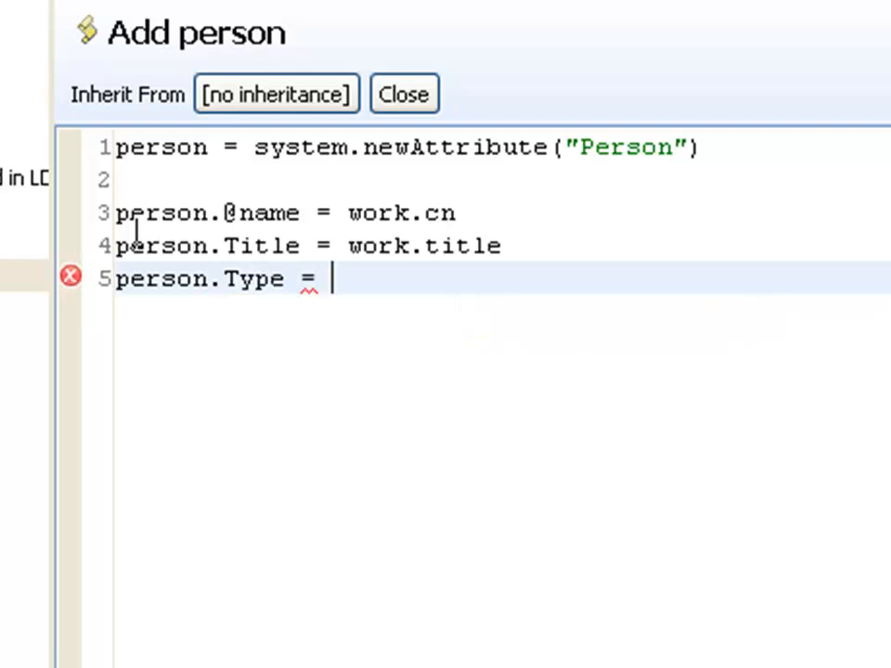
pyautogui.write('work')
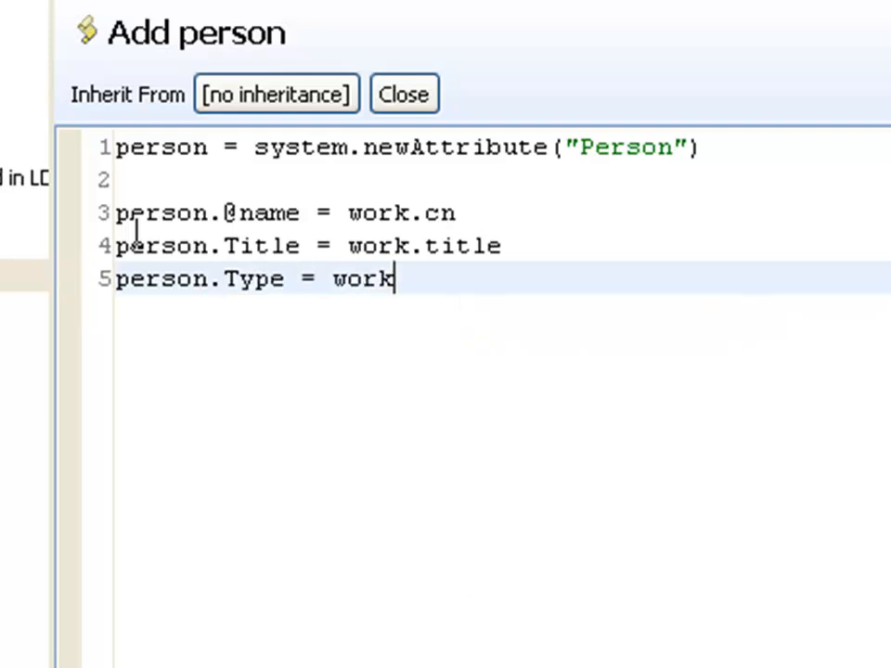
pyautogui.write('.affiliationcode')
pyautogui.write('person.')
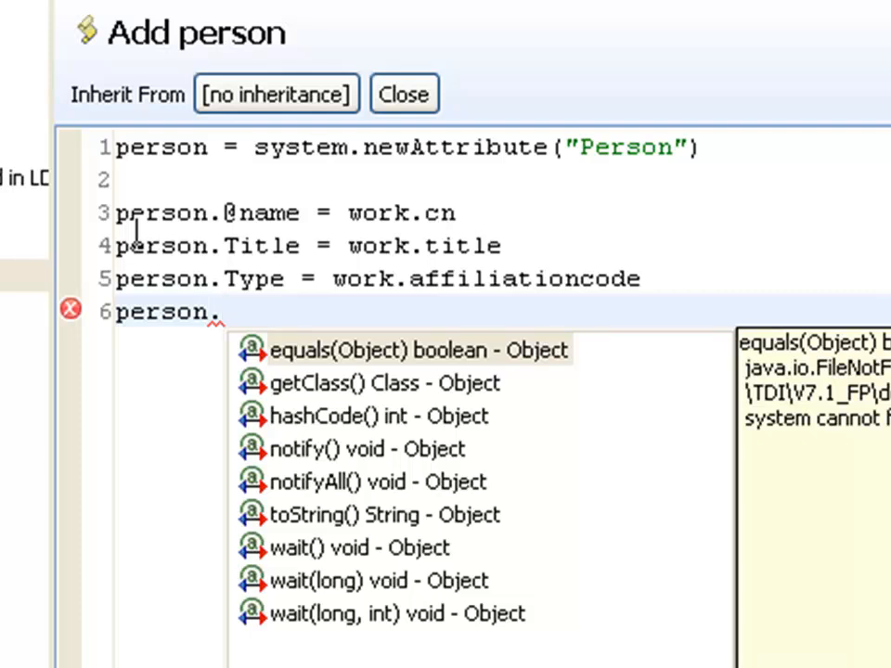
pyautogui.write('Depart')
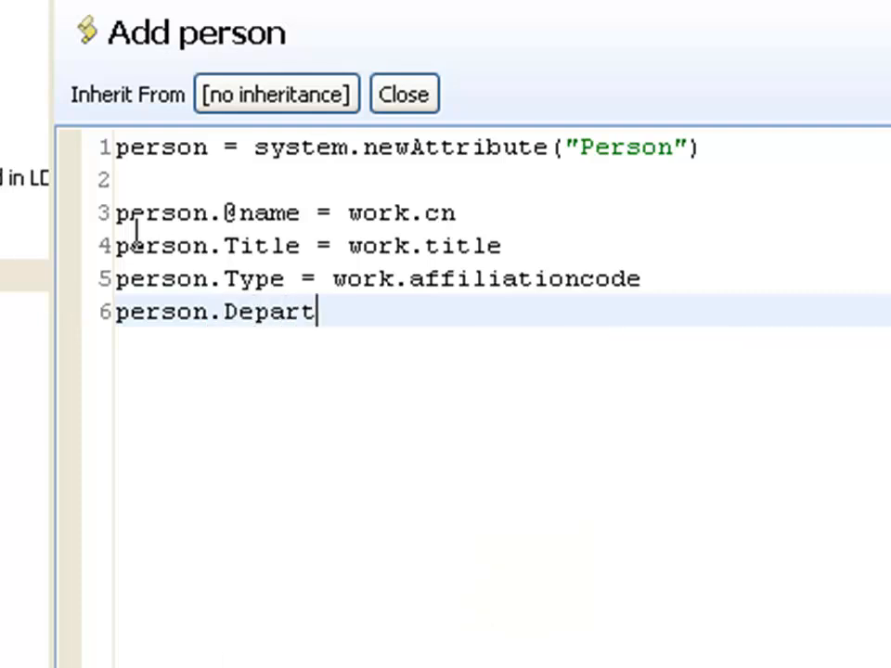
pyautogui.write('ment = work.')
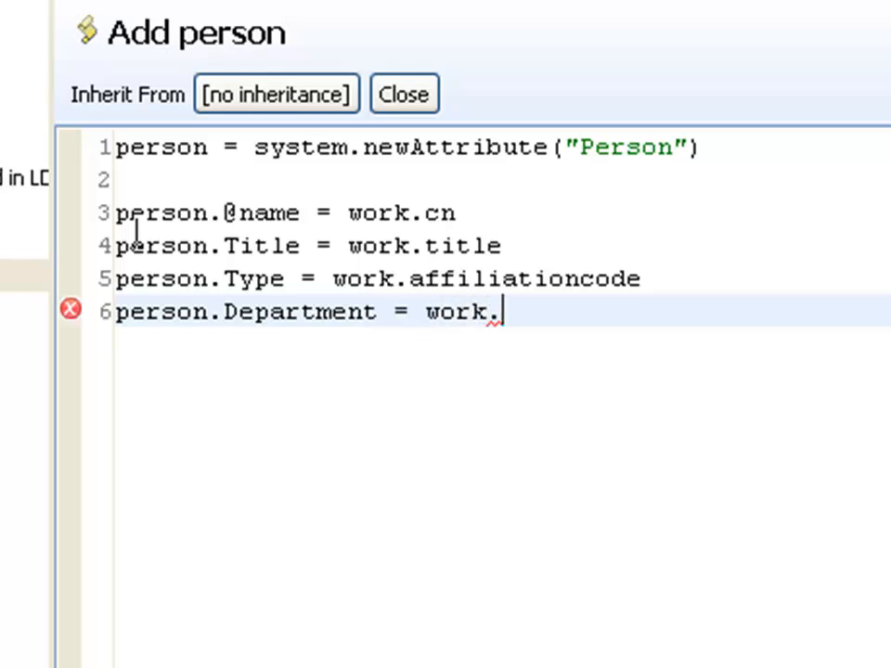
pyautogui.write('.')
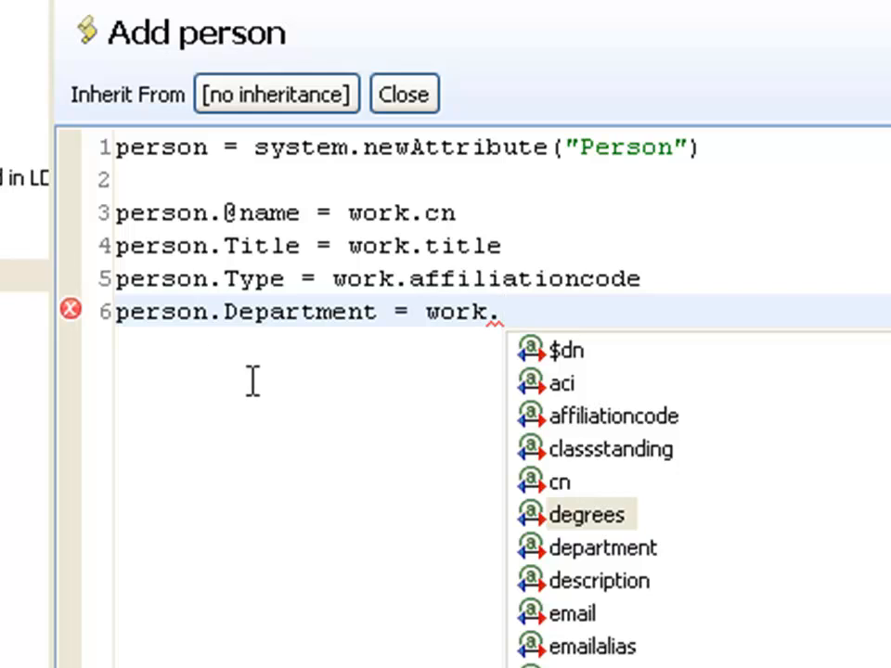
pyautogui.moveTo(604, 547)
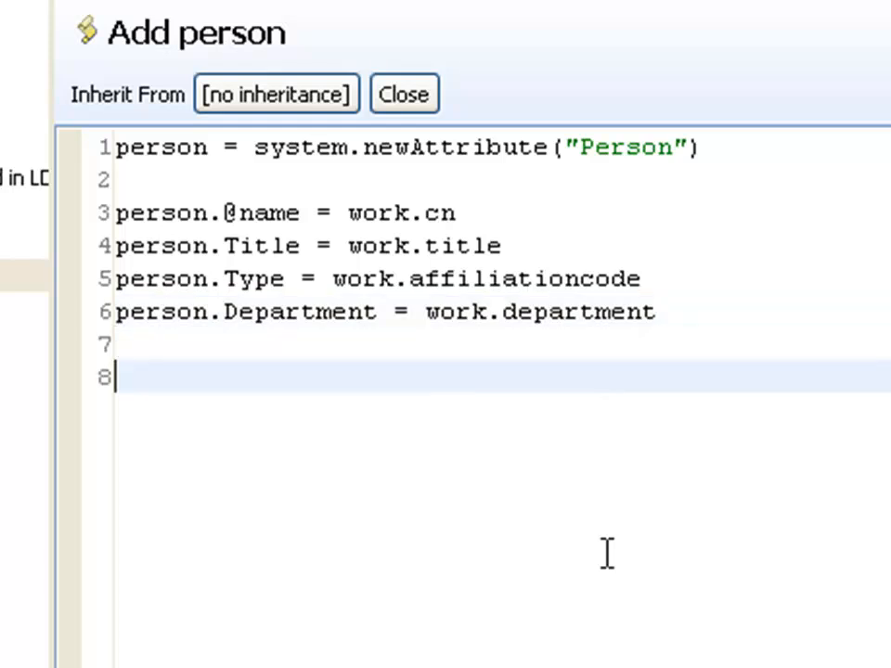
# Append person with retEntry.Results.appendChild(person), then increment cnt with cnt++.
pyautogui.write('ret')
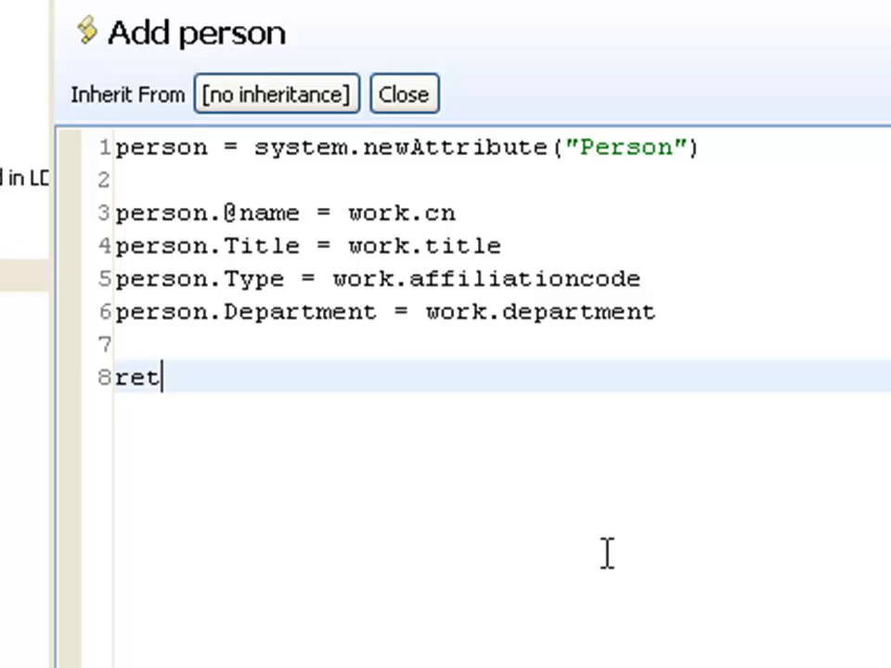
pyautogui.write('Ent')
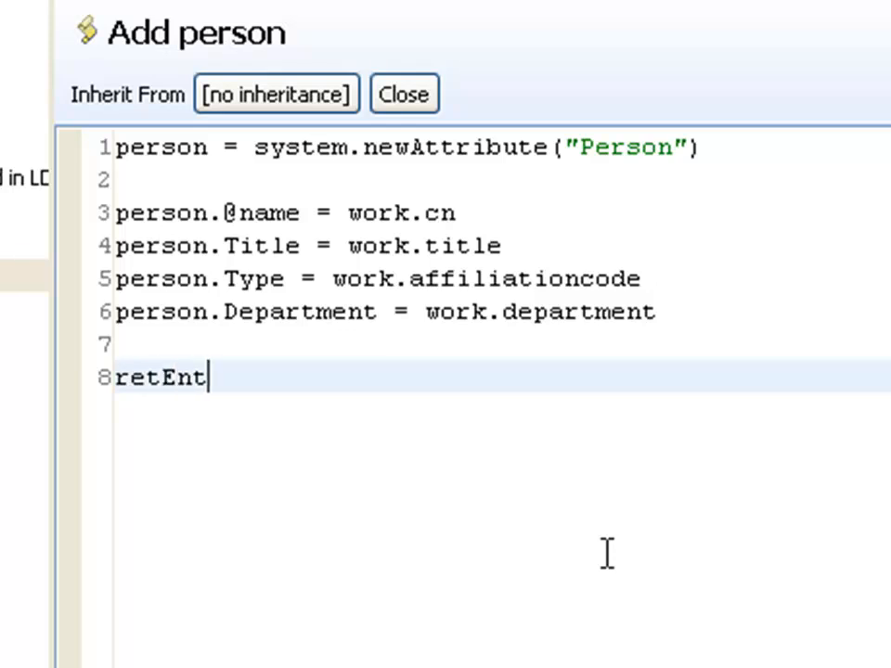
pyautogui.write('ry.Res')
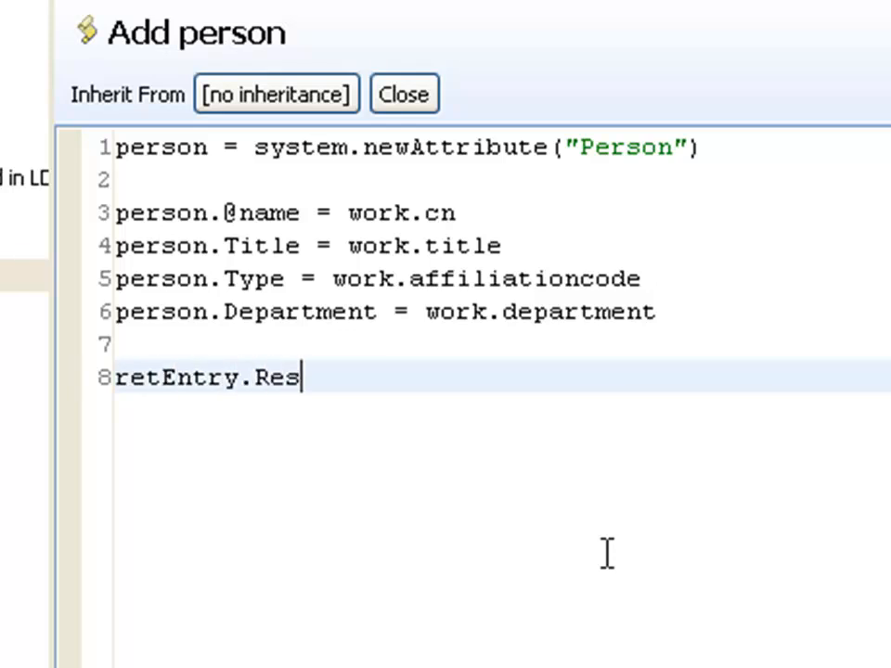
pyautogui.write('ults.a')
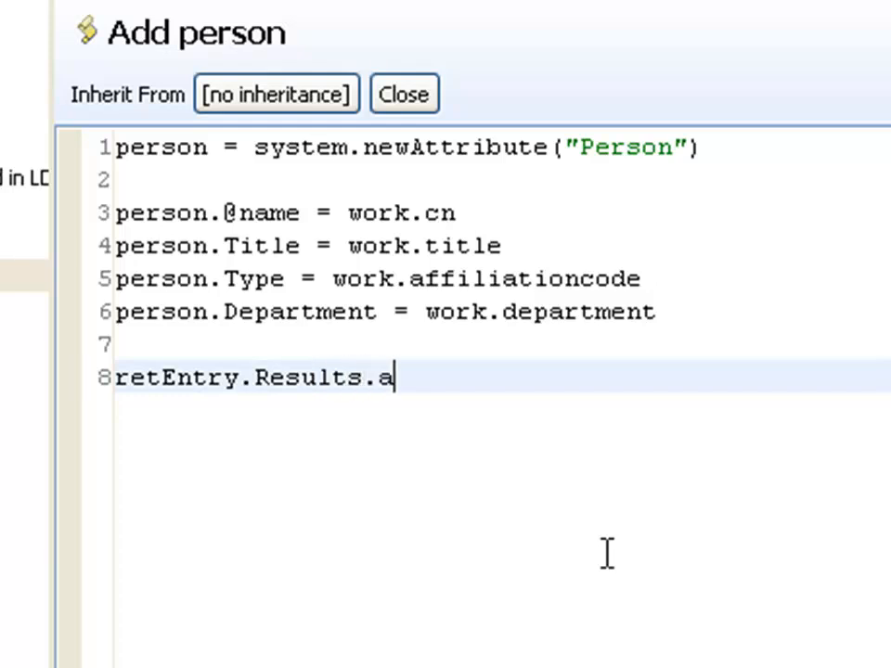
pyautogui.write('ppendChild')
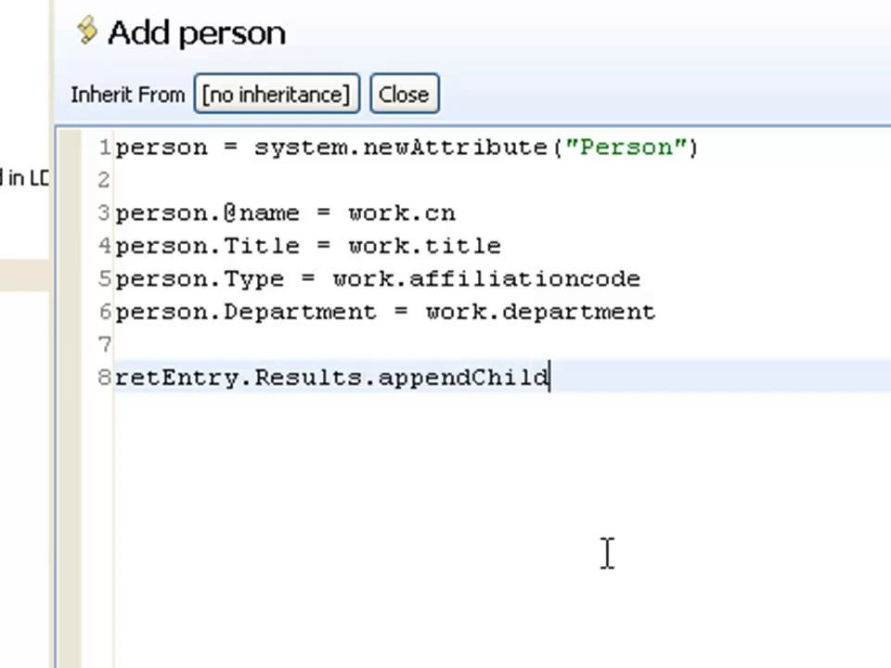
pyautogui.write('(person)')
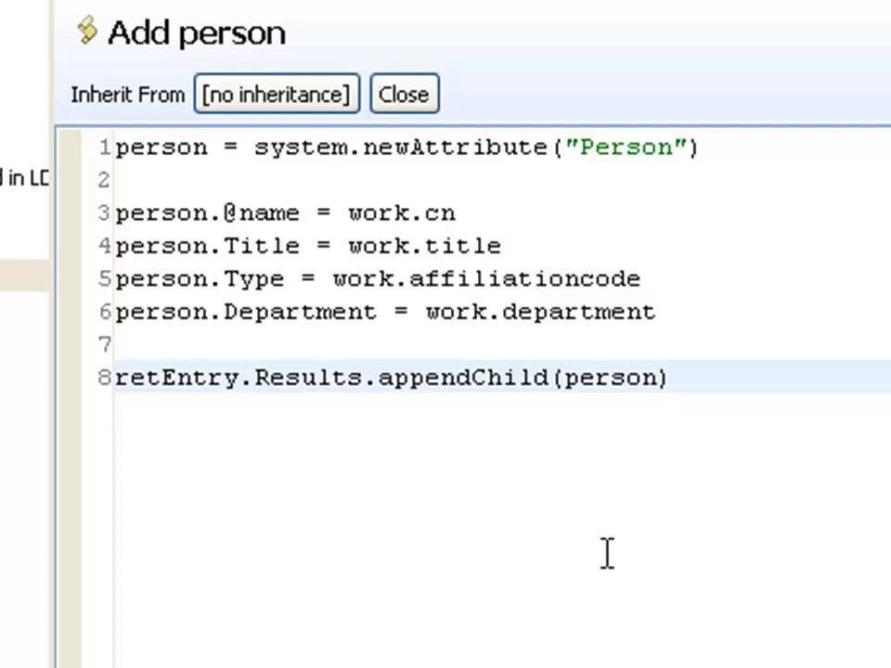
pyautogui.click(661, 378)
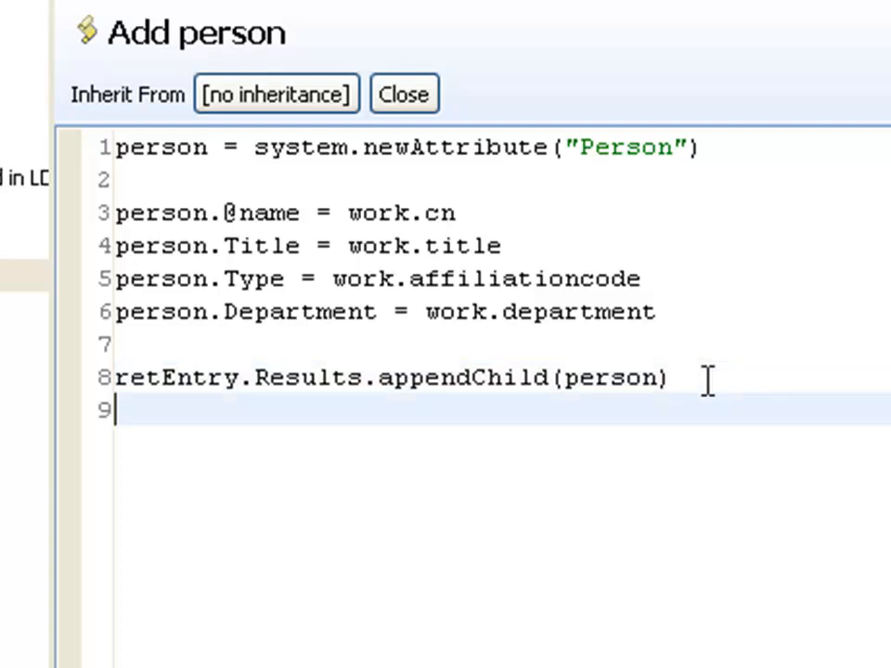
pyautogui.write('cnt++')
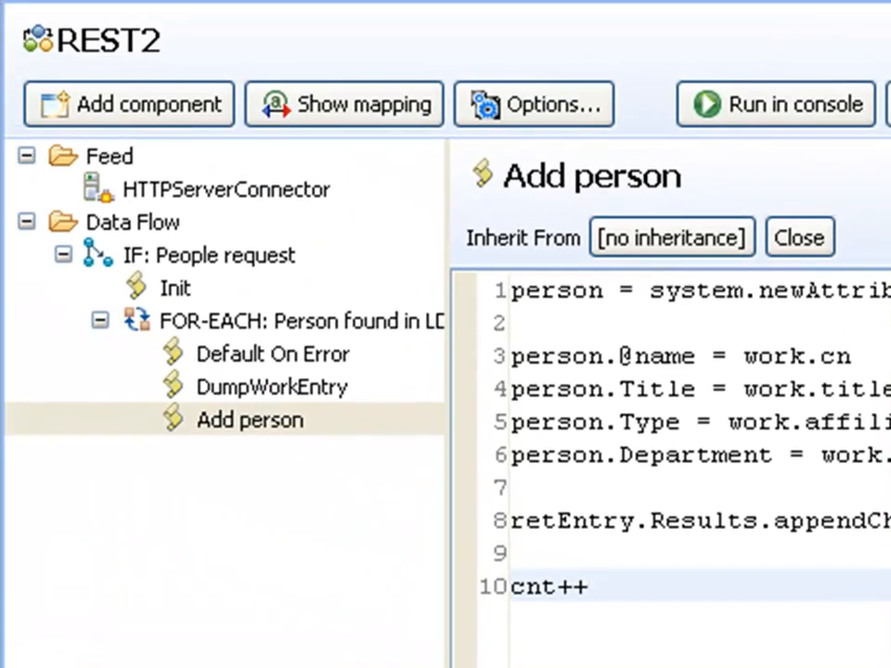
pyautogui.moveTo(246, 399)
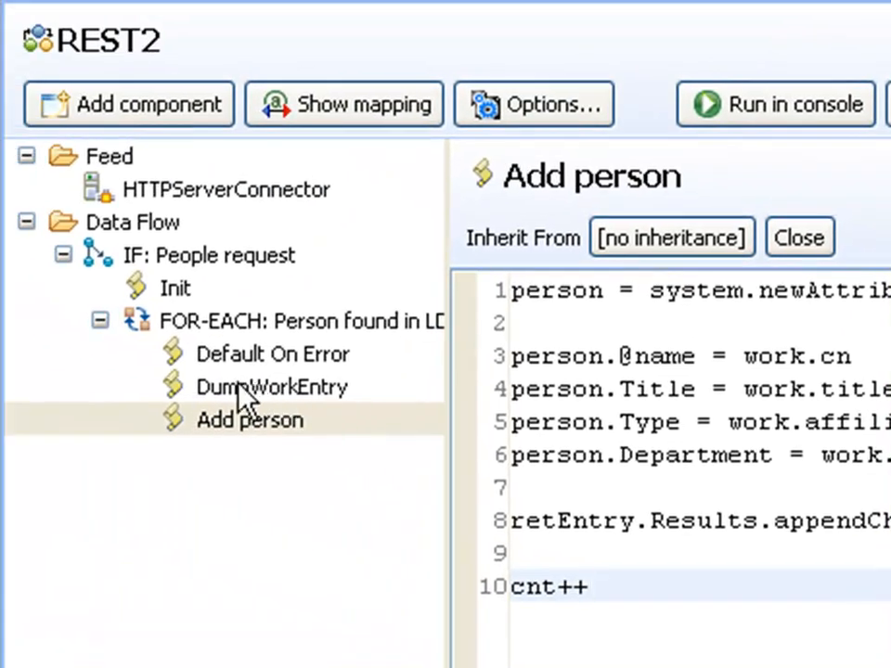
# Uncheck Enabled on DumpWorkEntry, then bring up the IF: People request branch's context menu.
pyautogui.rightClick(259, 387)
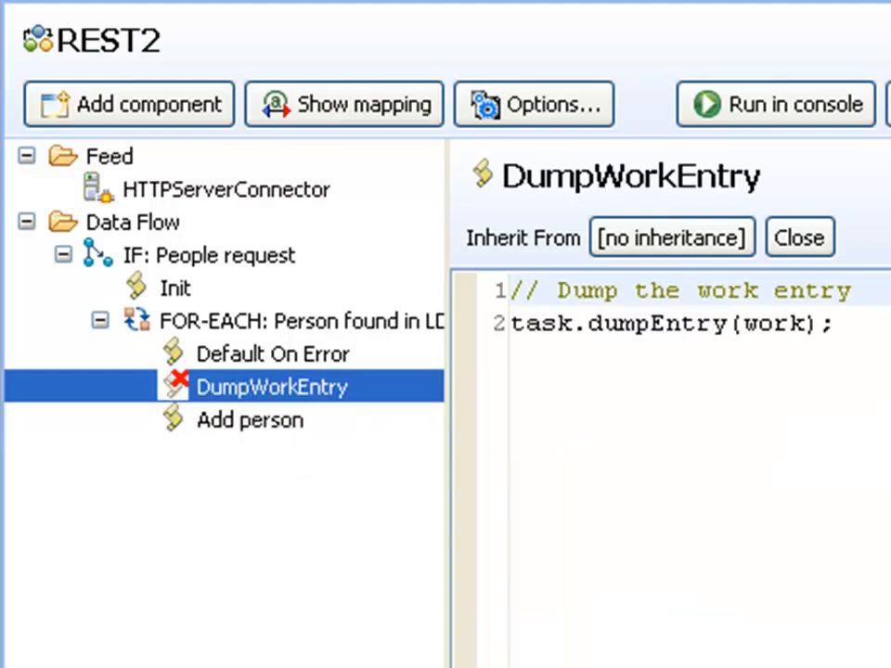
pyautogui.moveTo(259, 320)
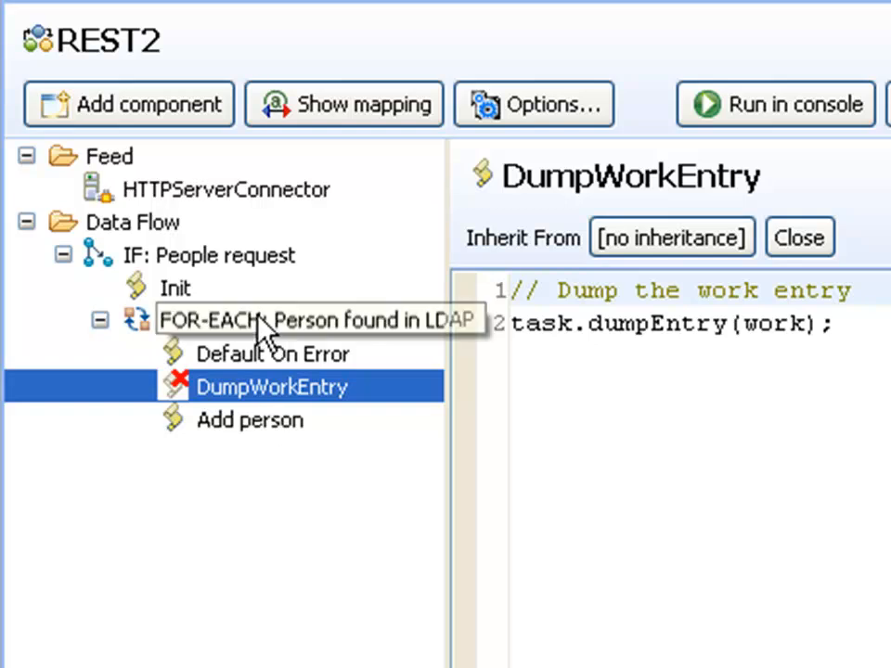
pyautogui.moveTo(190, 255)
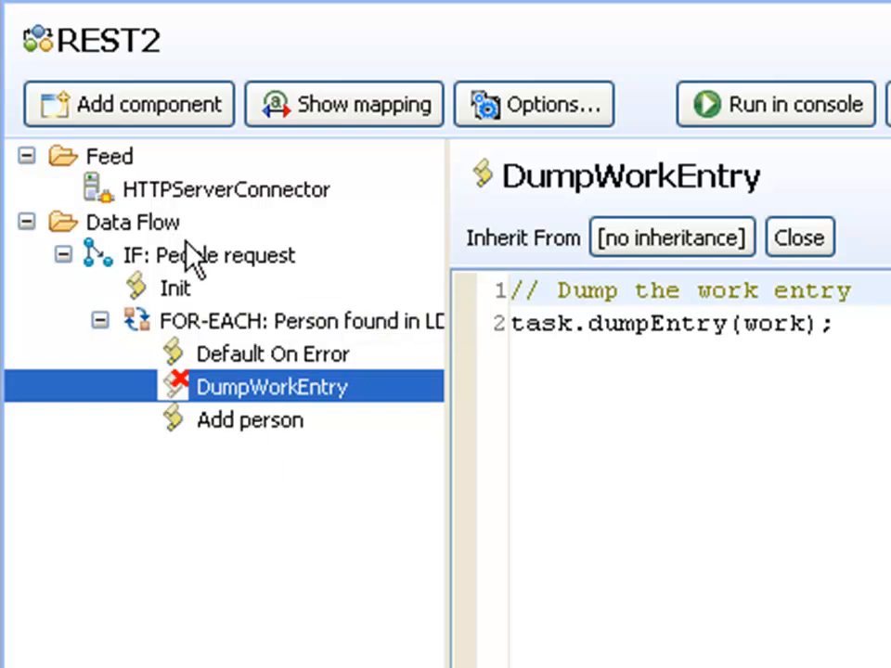
pyautogui.rightClick(204, 255)
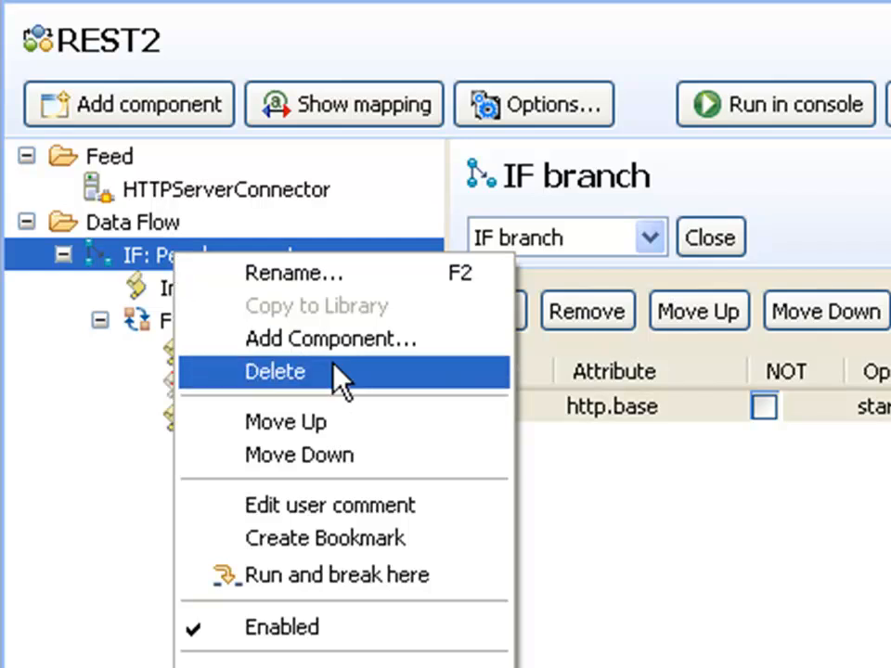
# Add a 'Set return body' Attribute Map assigning http.body the value retEntry.toXML().
pyautogui.click(331, 339)
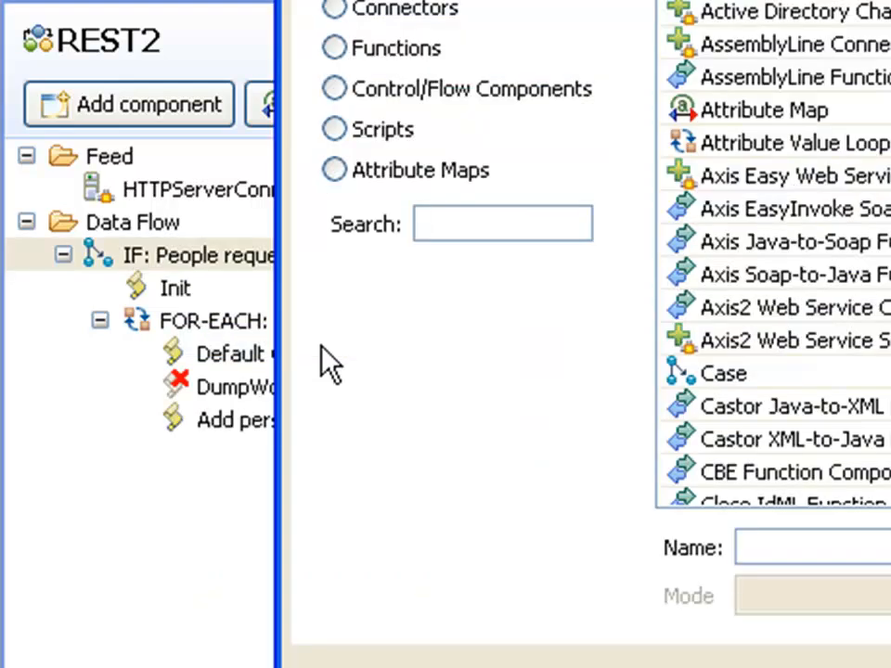
pyautogui.write('attr')
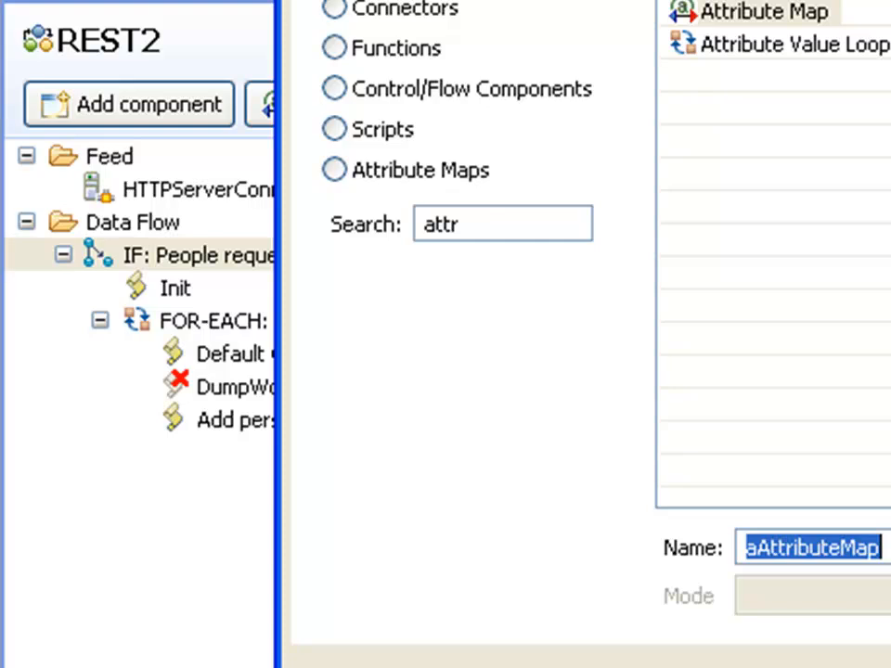
pyautogui.write('Set retur')
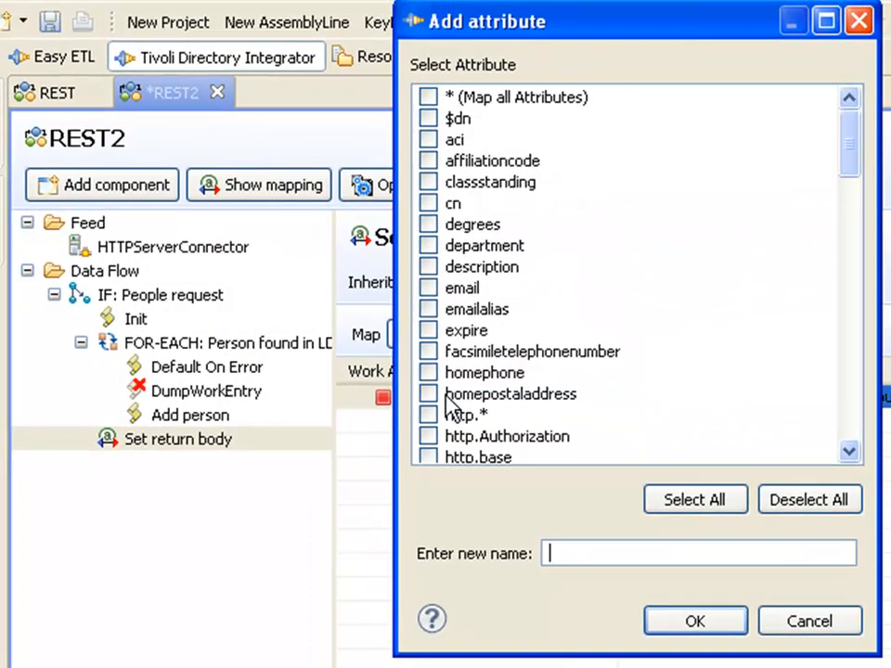
pyautogui.write('http.body')
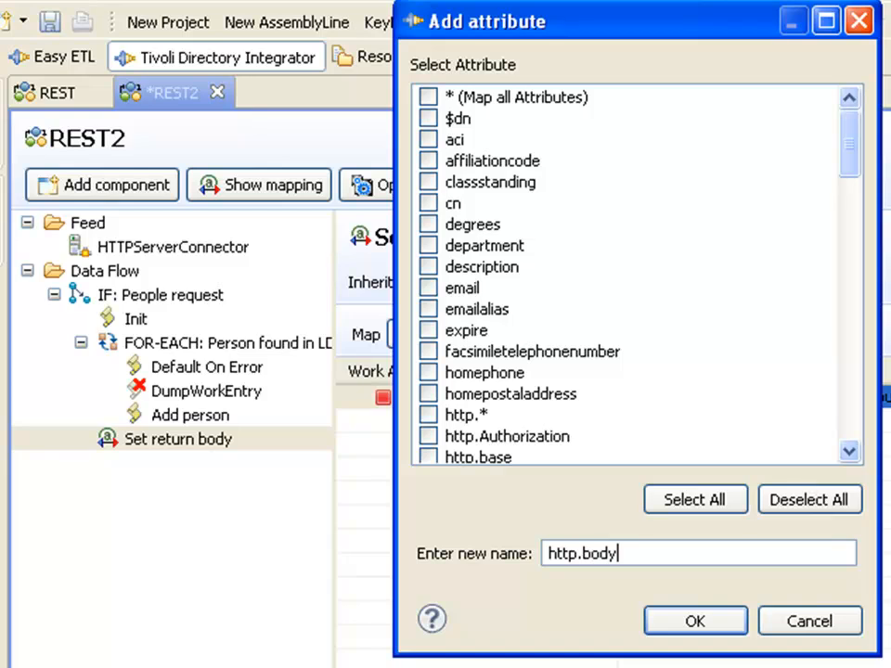
pyautogui.click(696, 621)
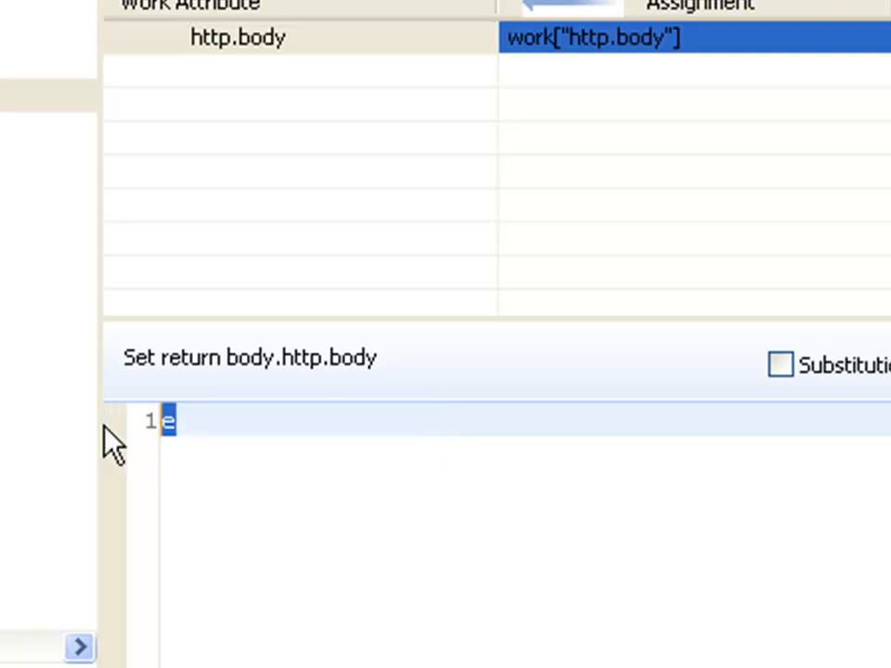
pyautogui.write('retE')
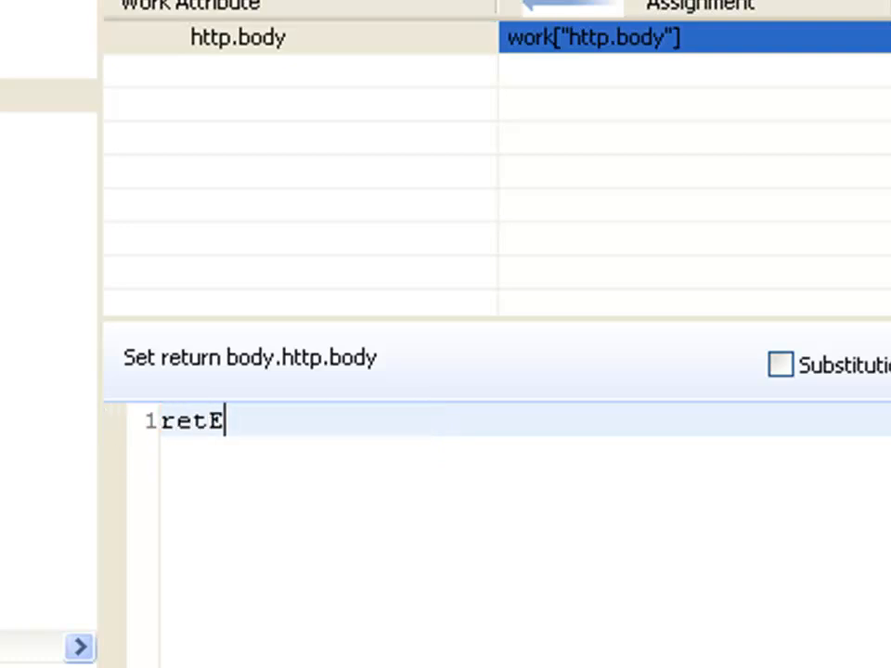
pyautogui.write('ntry.toXML()')
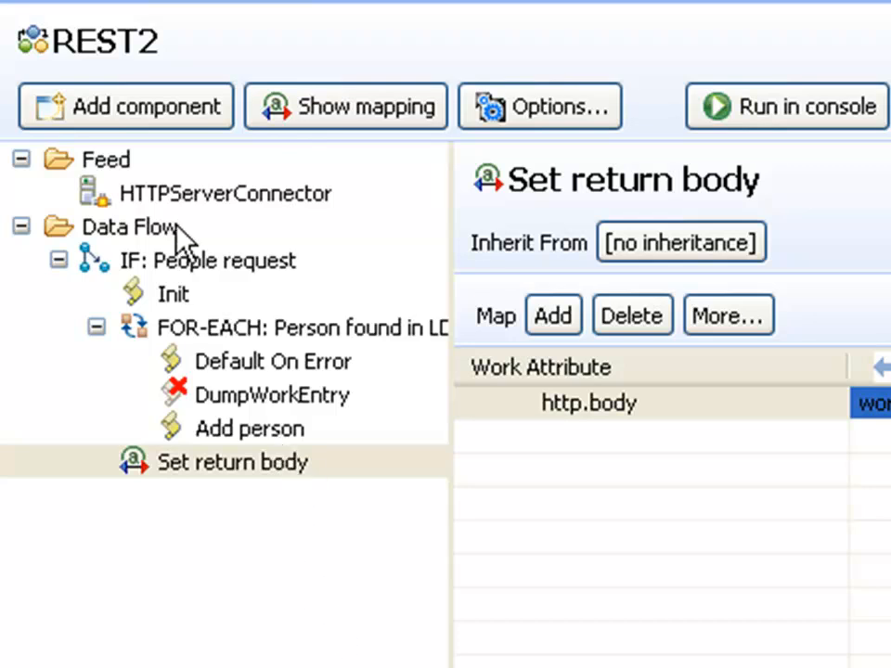
# Add a 'Display results' script logging "Found " + cnt + " records for cn=" plus http.qs.name.
pyautogui.rightClick(209, 260)
pyautogui.write('emp')
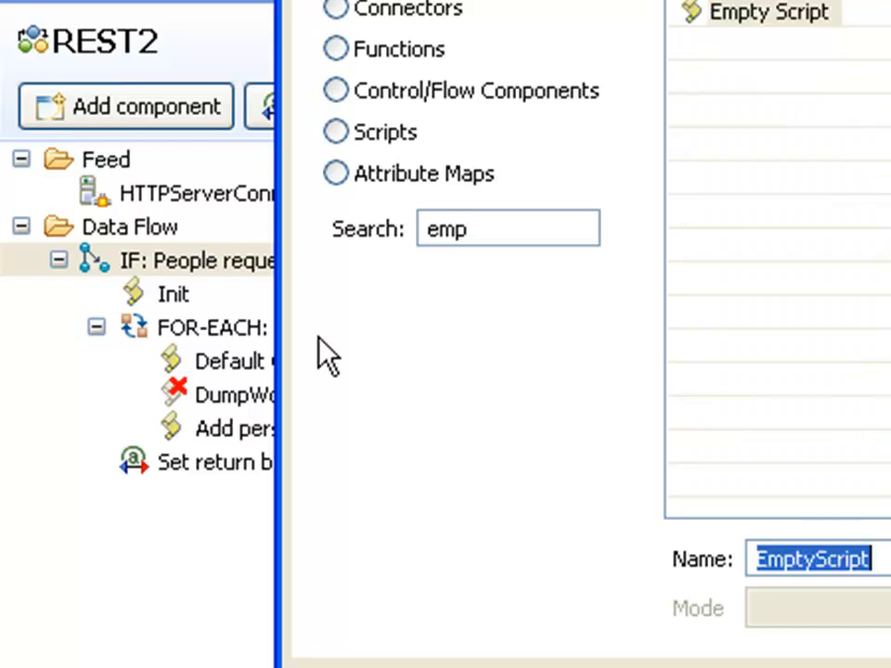
pyautogui.write('Display resu')
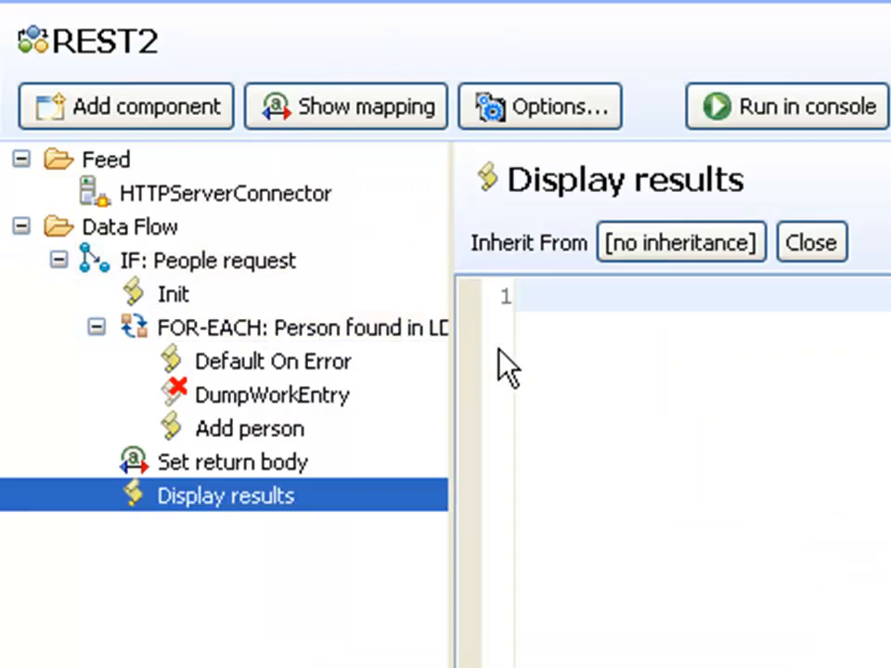
pyautogui.write('tas')
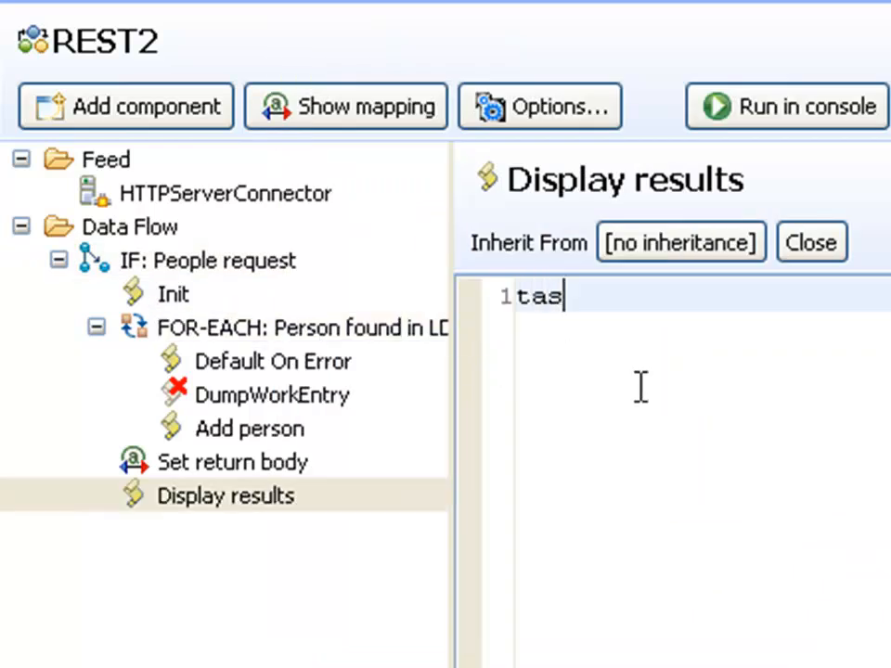
pyautogui.write('k.logmsg()')
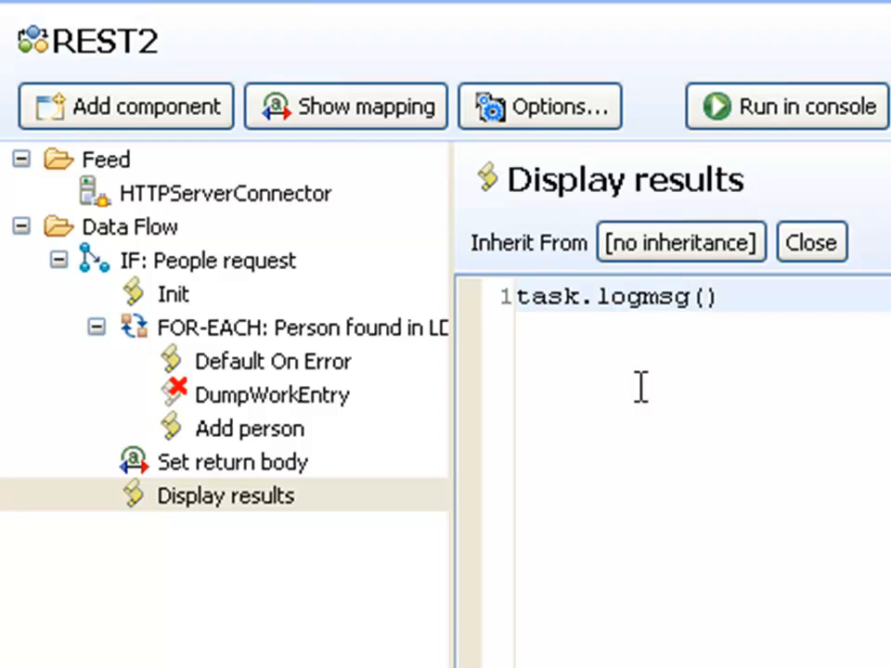
pyautogui.write('"Found " + c')
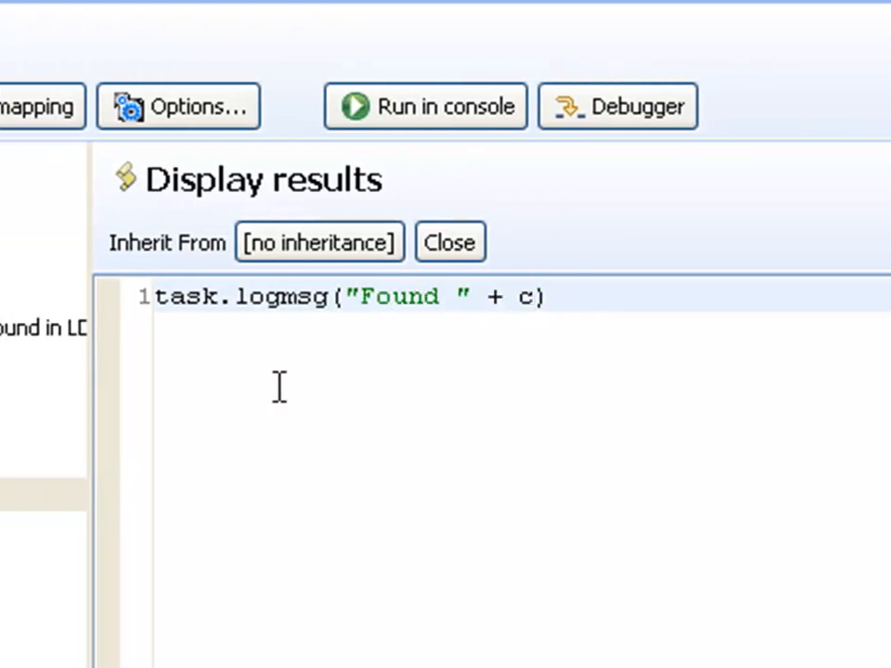
pyautogui.write('nt + " r"')
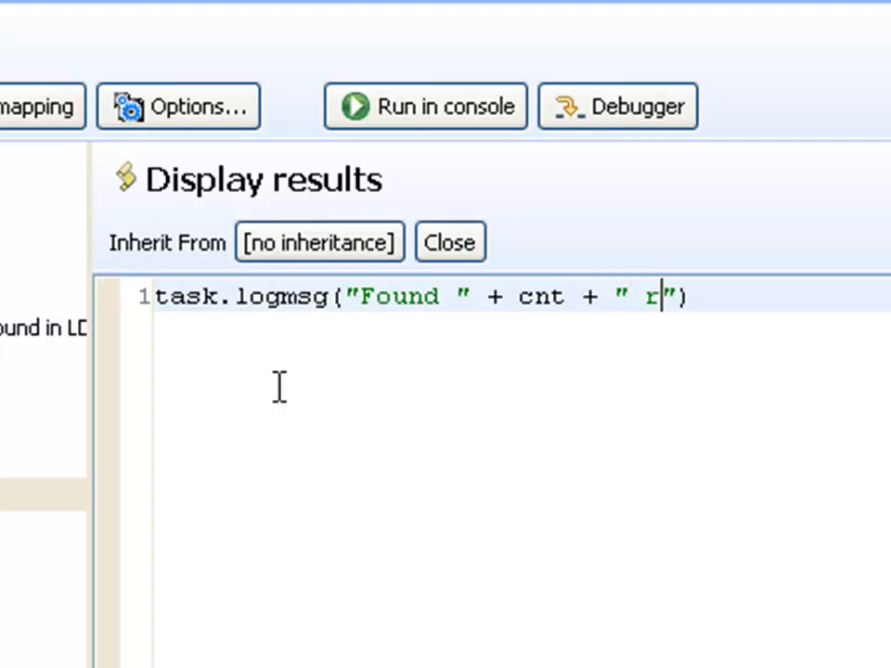
pyautogui.write('ecords for')
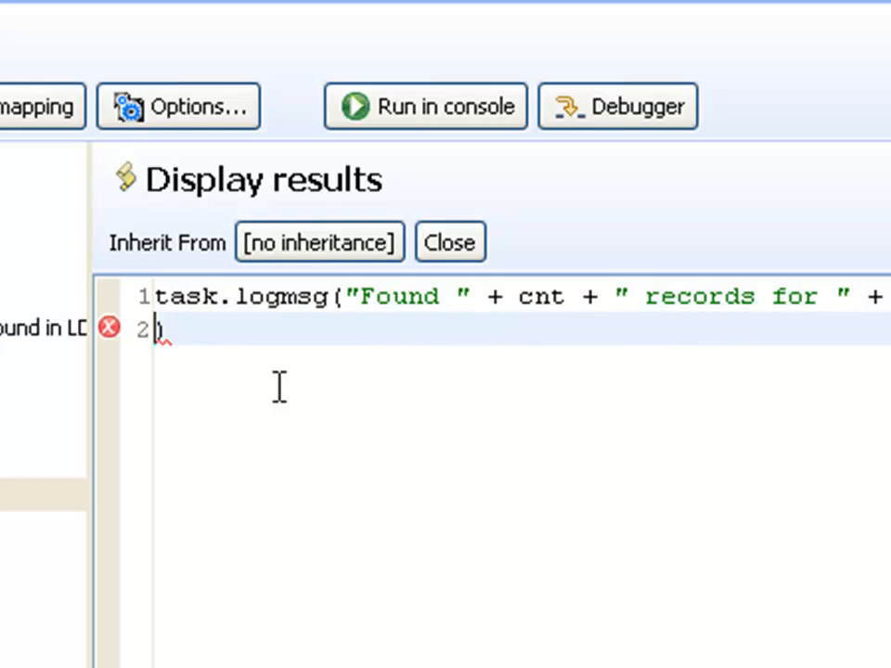
pyautogui.write('work.getString("http.q')
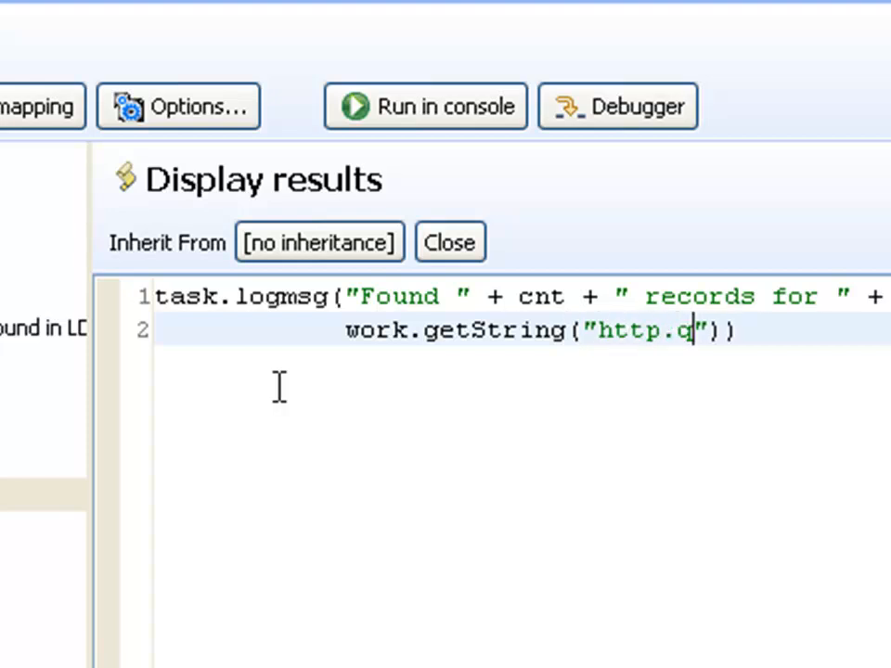
pyautogui.write('s.name')
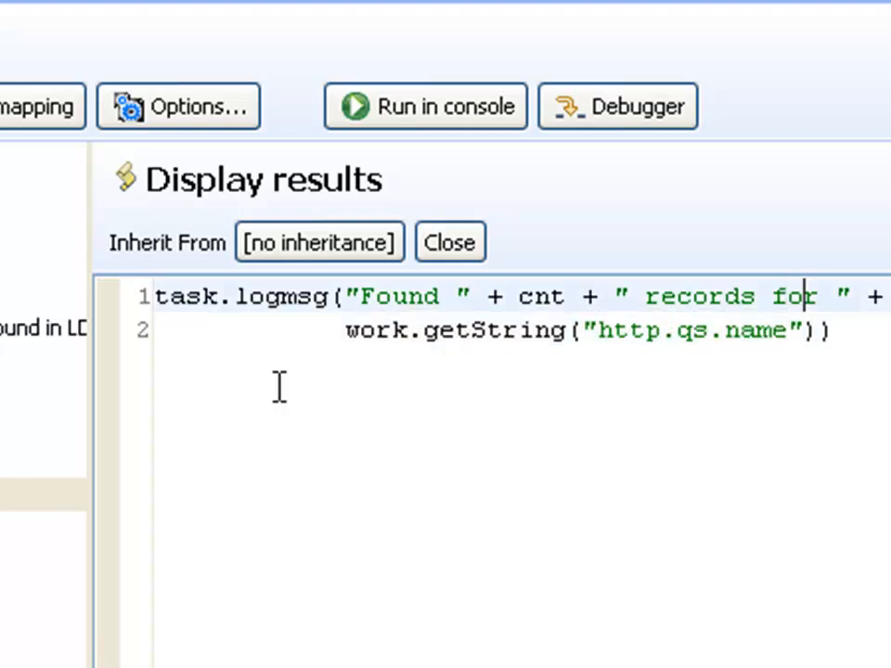
pyautogui.write('cn="')
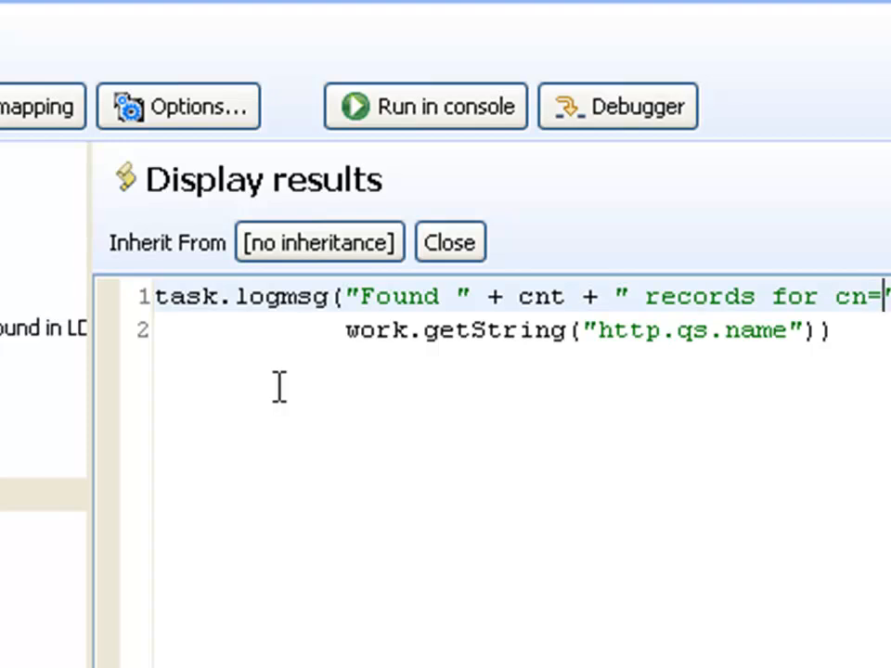
pyautogui.moveTo(425, 106)
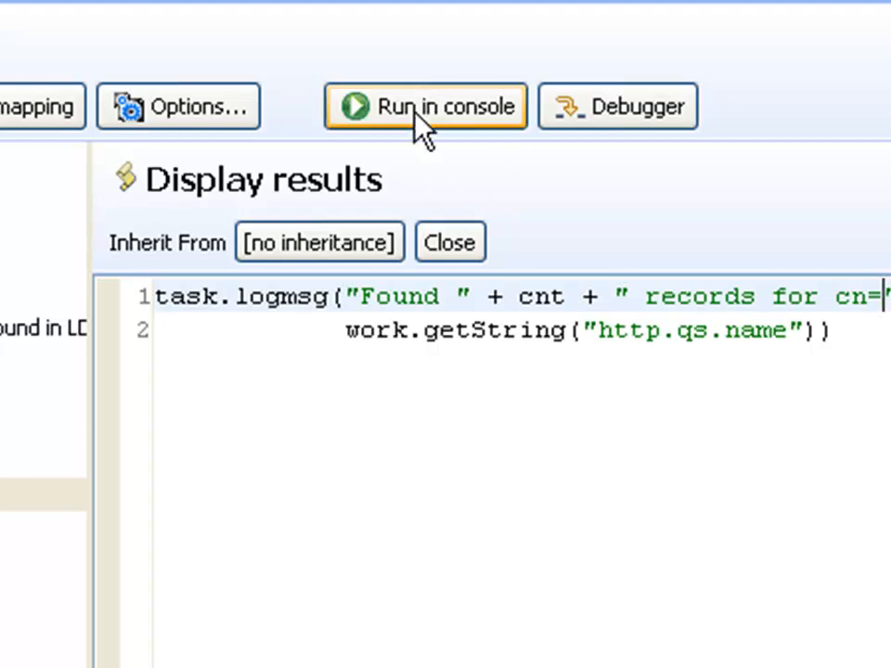
# Run REST2, reload the name=z* XML page, and select stray cn text in a name.
pyautogui.click(425, 106)
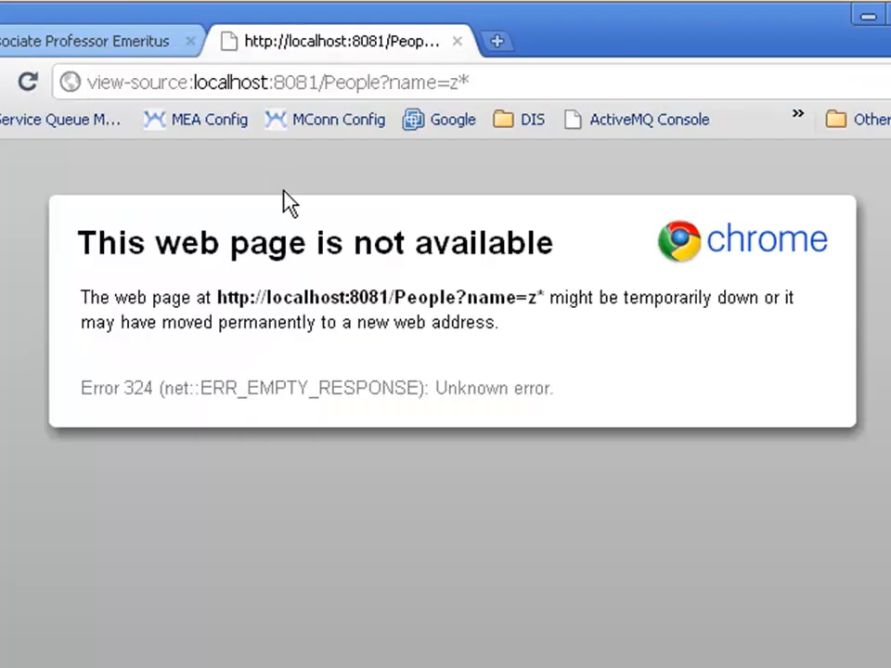
pyautogui.click(279, 82)
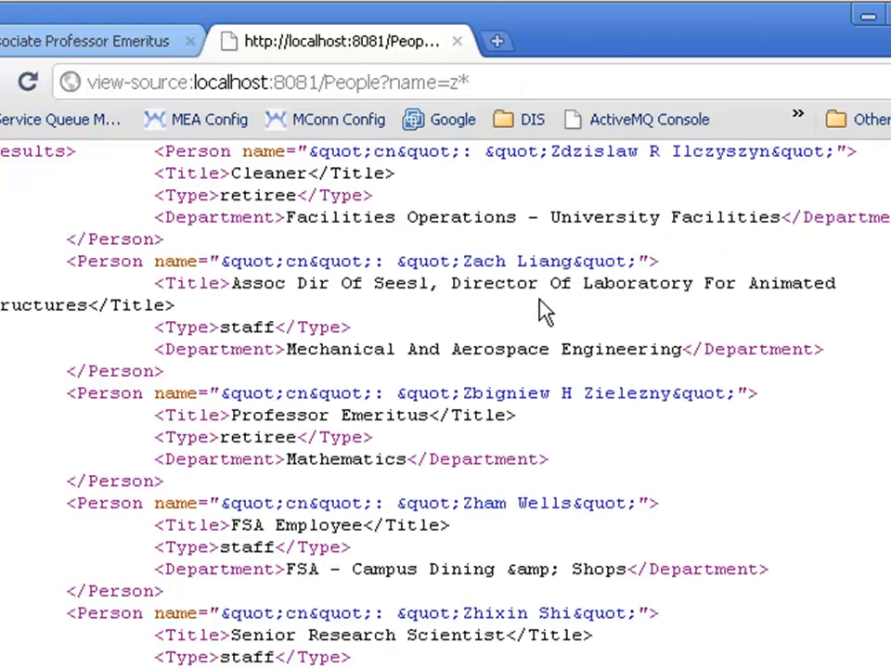
pyautogui.moveTo(455, 156)
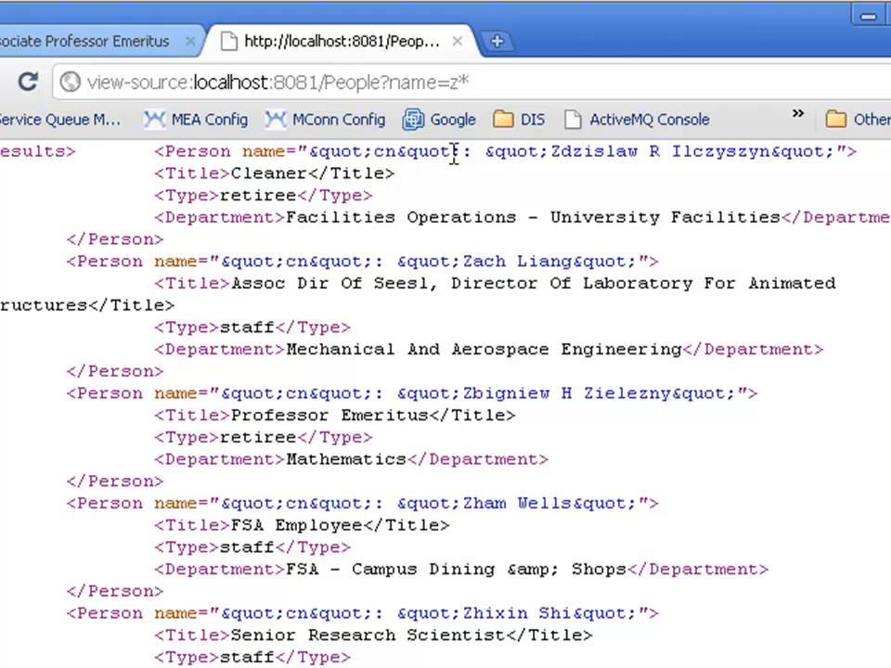
pyautogui.moveTo(686, 149)
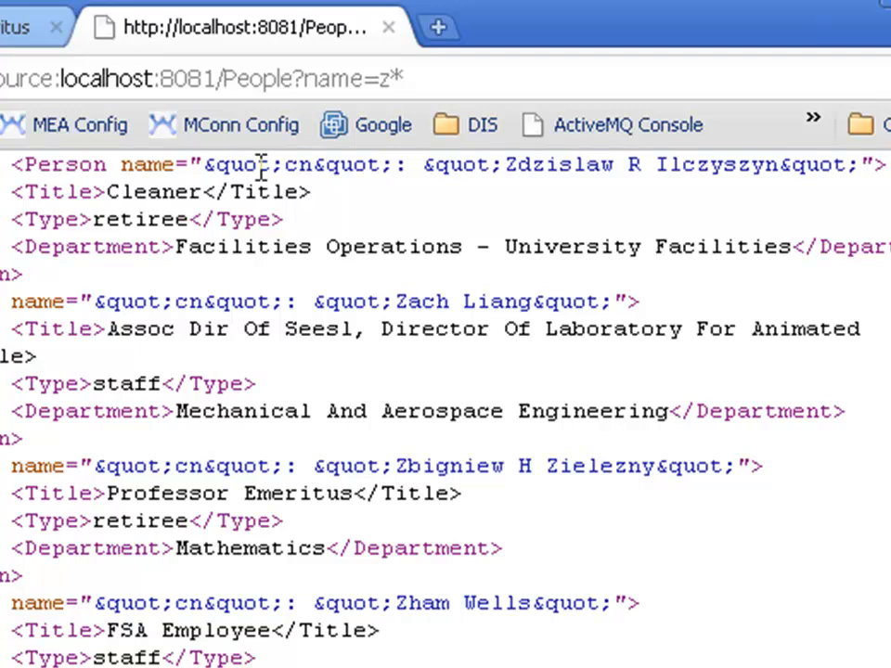
pyautogui.doubleClick(303, 164)
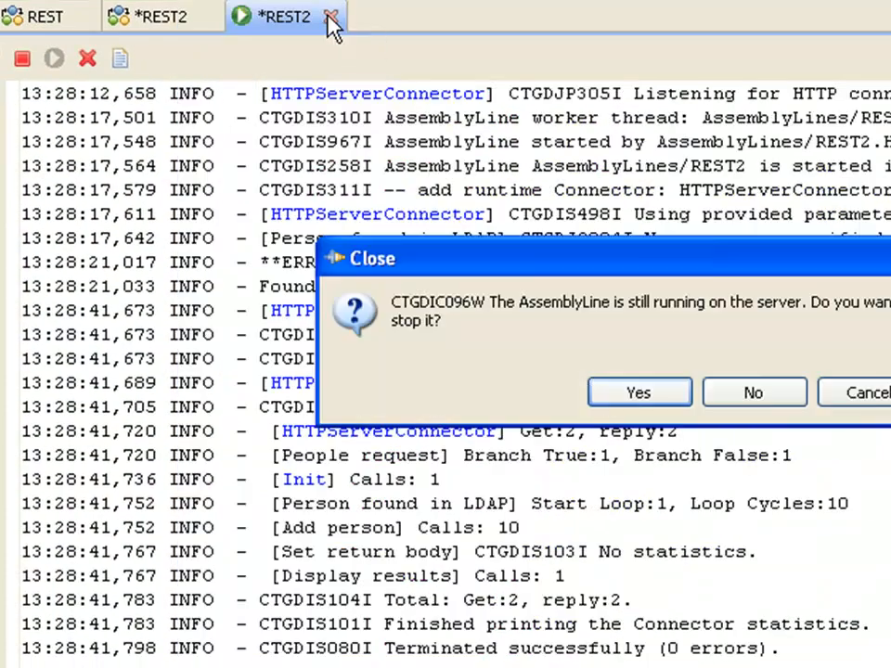
# Stop the AssemblyLine and set Add person's name to work.cn.getValue(), with a work.getString comment.
pyautogui.click(638, 392)
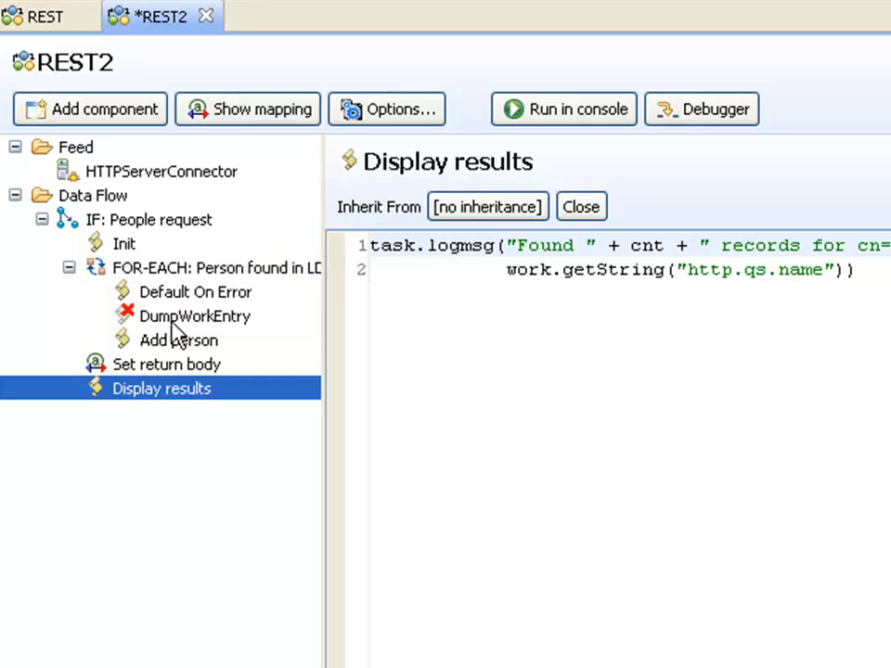
pyautogui.click(178, 340)
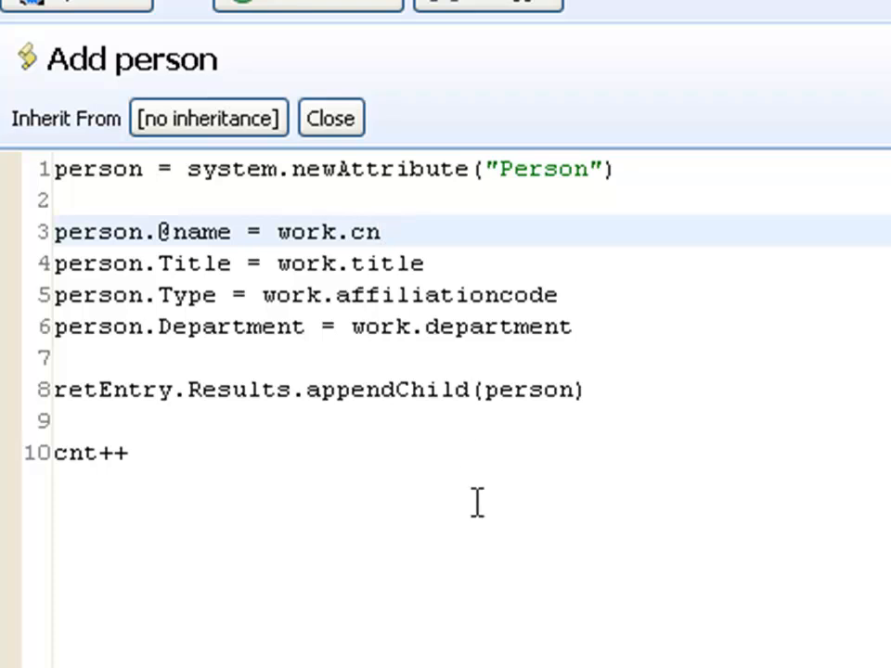
pyautogui.write('.getValue')
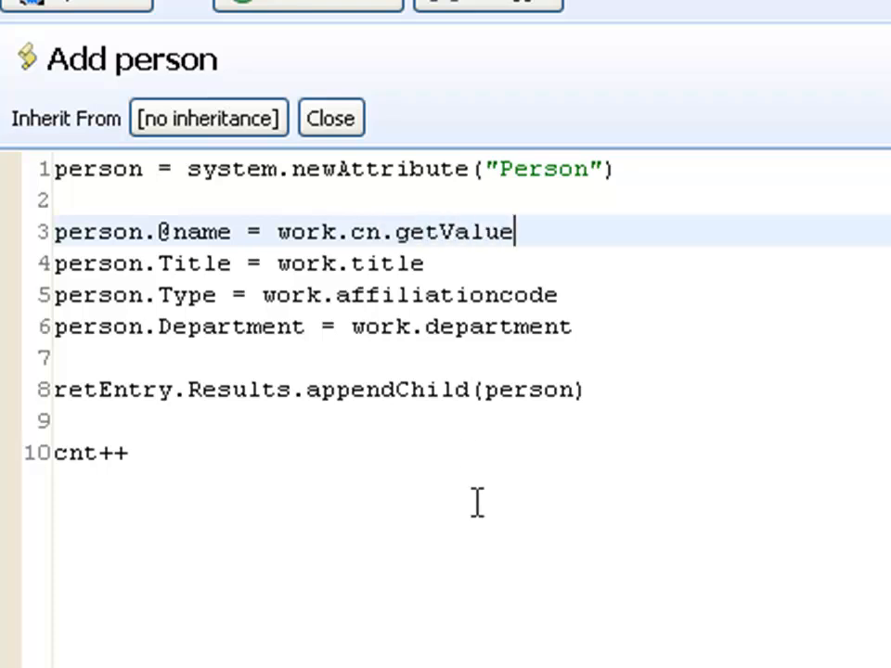
pyautogui.write('()')
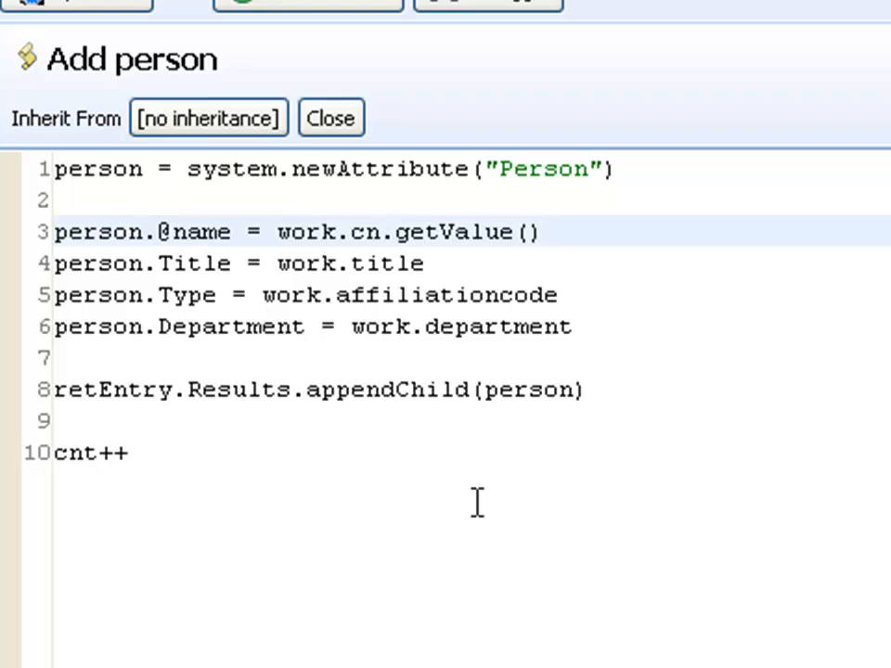
pyautogui.write('// work')
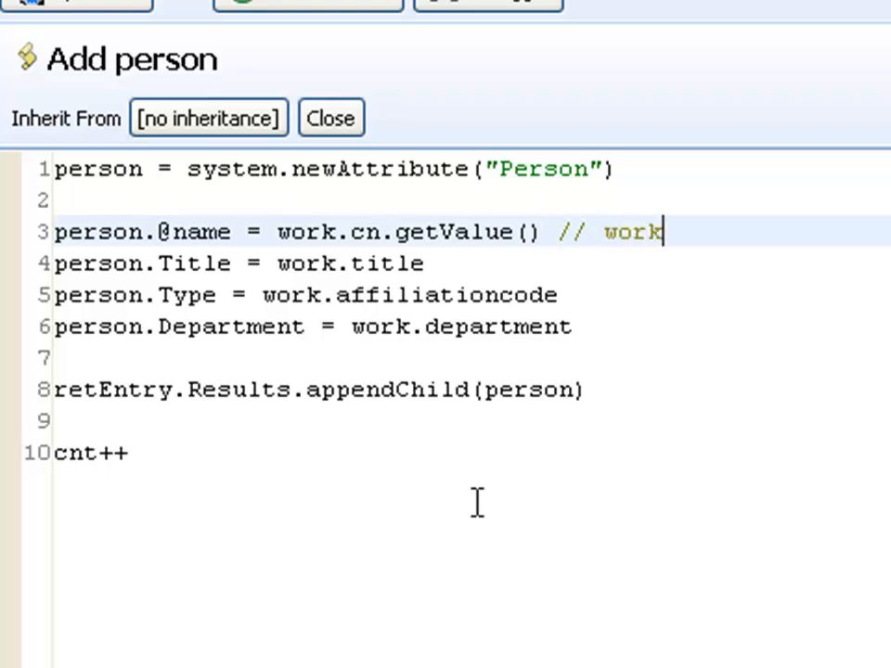
pyautogui.write('.getString()')
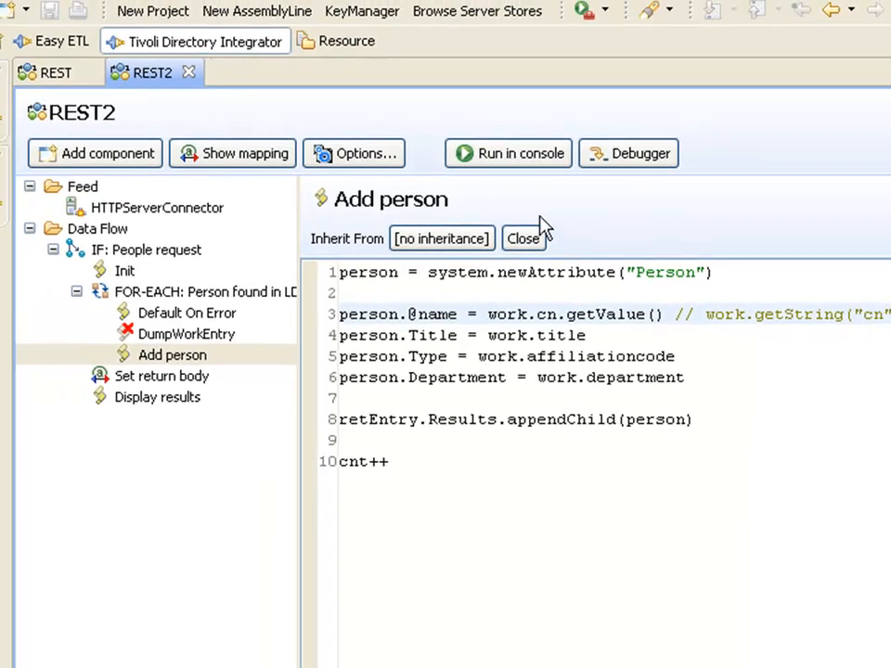
# Rerun REST2, reload People?name=z* and the unfiltered page, then view the log showing 10 and 250 records.
pyautogui.click(508, 153)
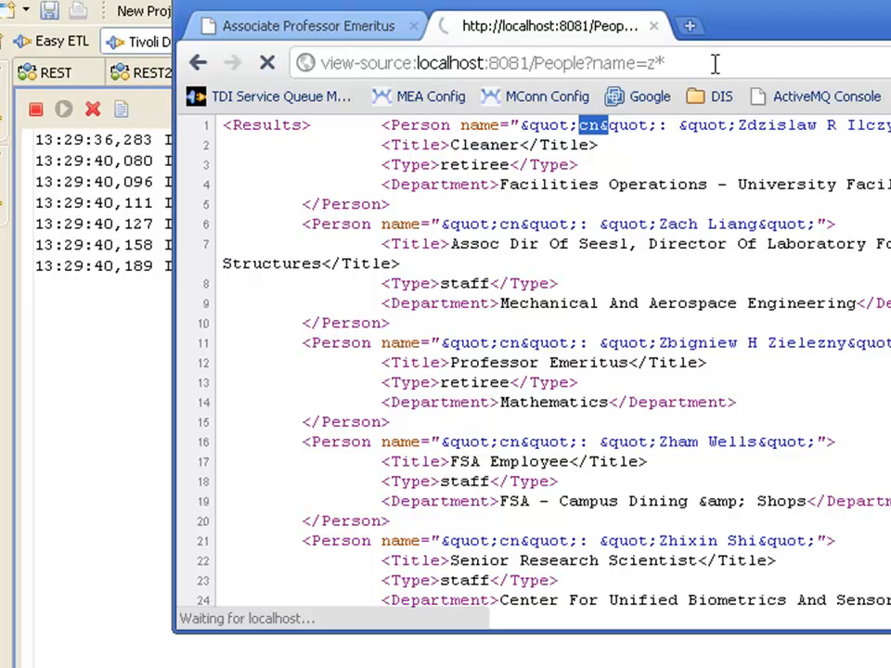
pyautogui.click(267, 63)
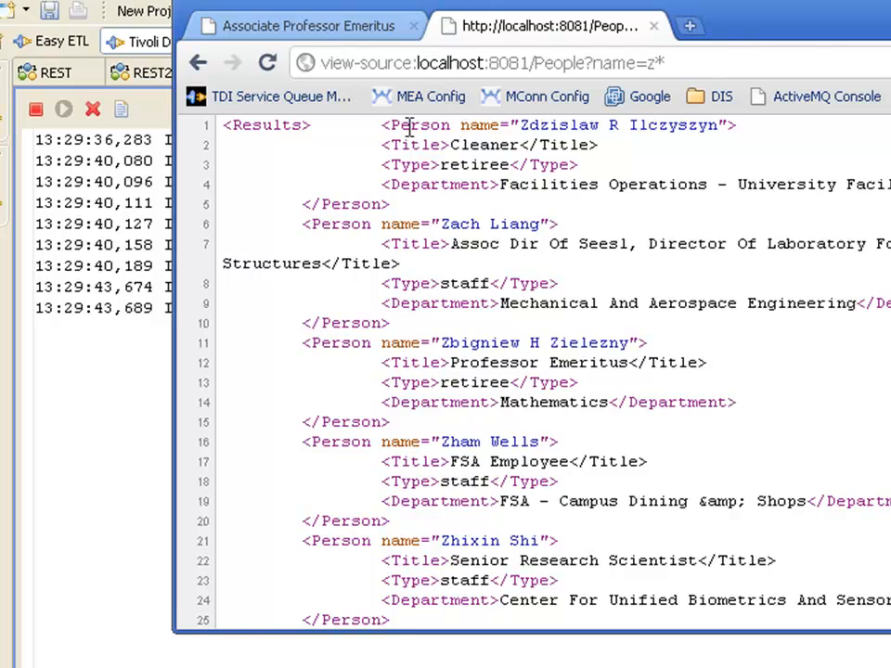
pyautogui.moveTo(752, 242)
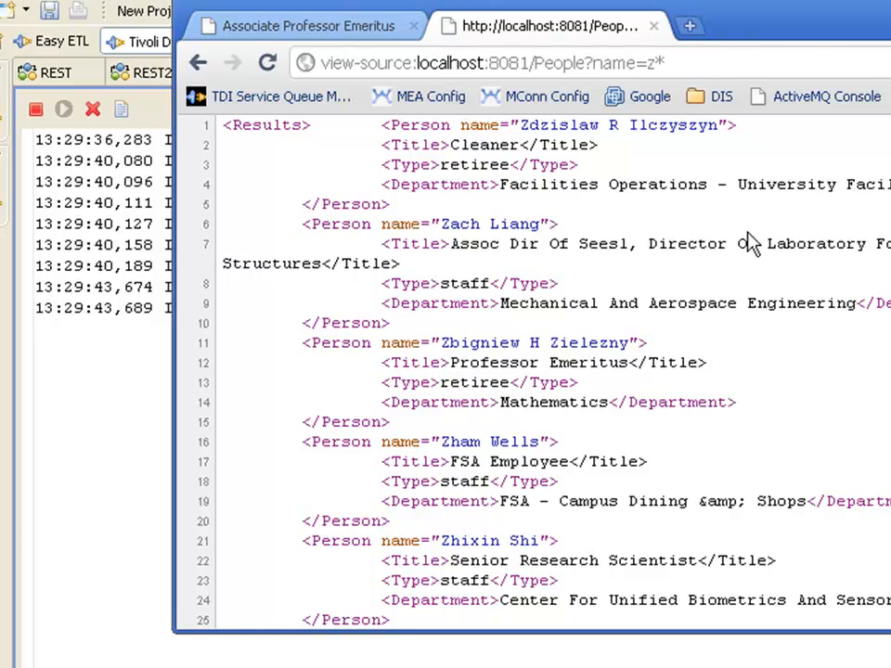
pyautogui.click(492, 63)
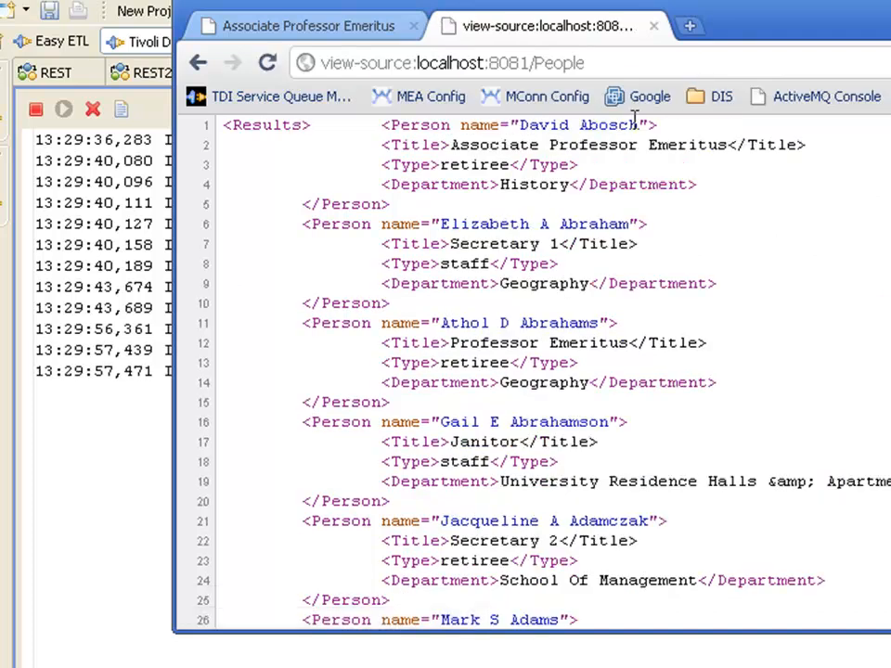
pyautogui.click(257, 72)
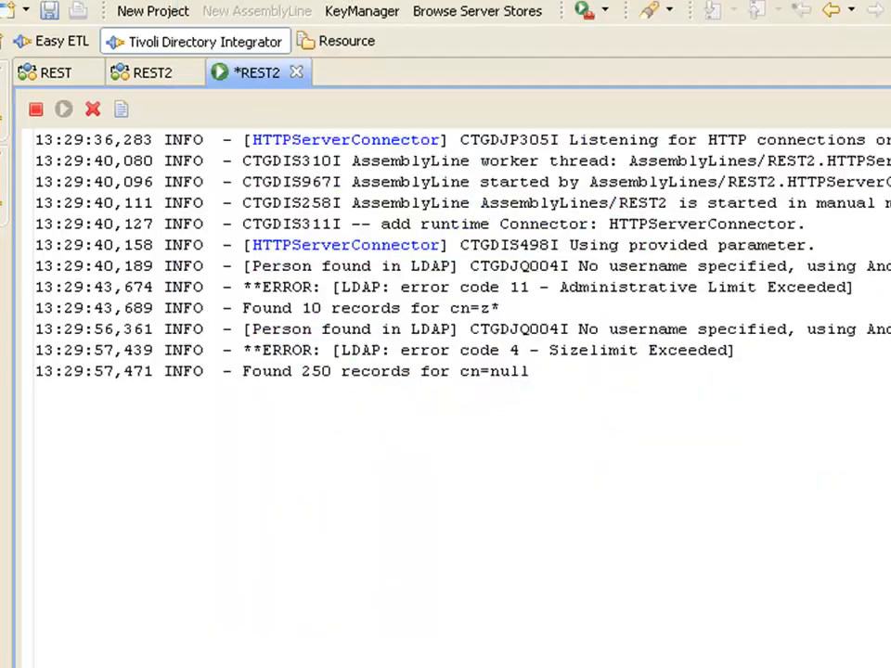